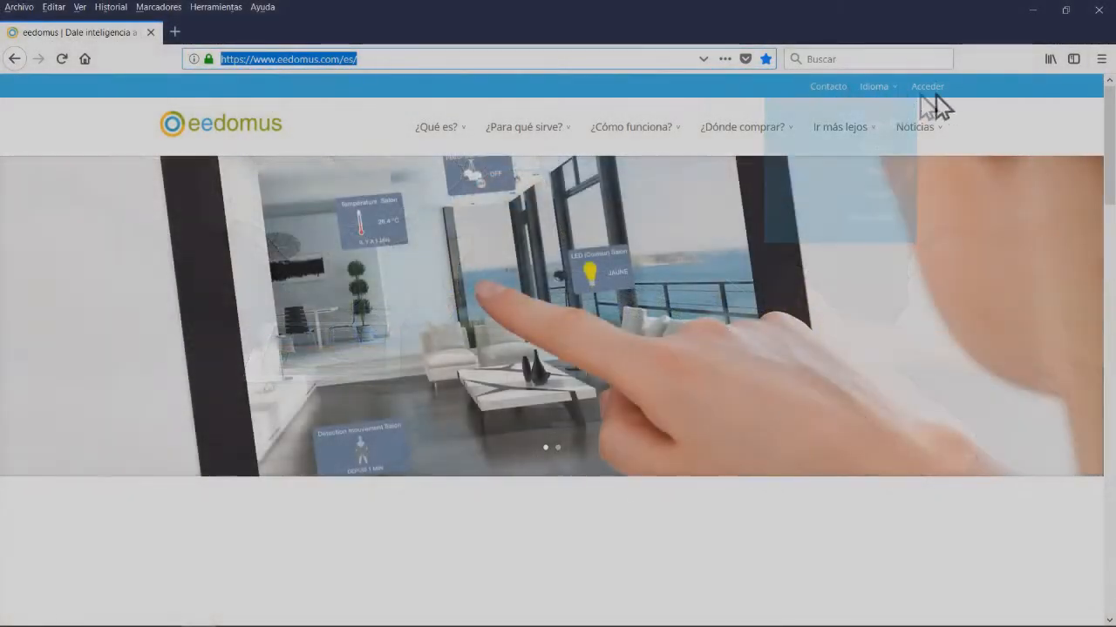
Go from the public eedomus website to the portal sign-in page via 'Acceder'
{"action": "left_click", "coordinate": [927, 87]}
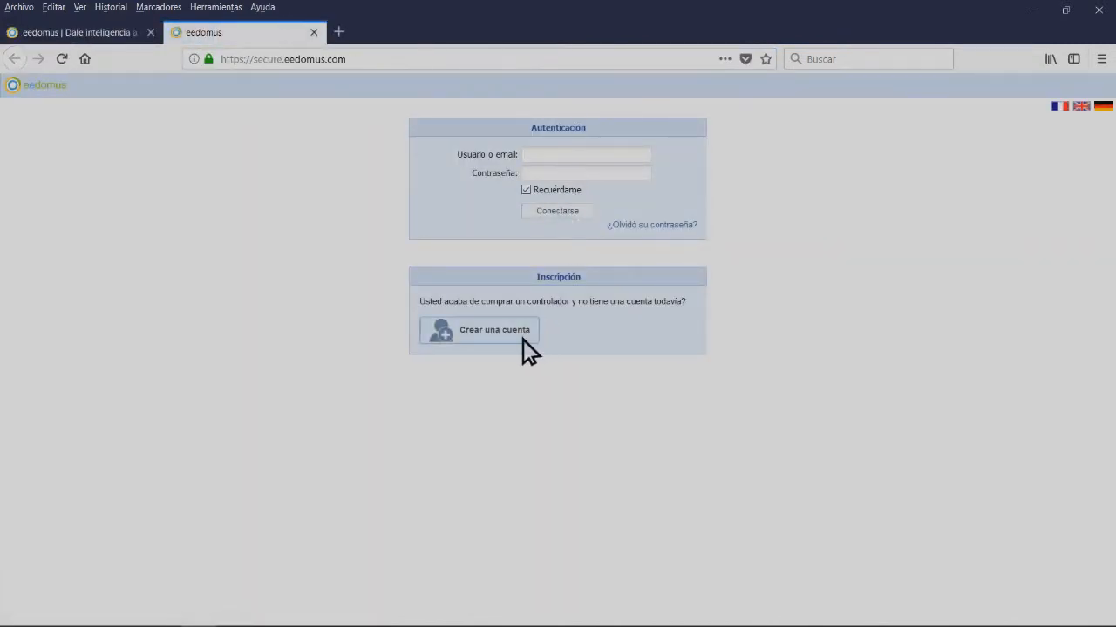
{"action": "left_click", "coordinate": [477, 330]}
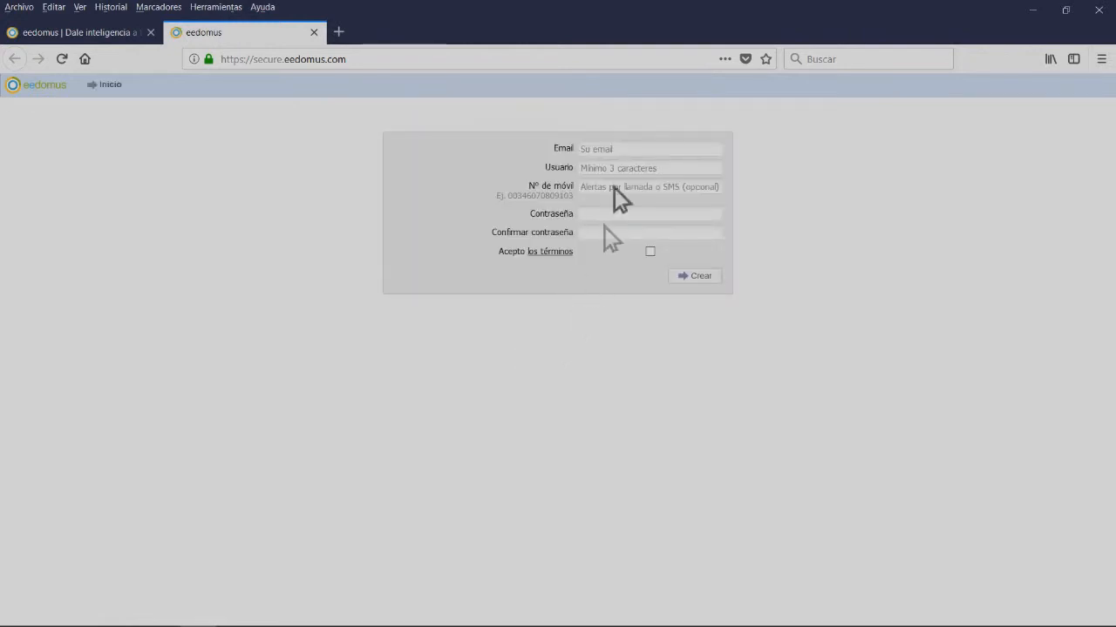
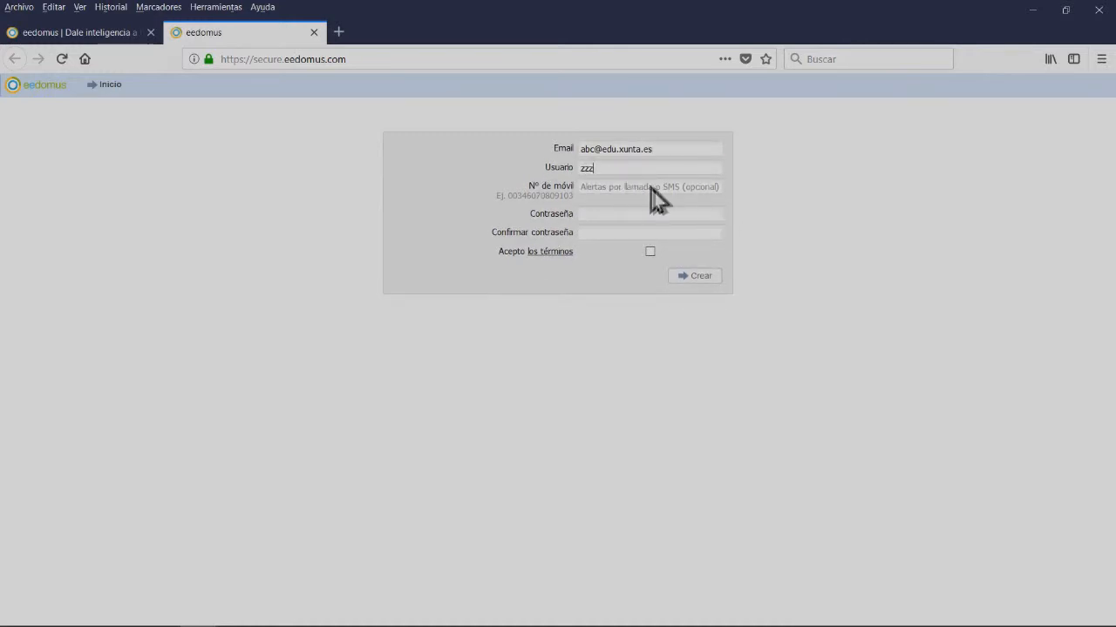
{"action": "left_click", "coordinate": [648, 185]}
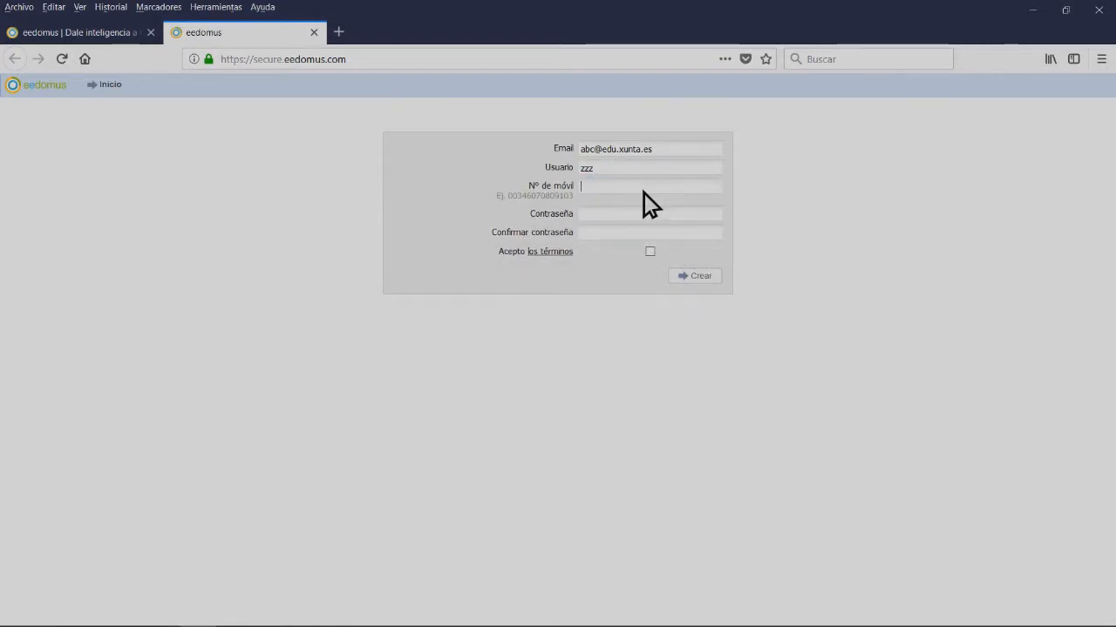
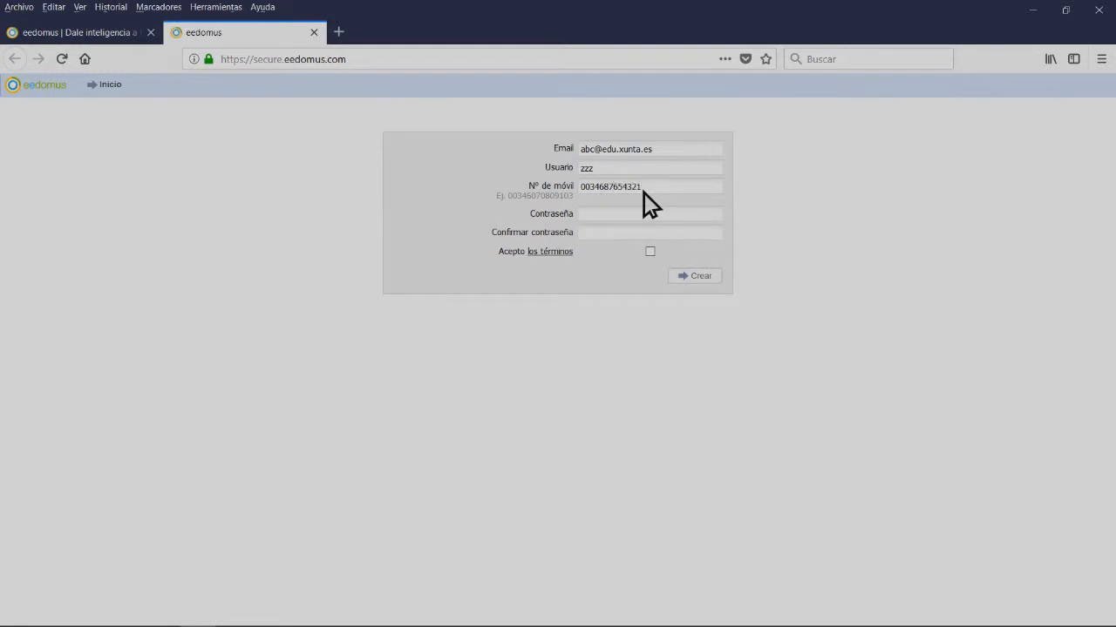
{"action": "left_click", "coordinate": [648, 213]}
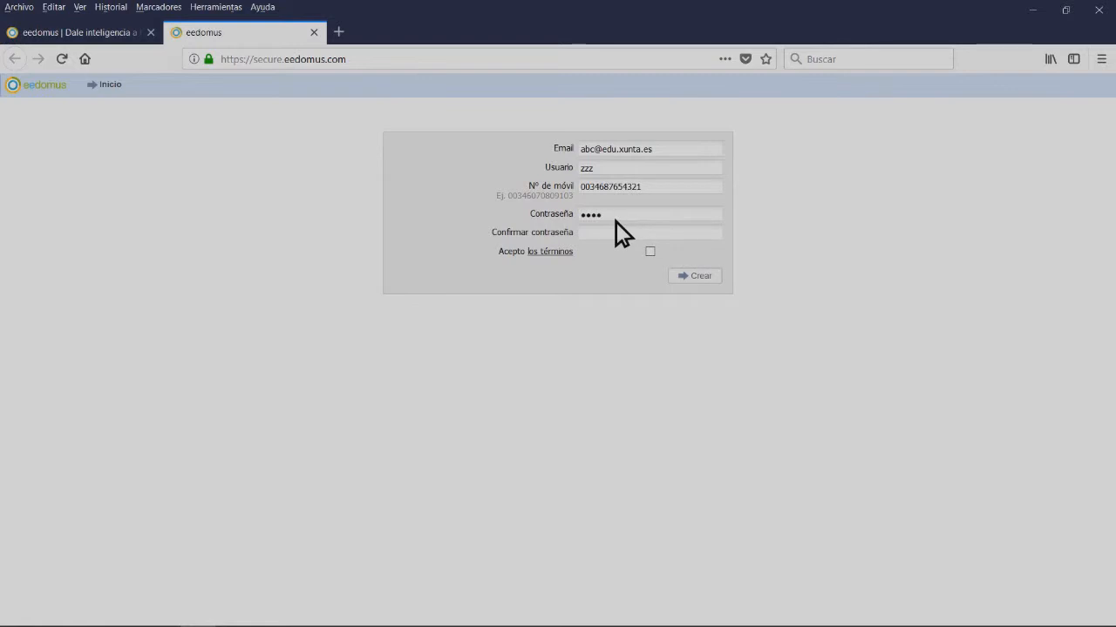
{"action": "left_click", "coordinate": [693, 276]}
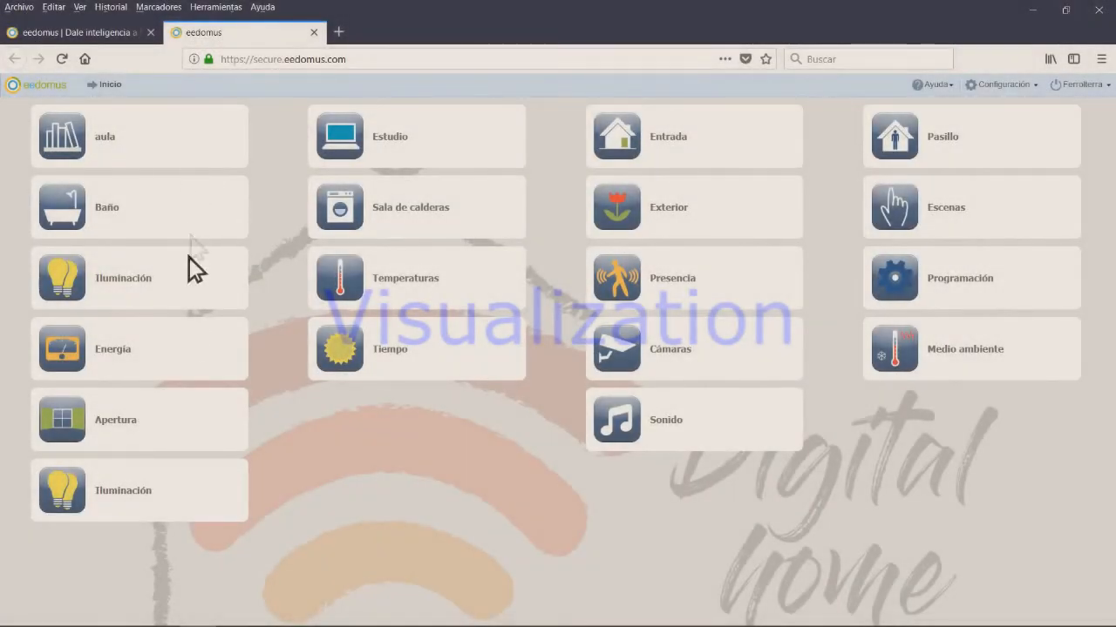
{"action": "mouse_move", "coordinate": [414, 140]}
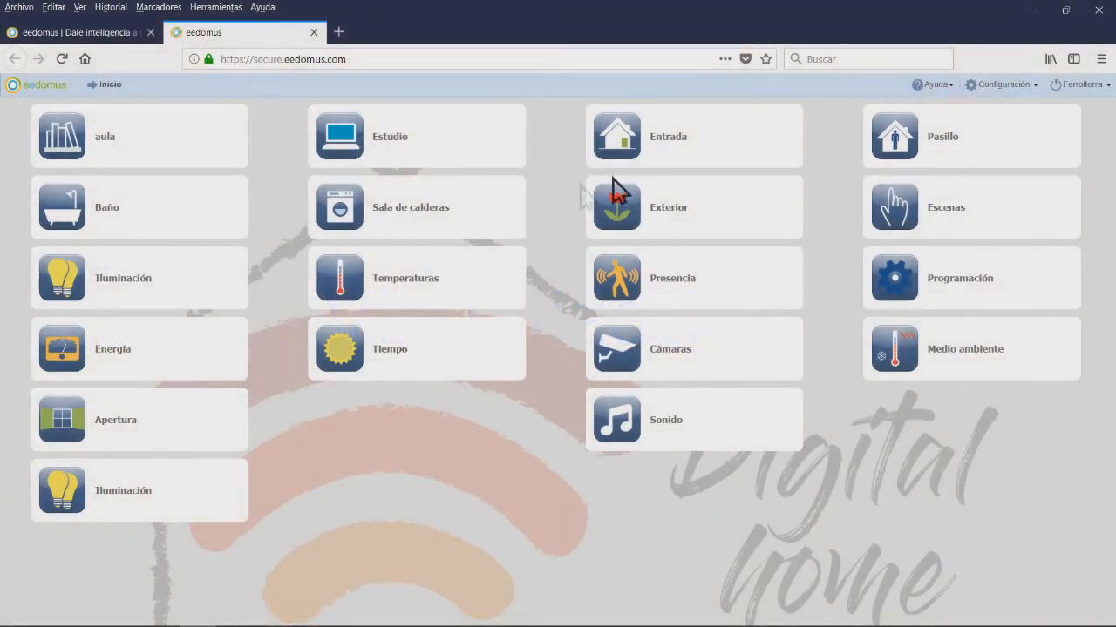
{"action": "mouse_move", "coordinate": [715, 387]}
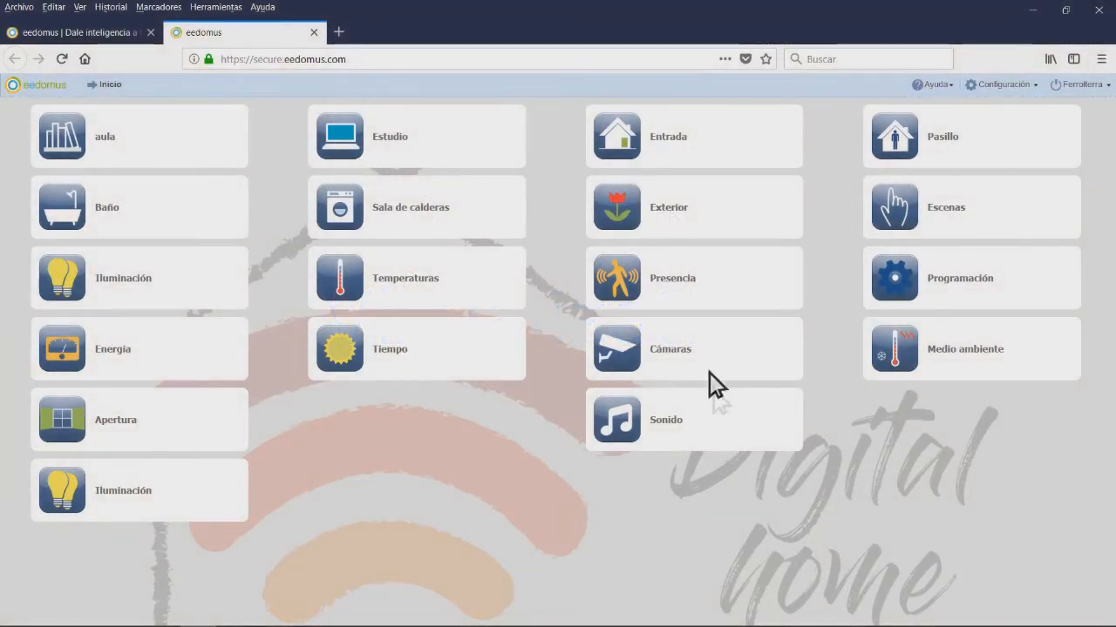
{"action": "mouse_move", "coordinate": [94, 155]}
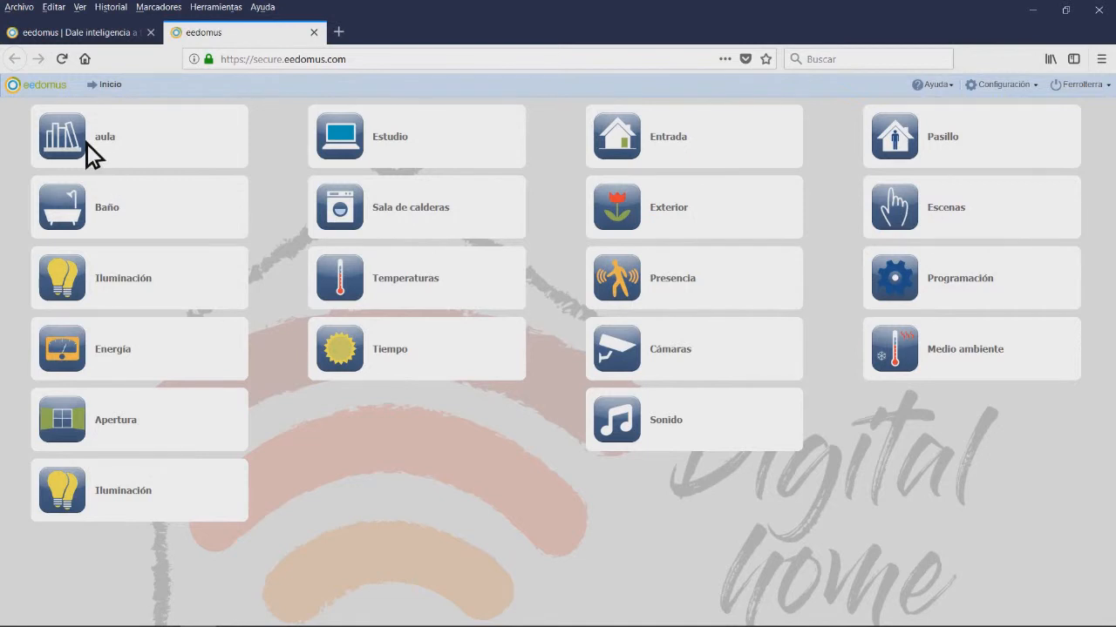
Open the aula room to show its lamps, temperature, motion and blind devices
{"action": "left_click", "coordinate": [105, 136]}
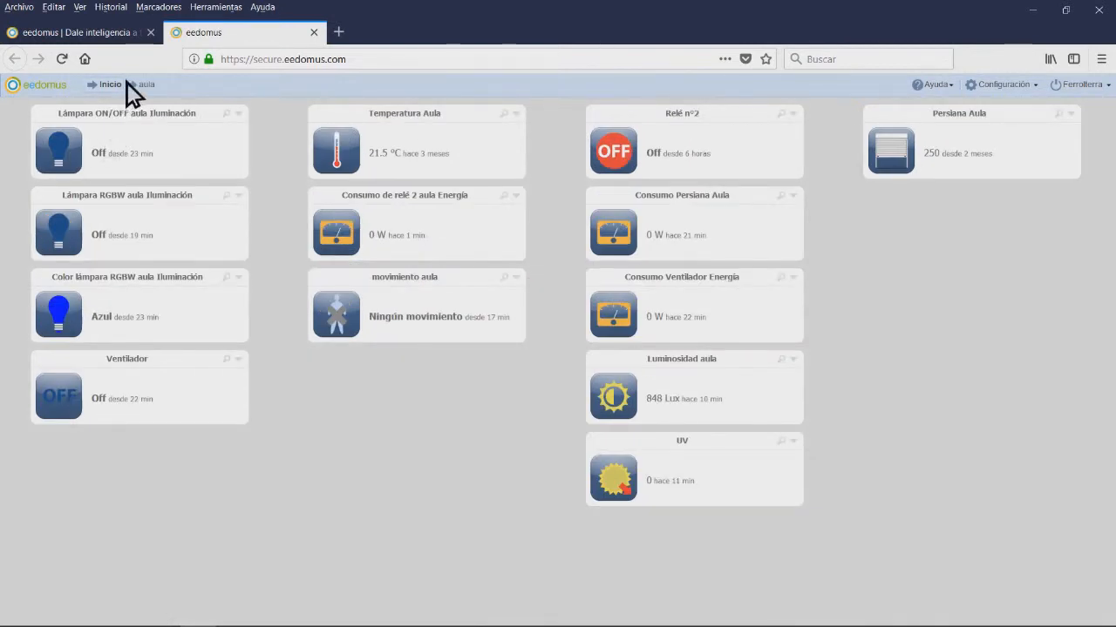
{"action": "mouse_move", "coordinate": [87, 235]}
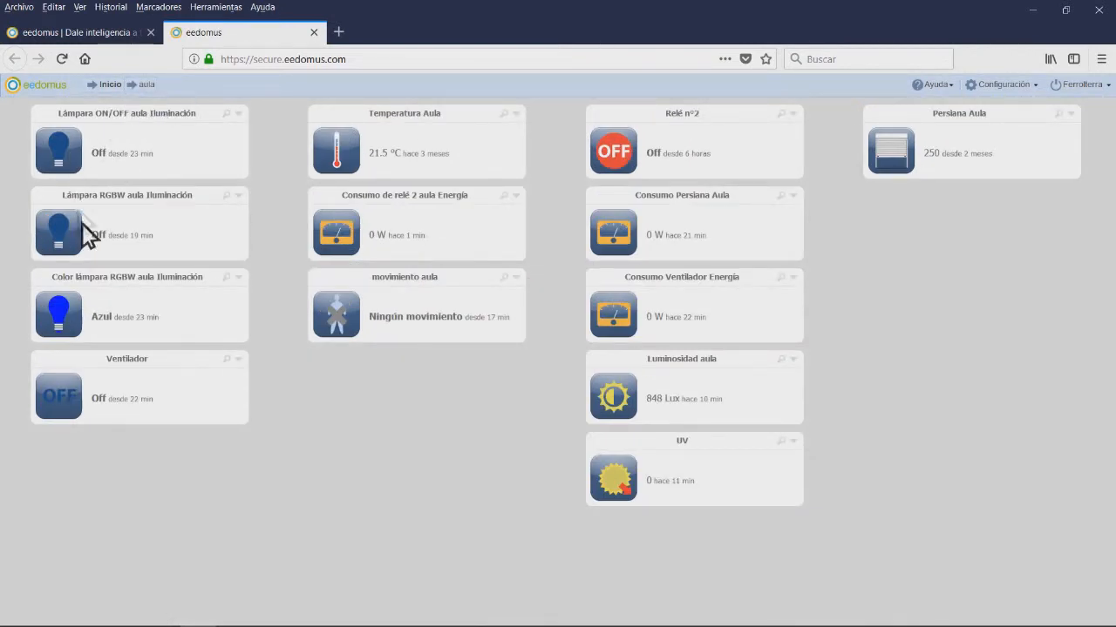
{"action": "mouse_move", "coordinate": [366, 248]}
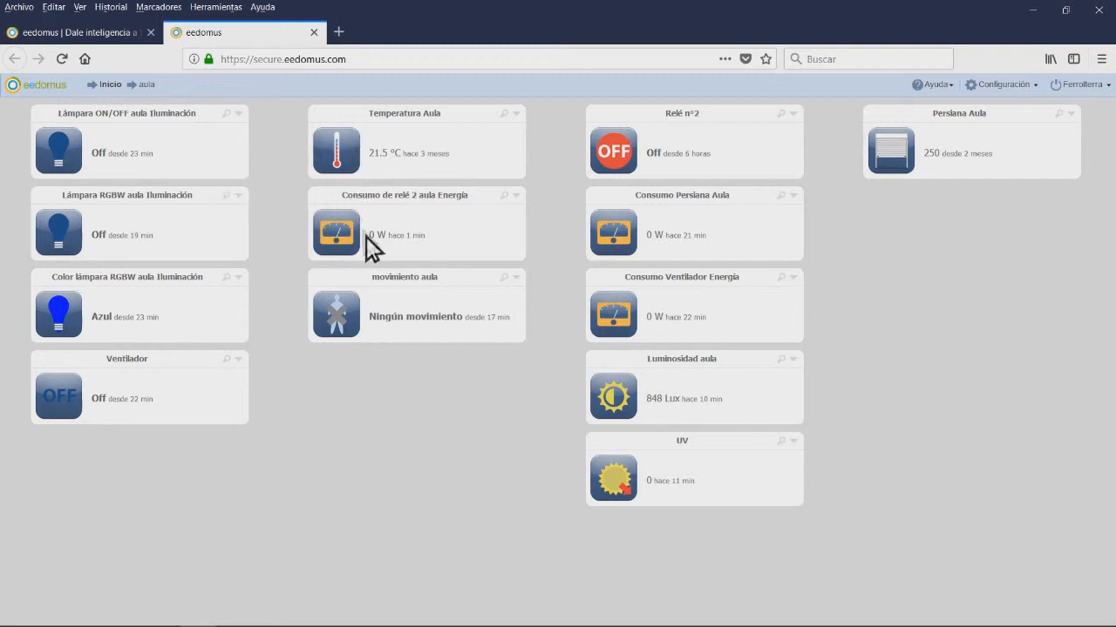
{"action": "mouse_move", "coordinate": [627, 328]}
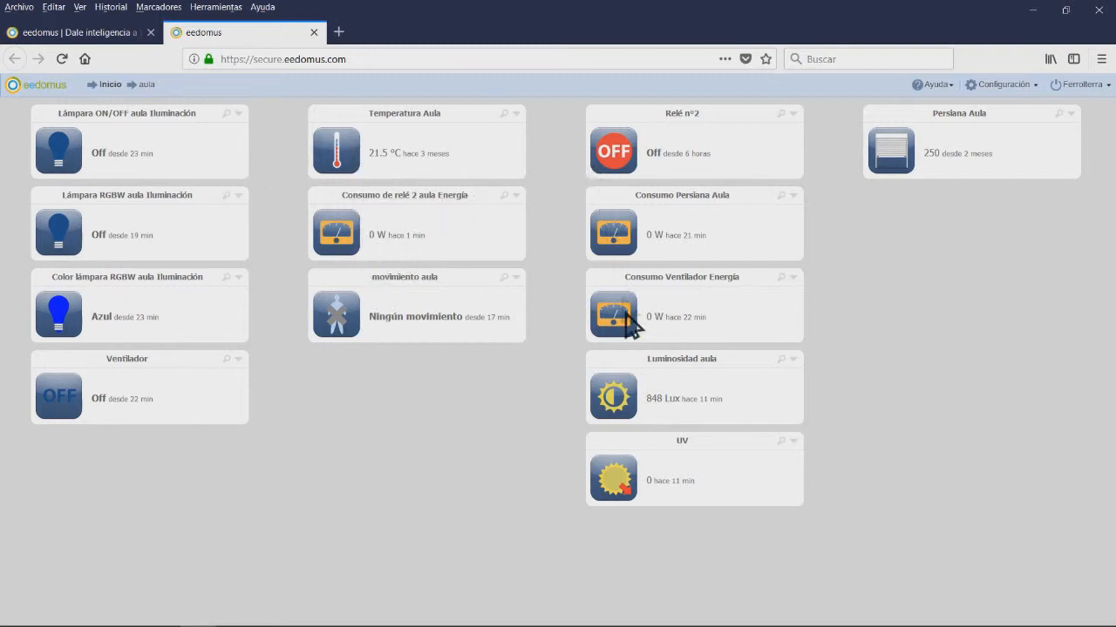
{"action": "mouse_move", "coordinate": [776, 397]}
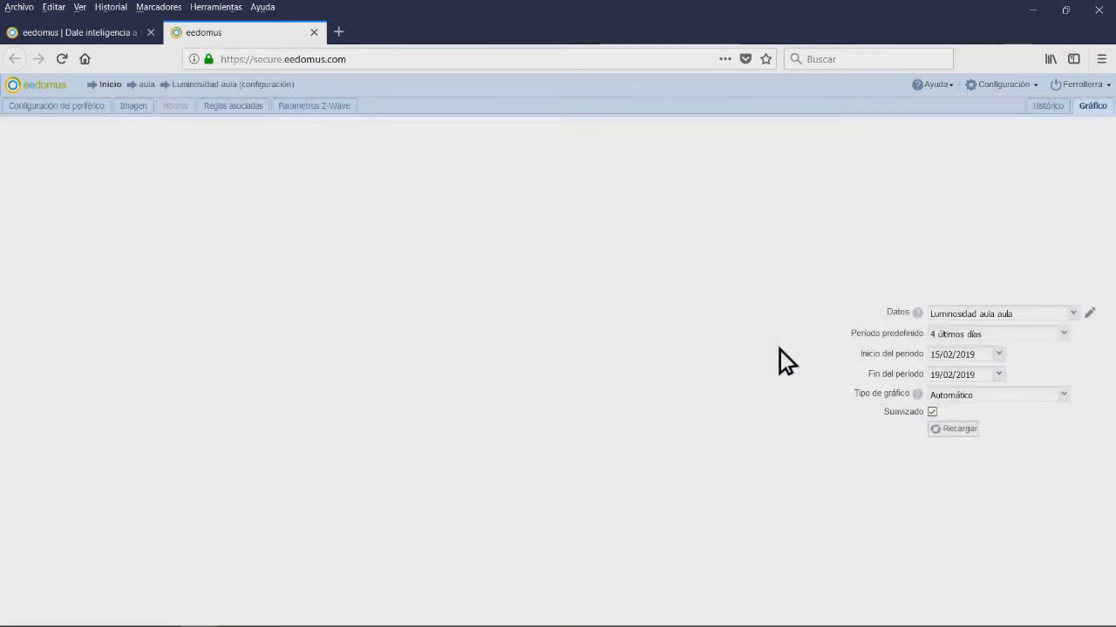
Read values on the aula luminosity chart, then return to Inicio
{"action": "left_click", "coordinate": [959, 429]}
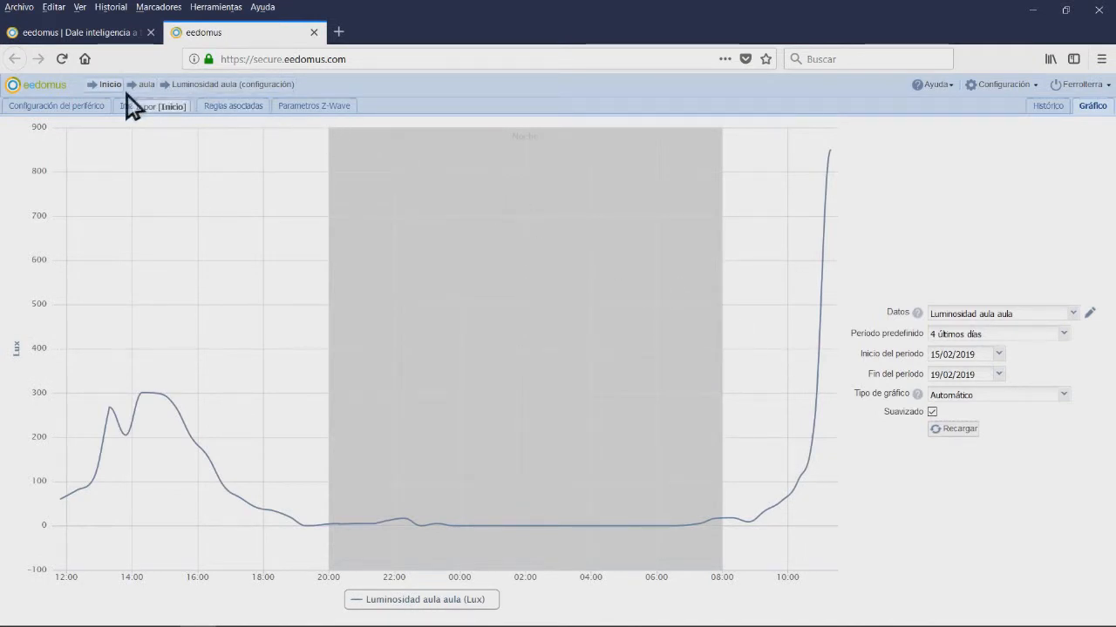
{"action": "mouse_move", "coordinate": [828, 218]}
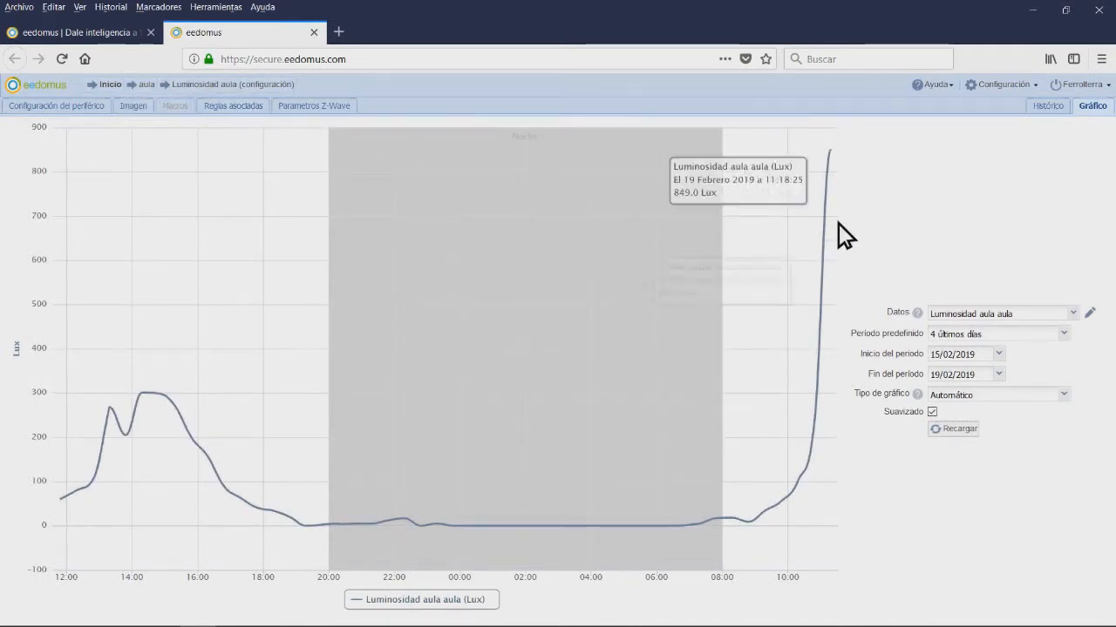
{"action": "mouse_move", "coordinate": [828, 366]}
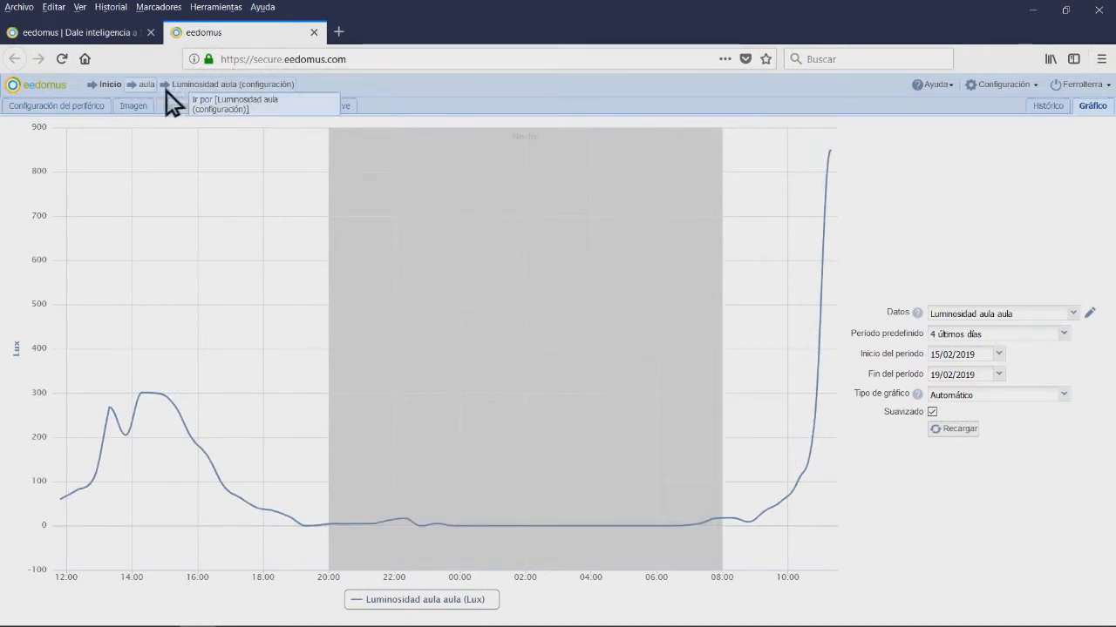
{"action": "left_click", "coordinate": [110, 83]}
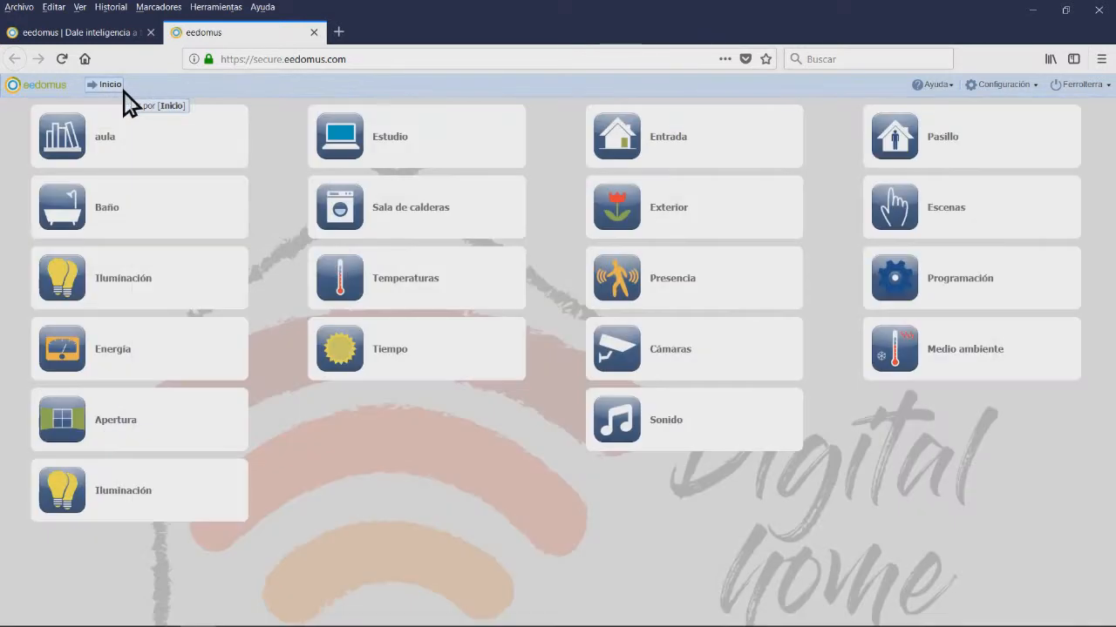
{"action": "mouse_move", "coordinate": [120, 404]}
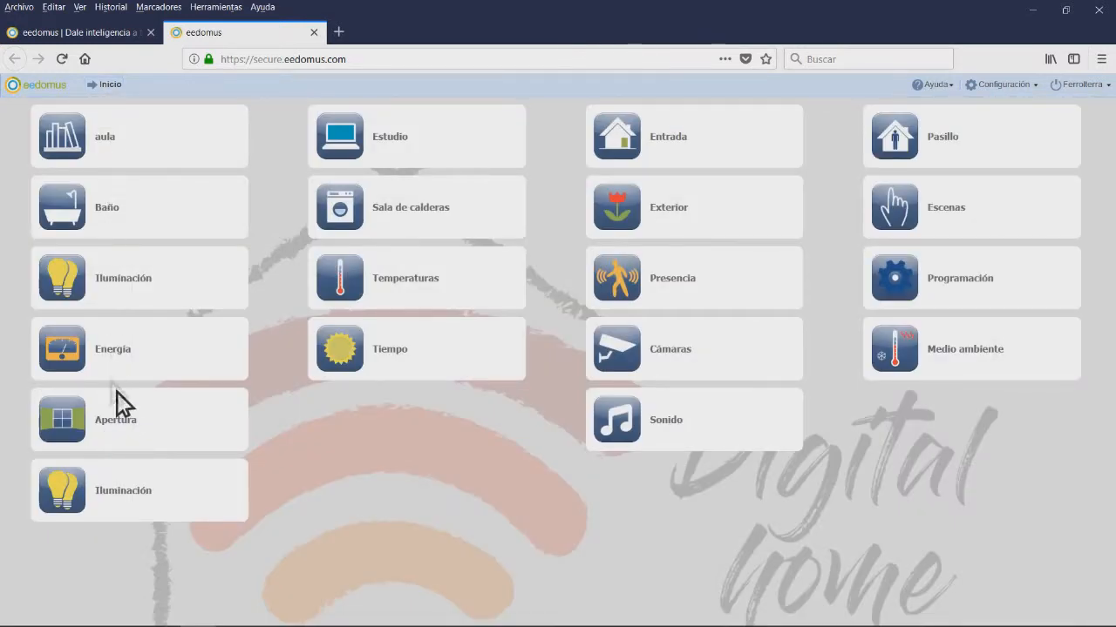
{"action": "mouse_move", "coordinate": [357, 364]}
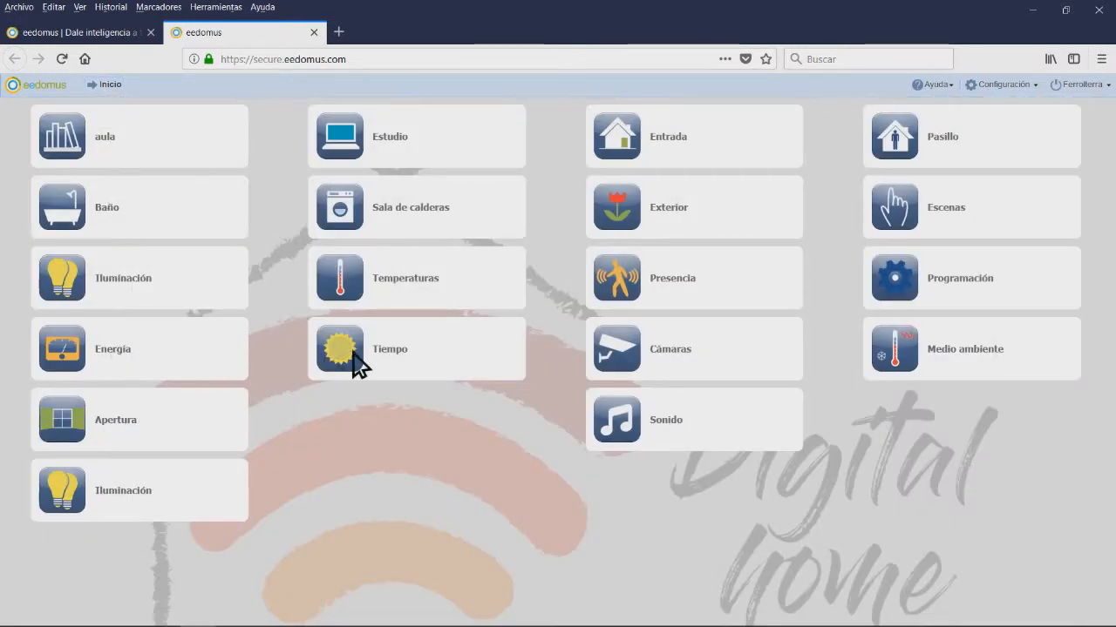
Visit the Tiempo page, then bring up Configuración del sistema with the Periféricos list
{"action": "left_click", "coordinate": [390, 349]}
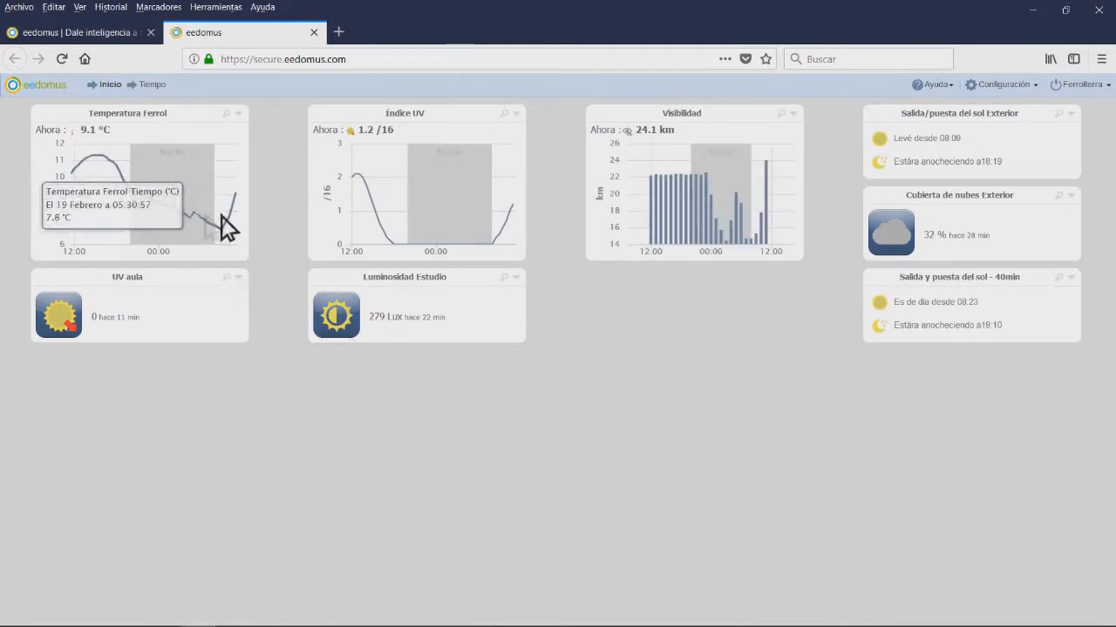
{"action": "mouse_move", "coordinate": [721, 352]}
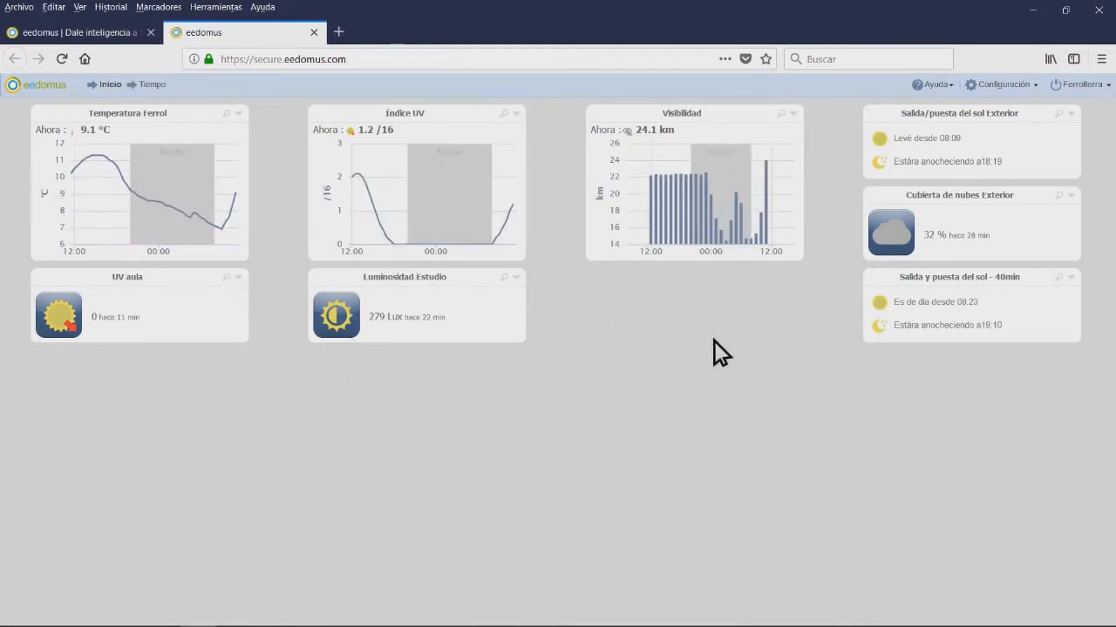
{"action": "mouse_move", "coordinate": [223, 131]}
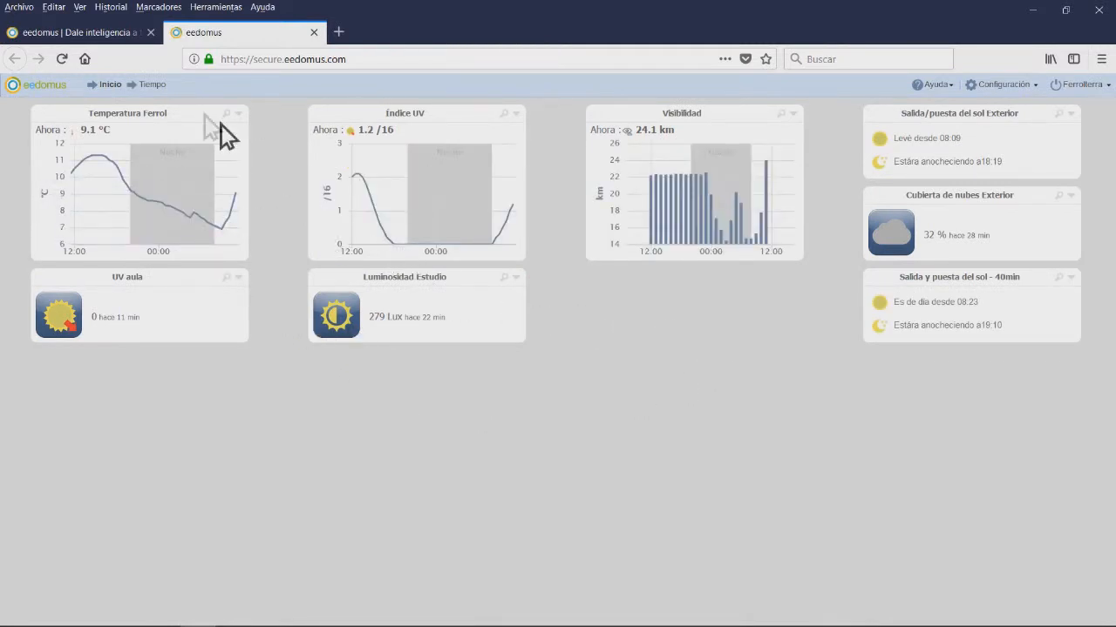
{"action": "left_click", "coordinate": [110, 84]}
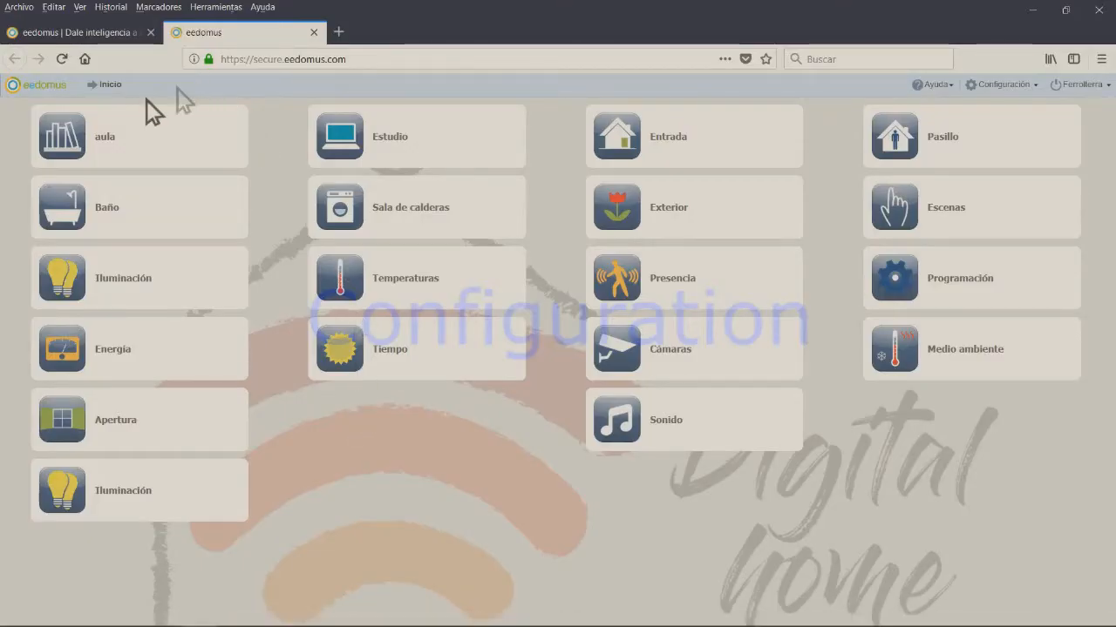
{"action": "mouse_move", "coordinate": [834, 108]}
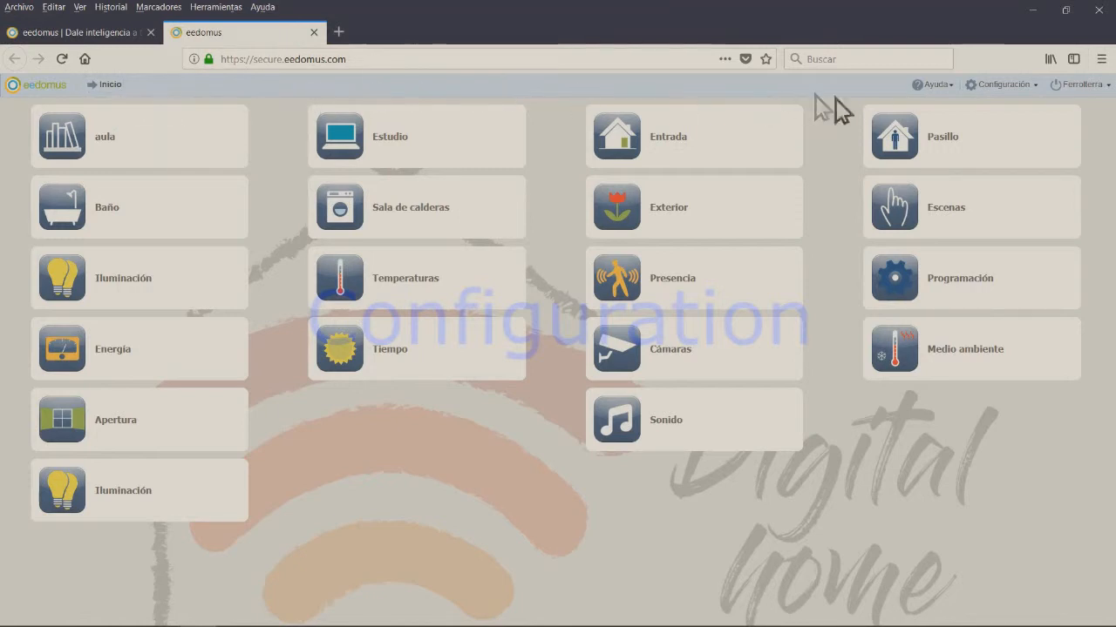
{"action": "left_click", "coordinate": [1000, 84]}
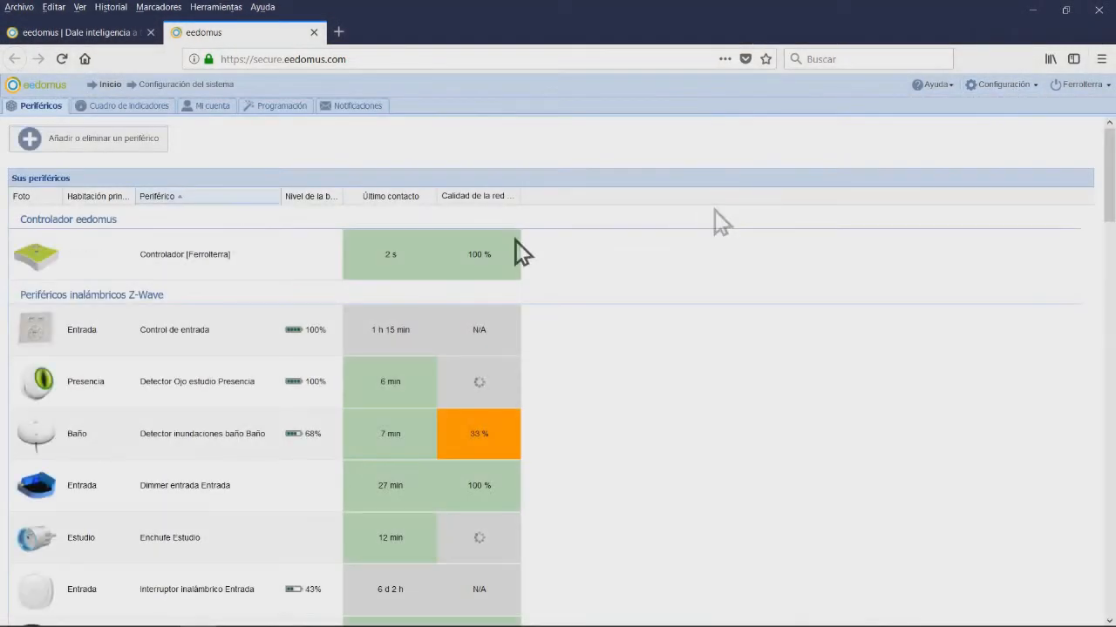
{"action": "mouse_move", "coordinate": [435, 349]}
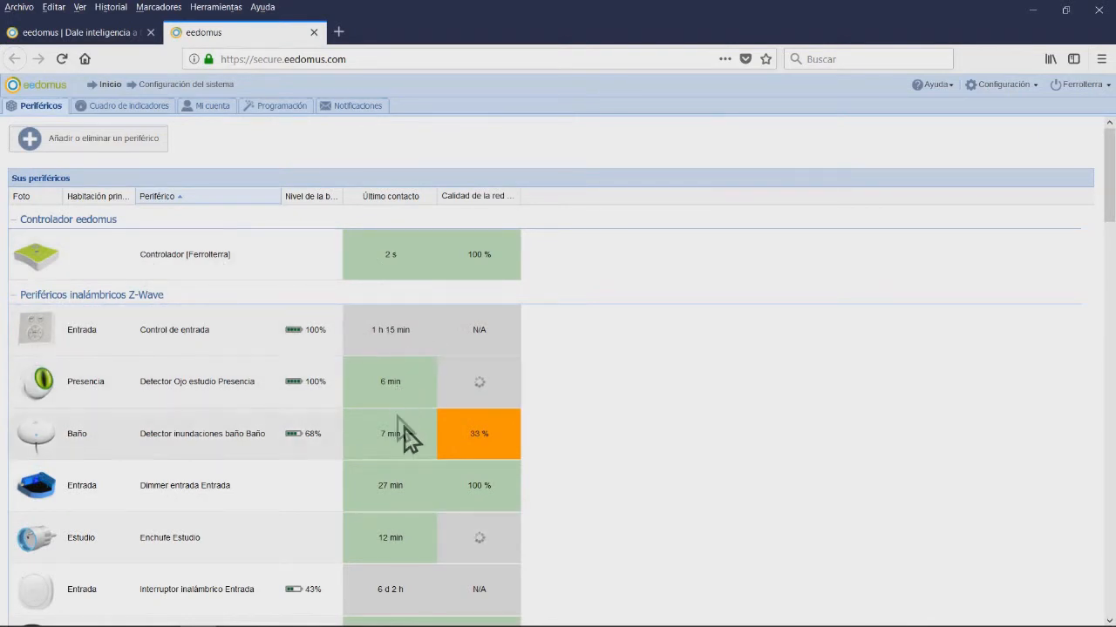
{"action": "mouse_move", "coordinate": [432, 477]}
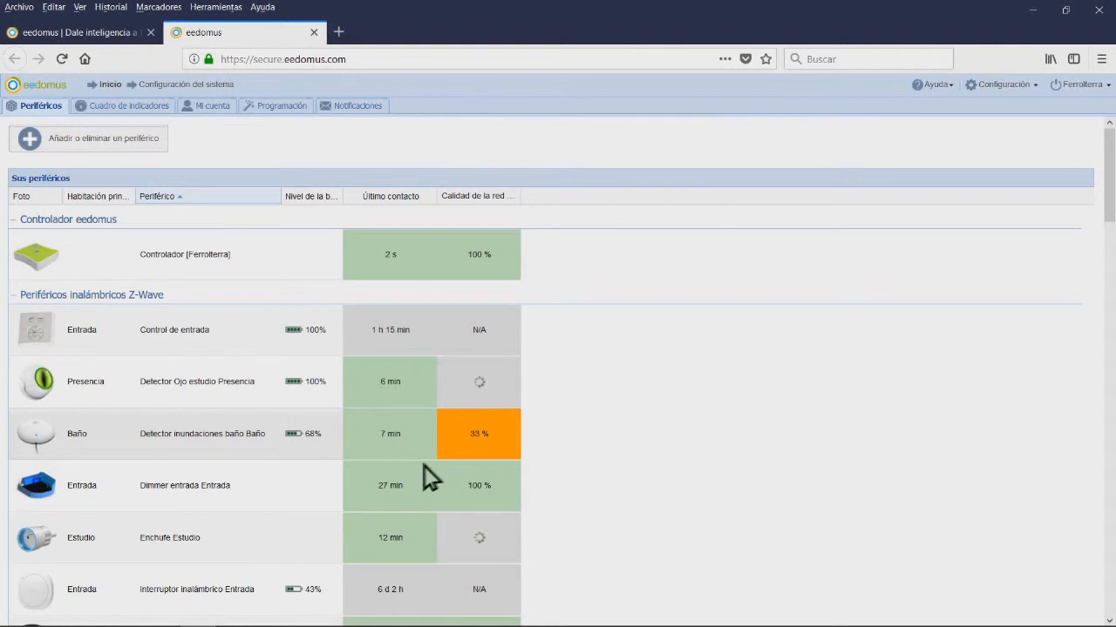
{"action": "scroll", "scroll_direction": "down", "scroll_amount": 3}
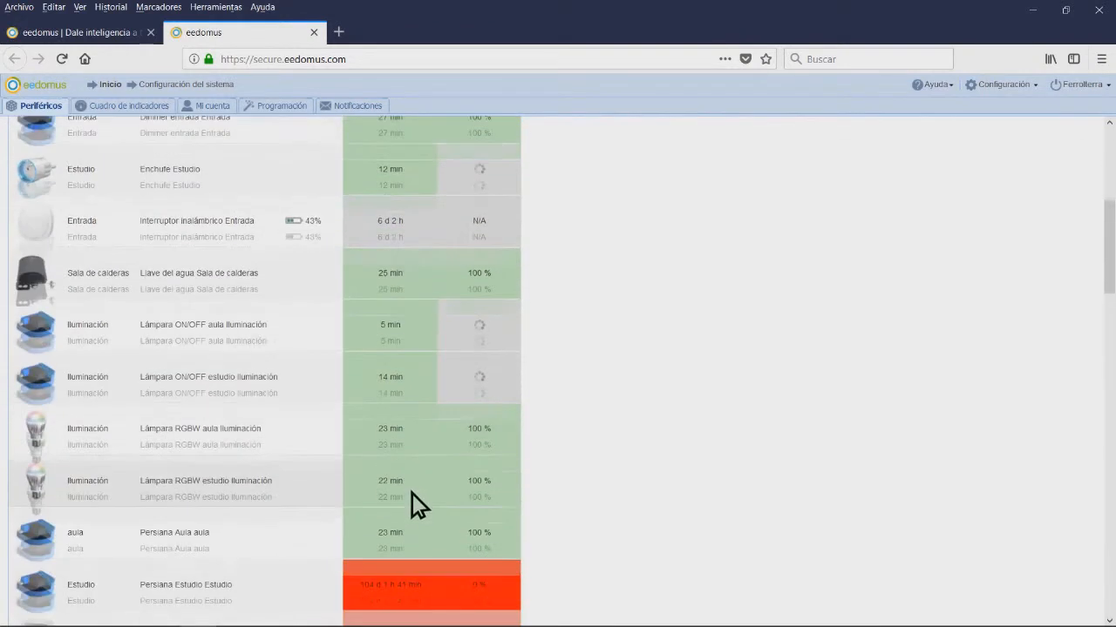
{"action": "scroll", "scroll_direction": "down", "scroll_amount": 3}
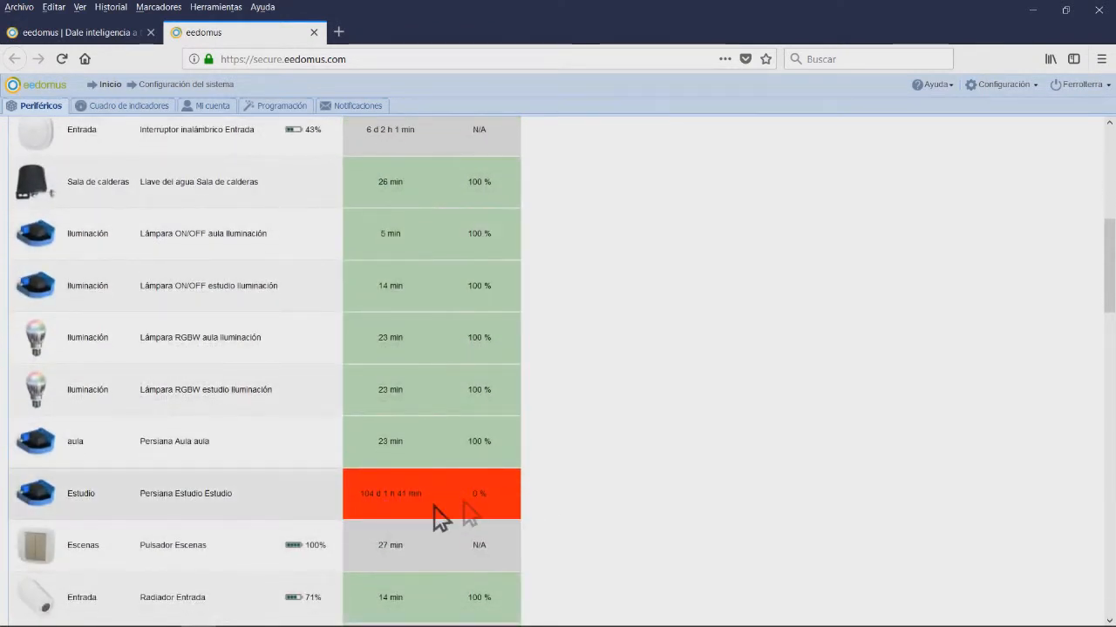
{"action": "scroll", "scroll_direction": "down", "scroll_amount": 3}
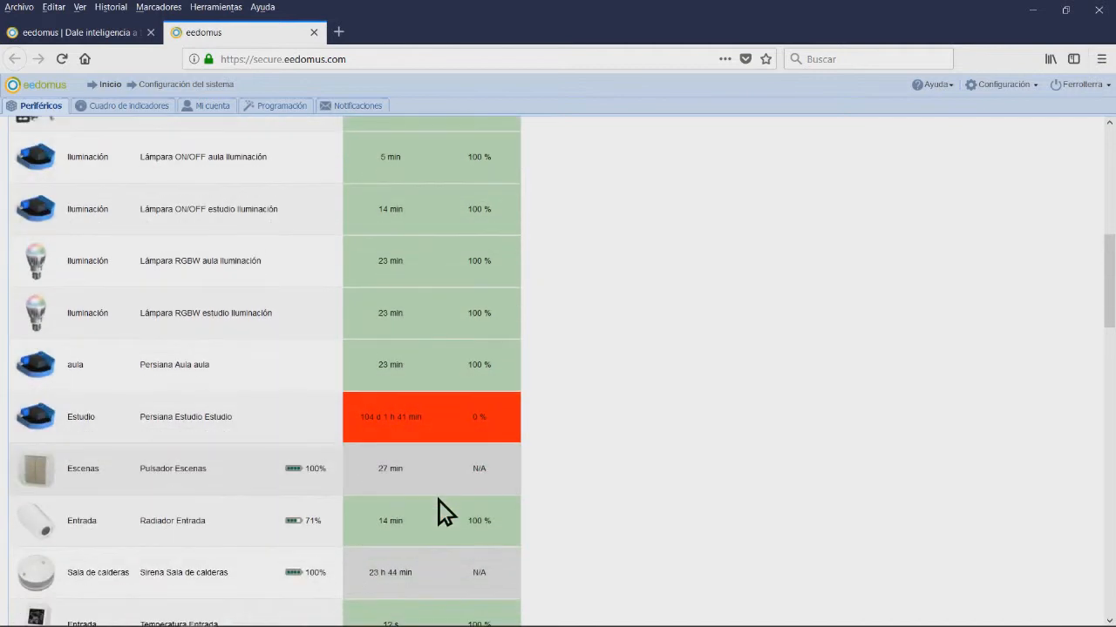
{"action": "scroll", "scroll_direction": "up", "scroll_amount": 3}
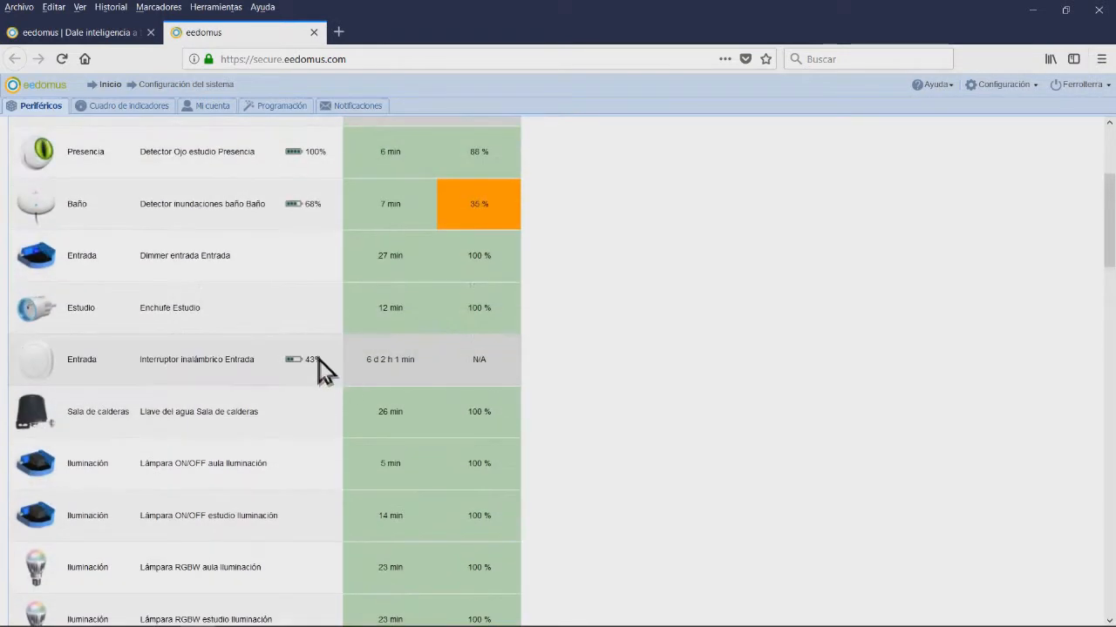
{"action": "scroll", "scroll_direction": "up", "scroll_amount": 3}
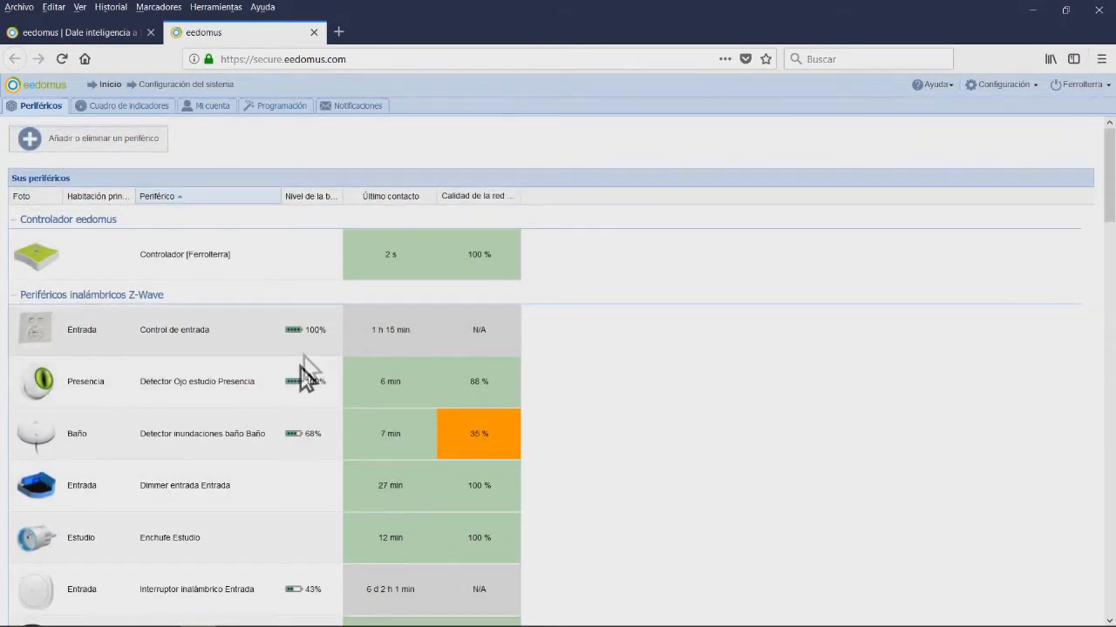
{"action": "mouse_move", "coordinate": [314, 601]}
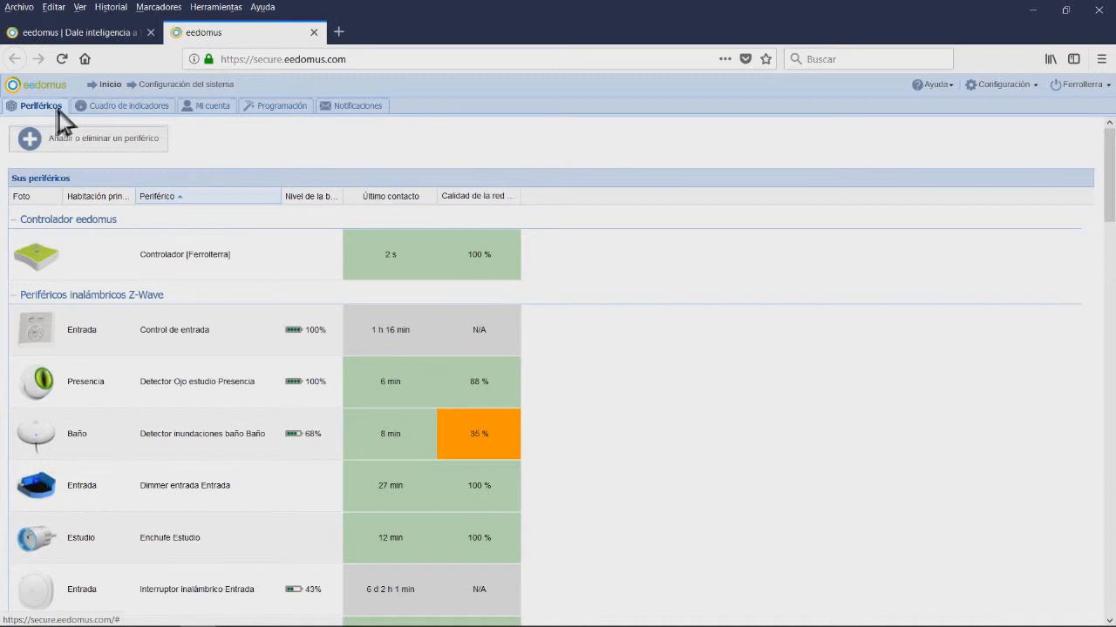
{"action": "mouse_move", "coordinate": [207, 106]}
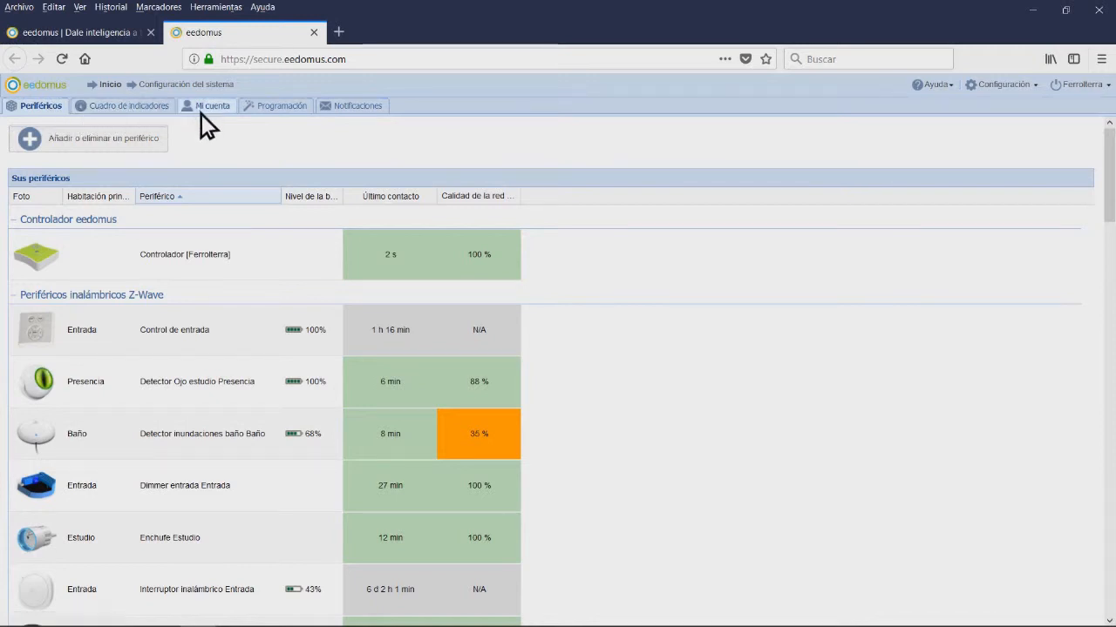
{"action": "mouse_move", "coordinate": [358, 113]}
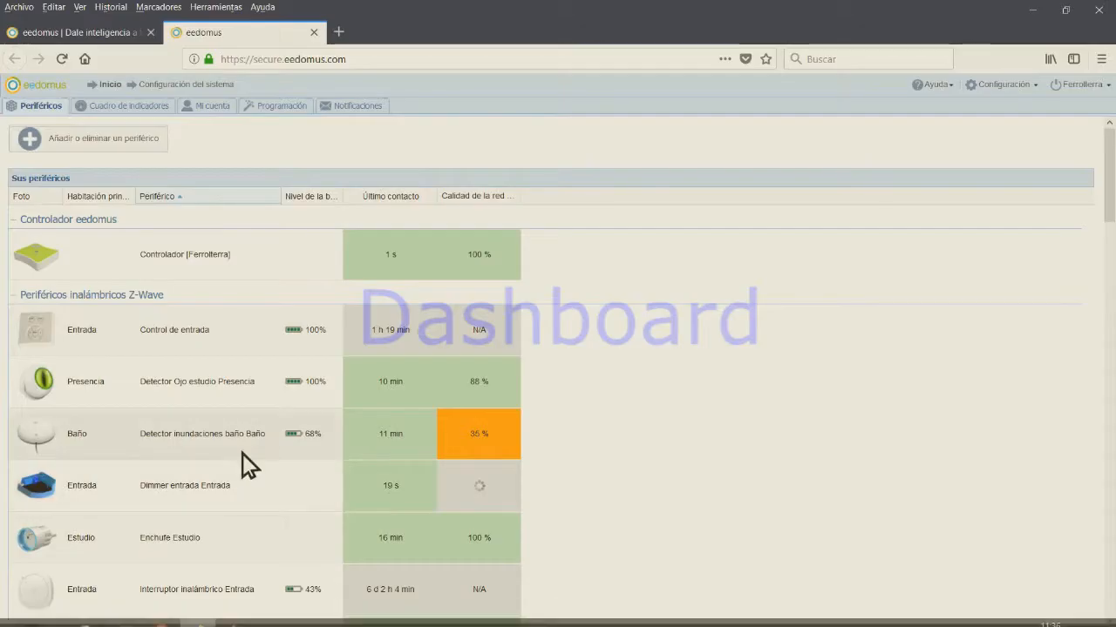
{"action": "mouse_move", "coordinate": [122, 106]}
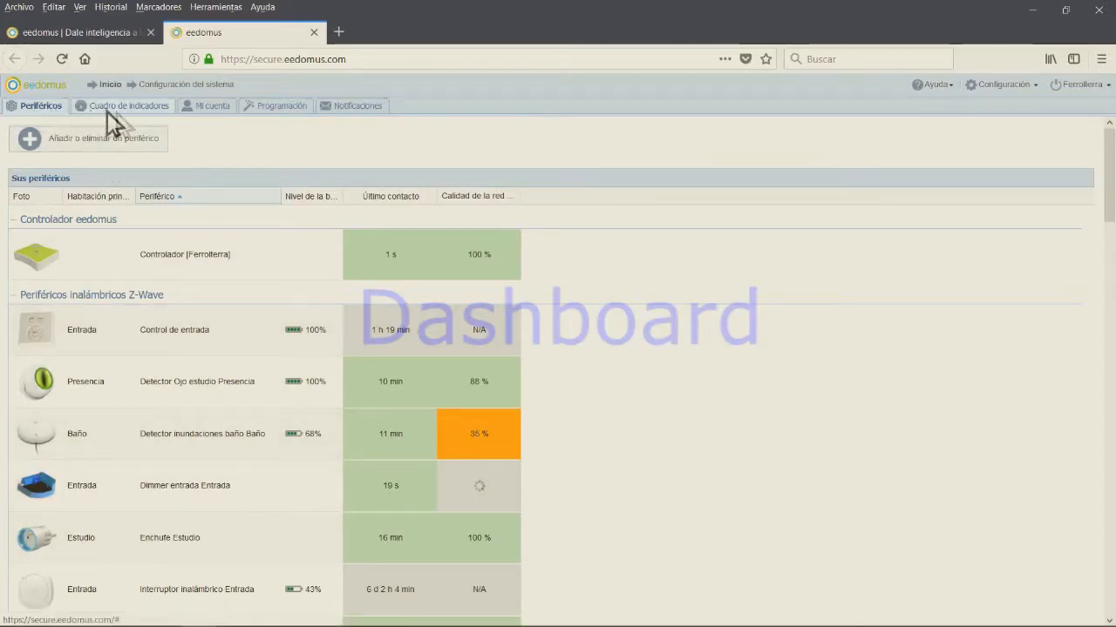
View today's curves in Cuadro de indicadores, the Tabla and Eficiencia térmica, then return to peripherals
{"action": "left_click", "coordinate": [129, 107]}
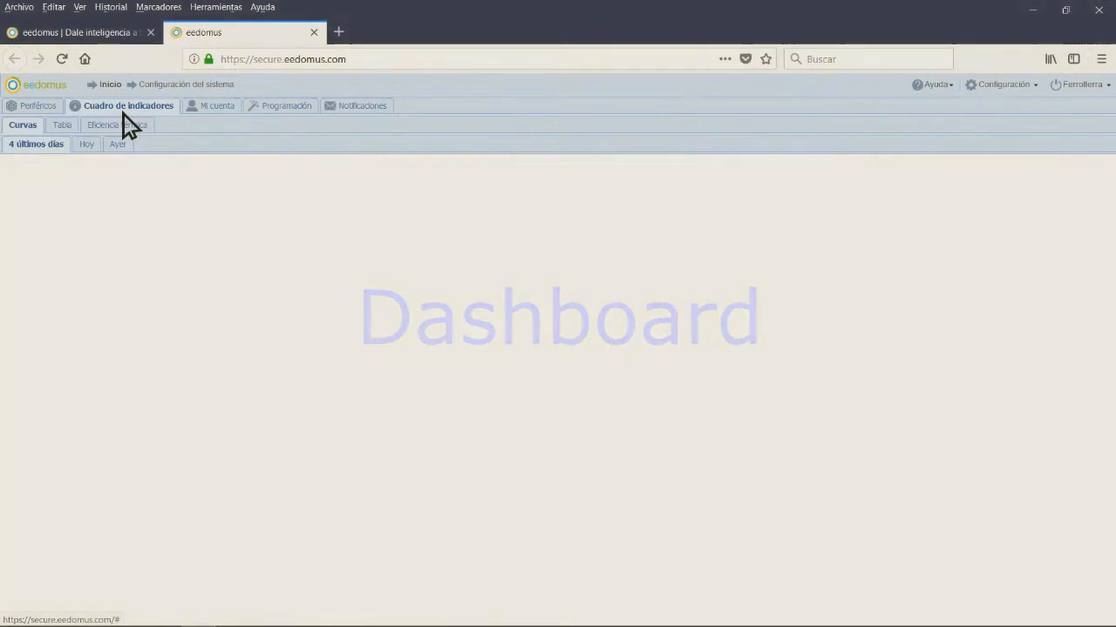
{"action": "left_click", "coordinate": [80, 143]}
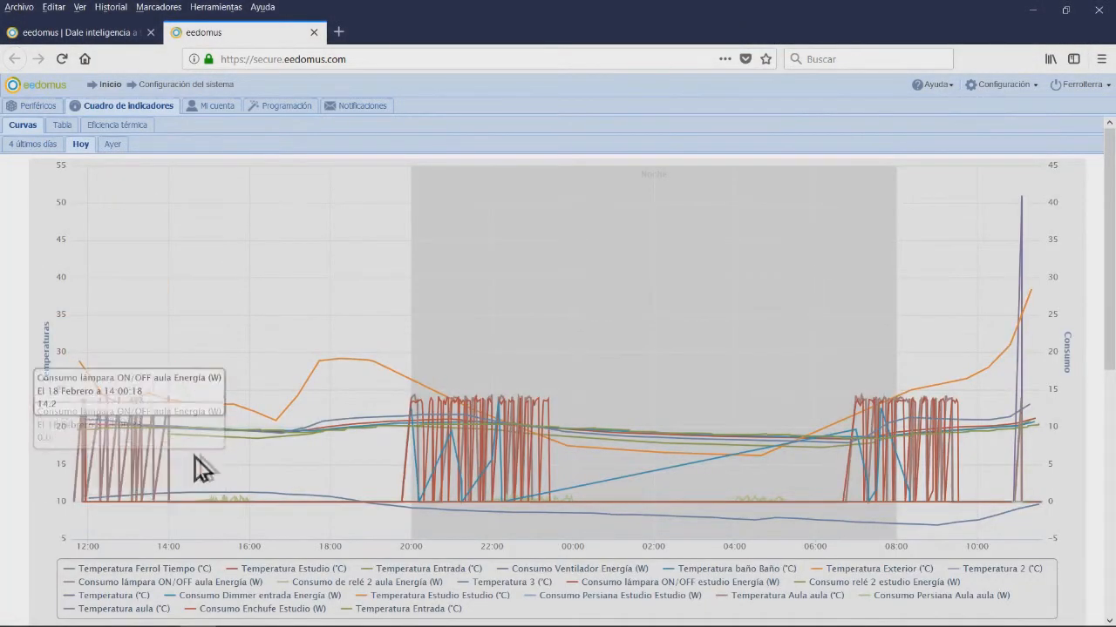
{"action": "mouse_move", "coordinate": [488, 467]}
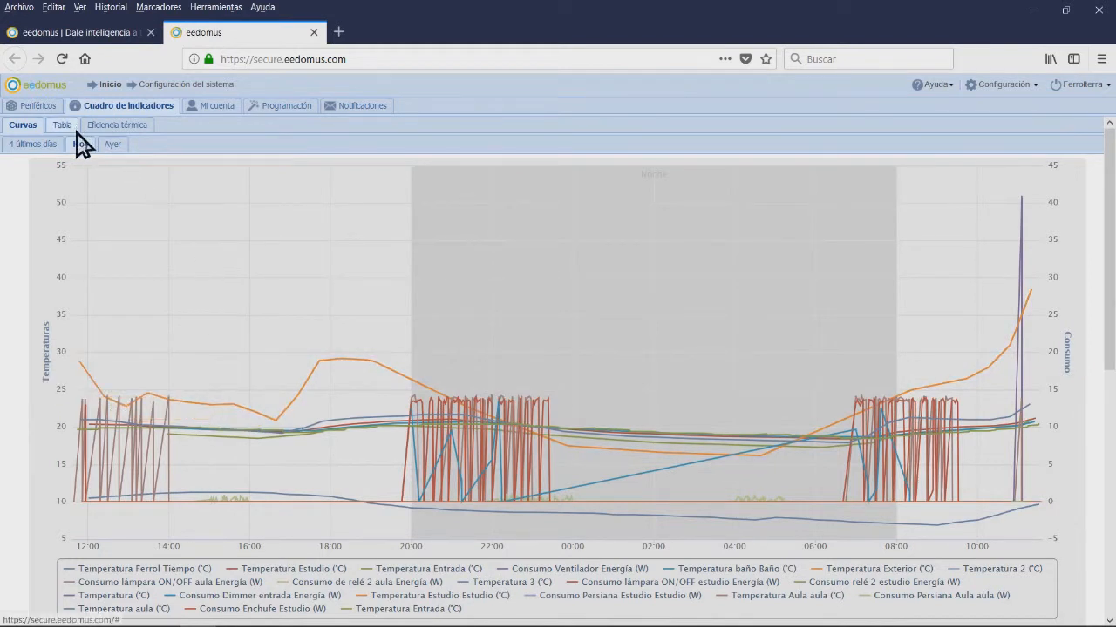
{"action": "left_click", "coordinate": [61, 126]}
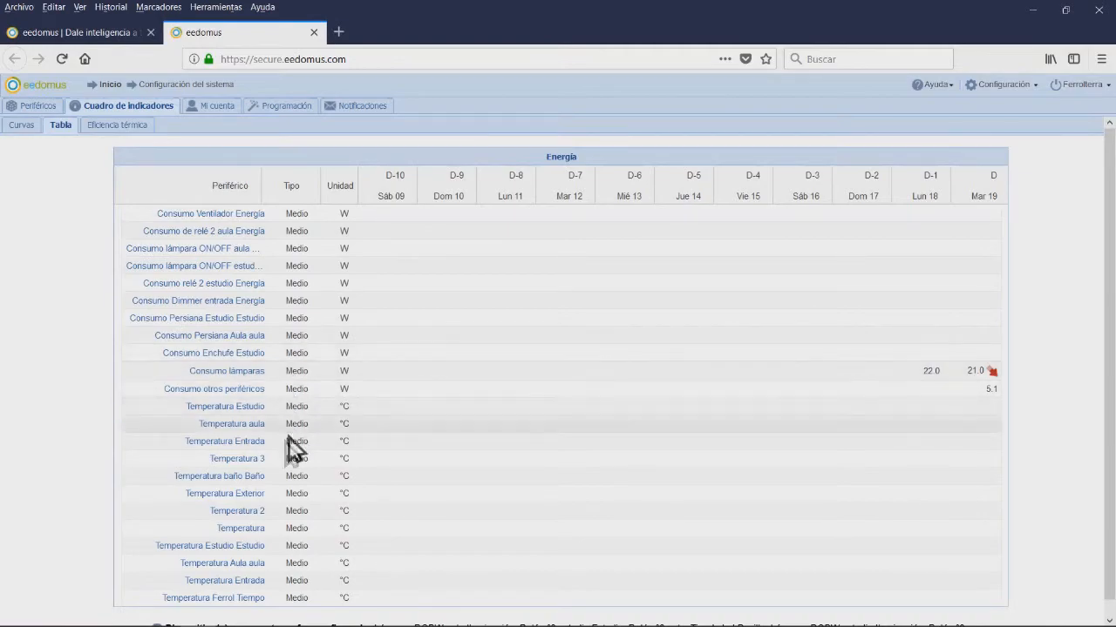
{"action": "left_click", "coordinate": [117, 126]}
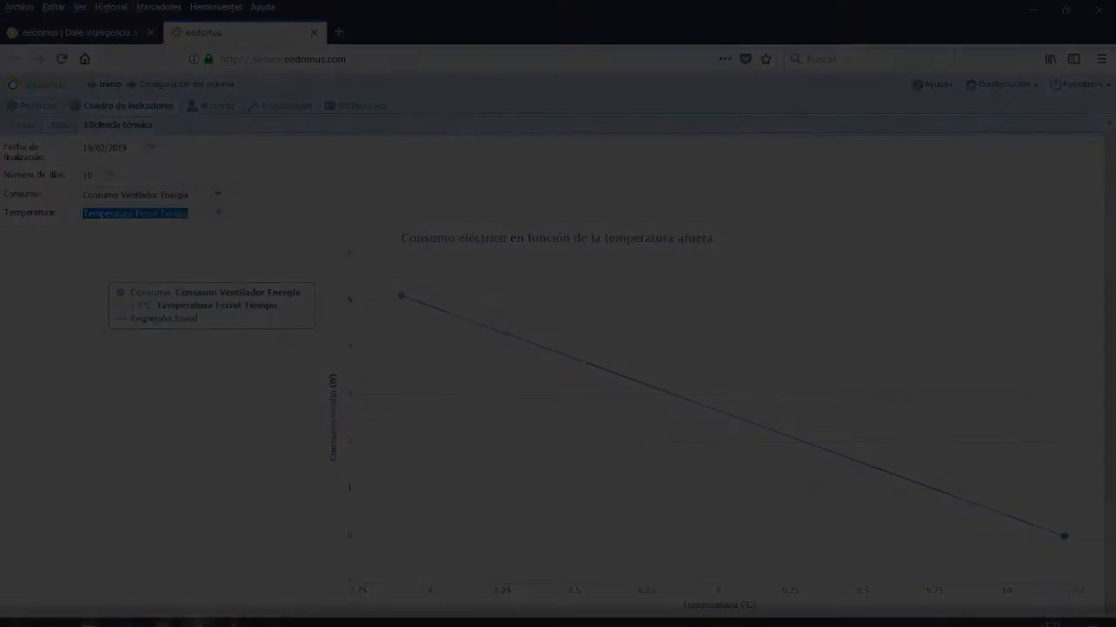
{"action": "left_click", "coordinate": [38, 106]}
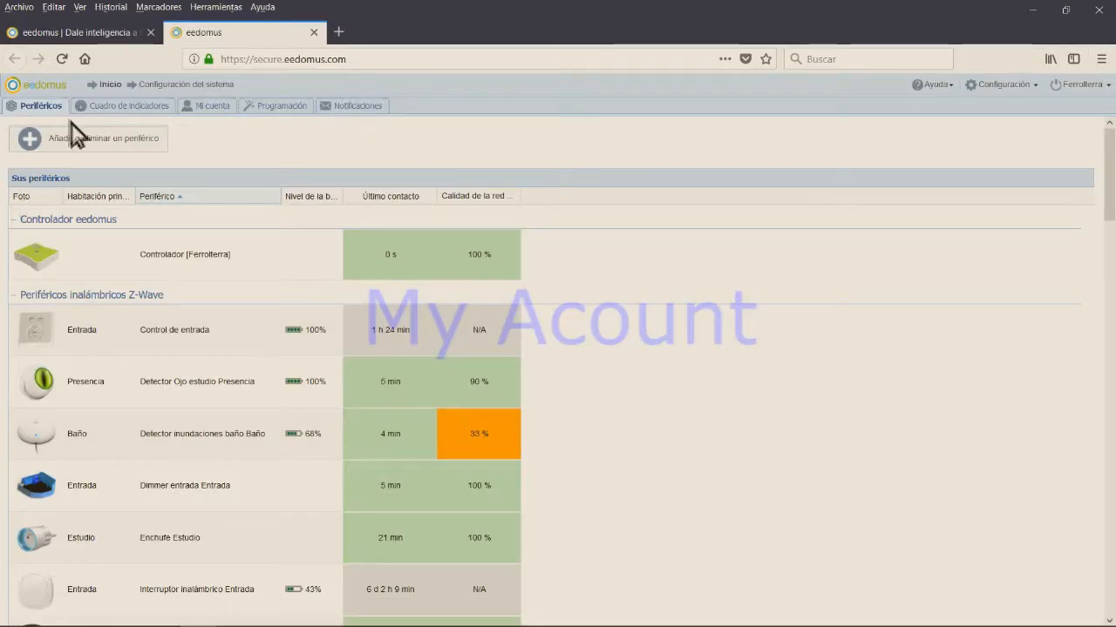
{"action": "mouse_move", "coordinate": [212, 104]}
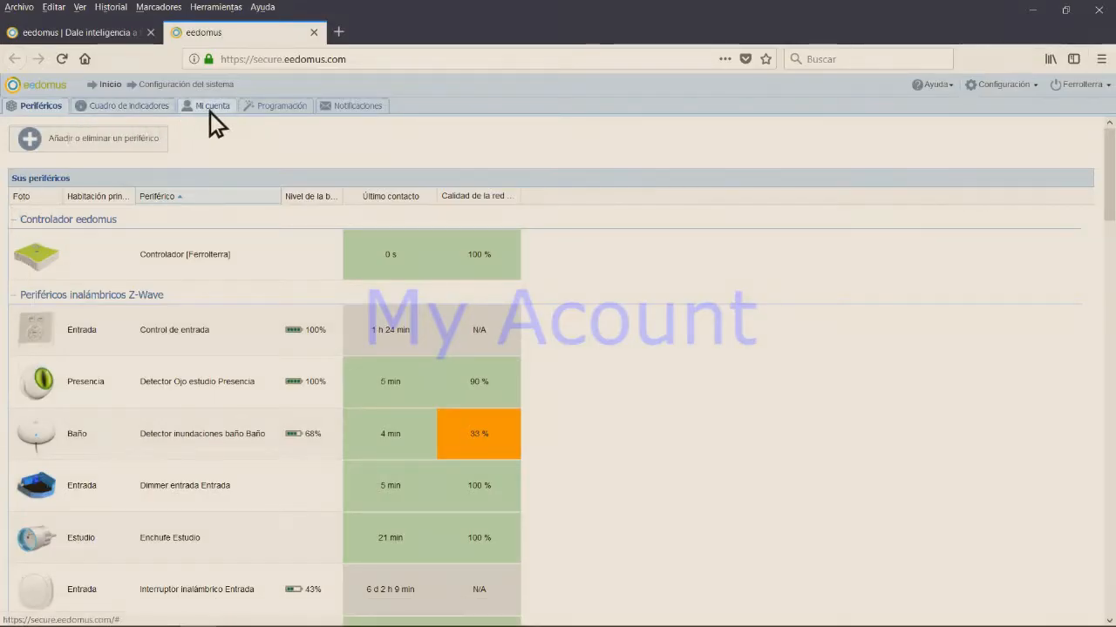
Show Mi cuenta parameters and toggle 'Activar el modo experto' off and back on
{"action": "left_click", "coordinate": [209, 107]}
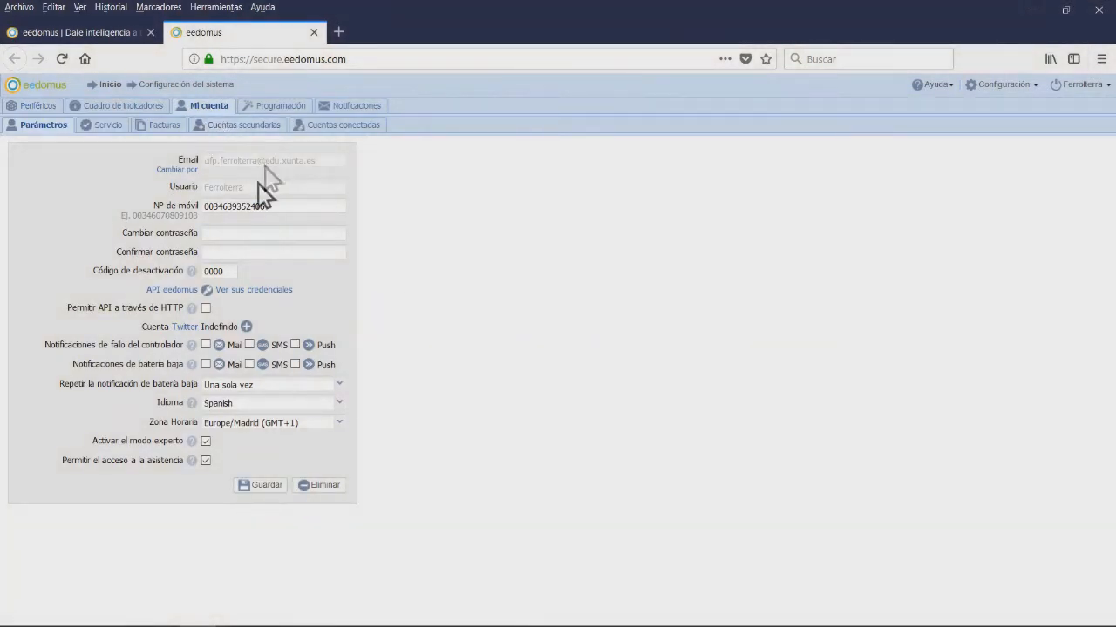
{"action": "mouse_move", "coordinate": [247, 251]}
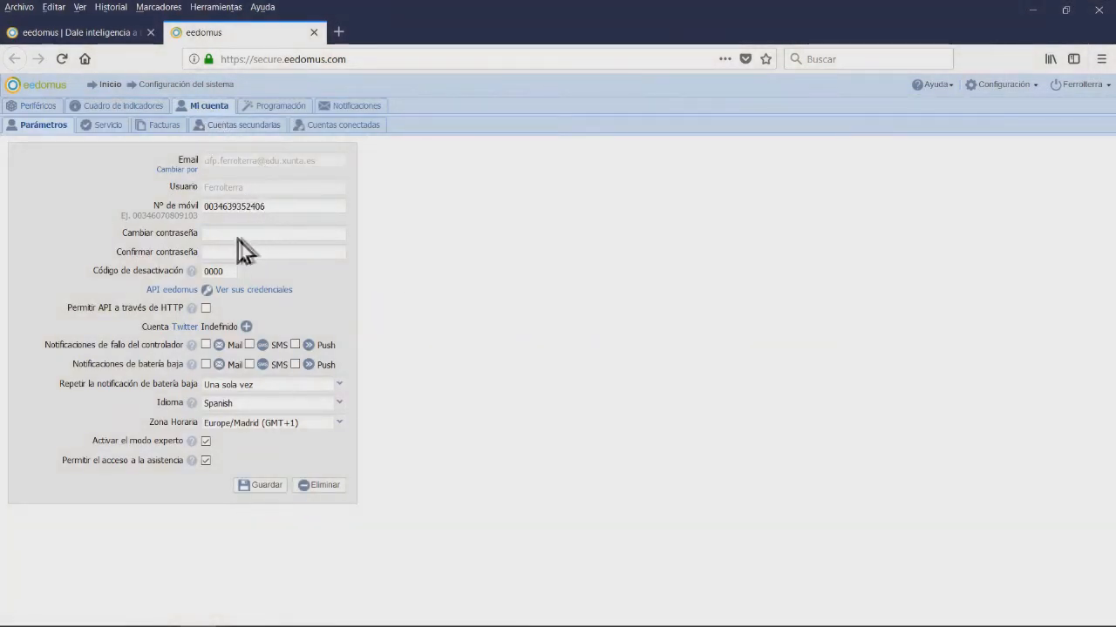
{"action": "mouse_move", "coordinate": [227, 334]}
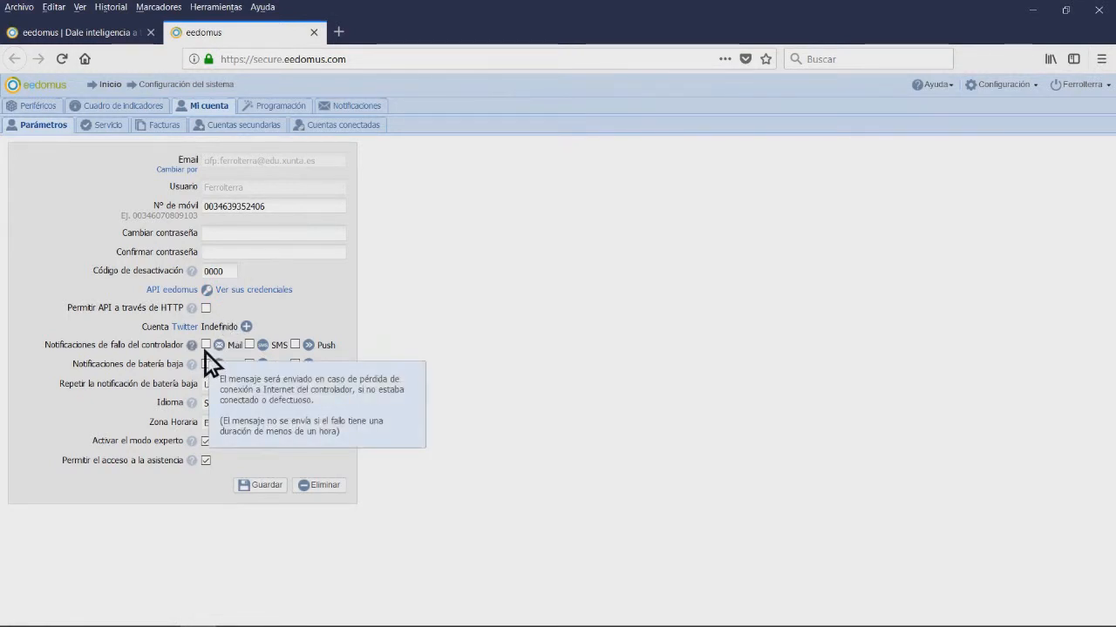
{"action": "mouse_move", "coordinate": [191, 364]}
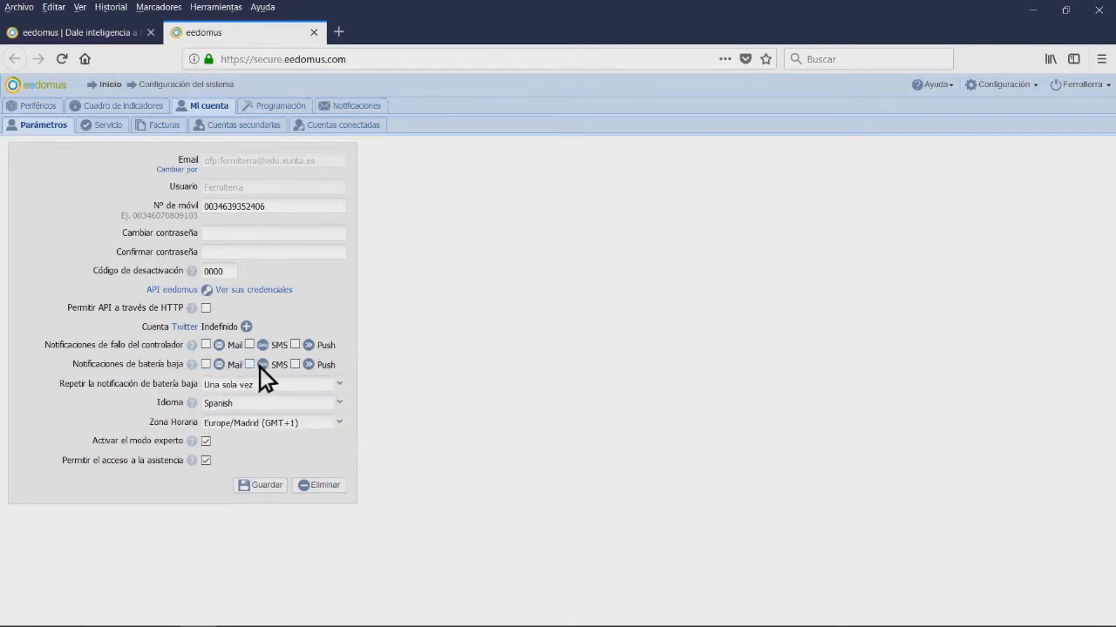
{"action": "mouse_move", "coordinate": [253, 418]}
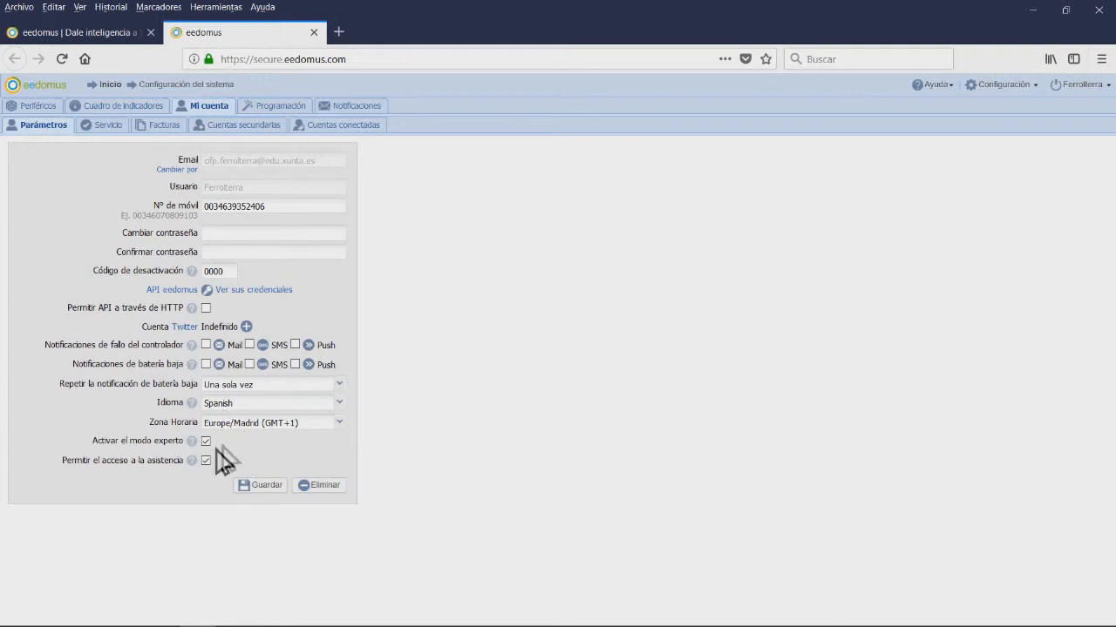
{"action": "mouse_move", "coordinate": [191, 441]}
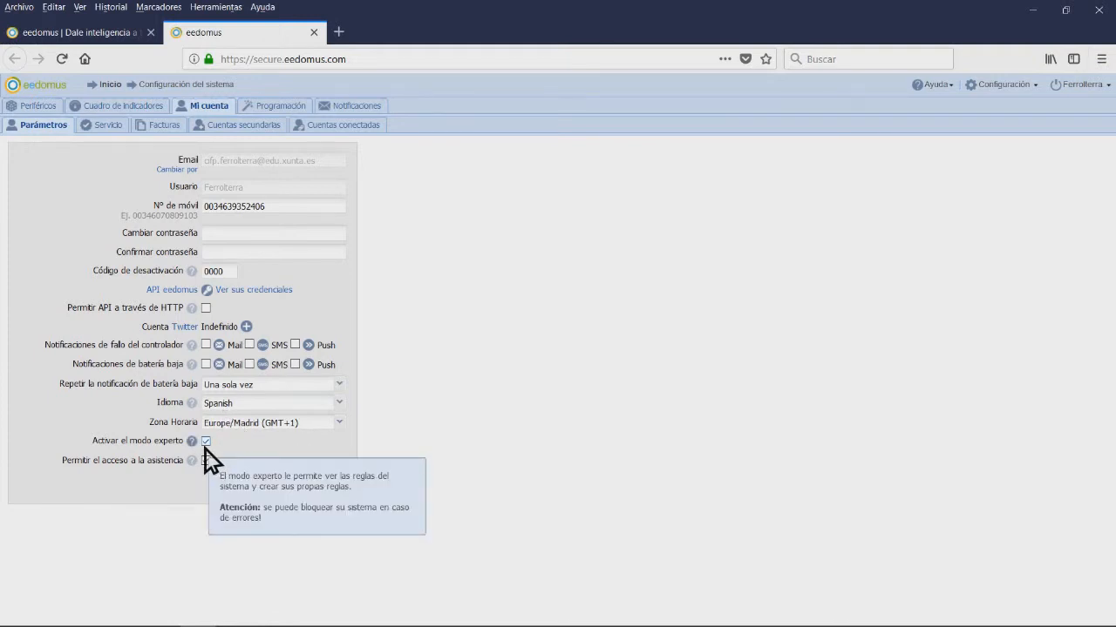
{"action": "left_click", "coordinate": [205, 439]}
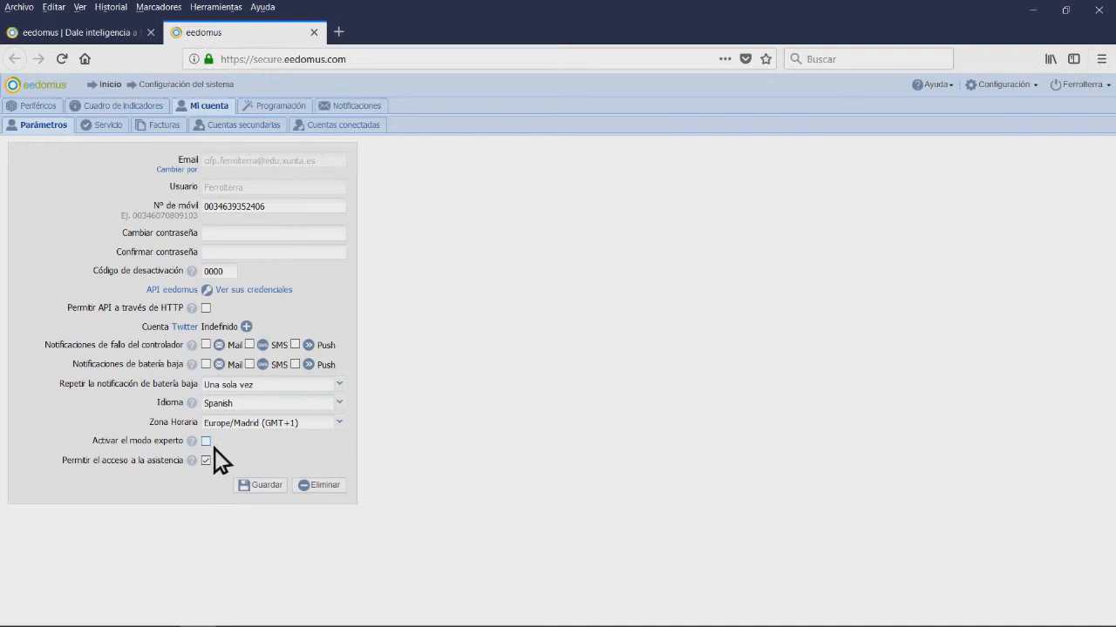
{"action": "left_click", "coordinate": [206, 441]}
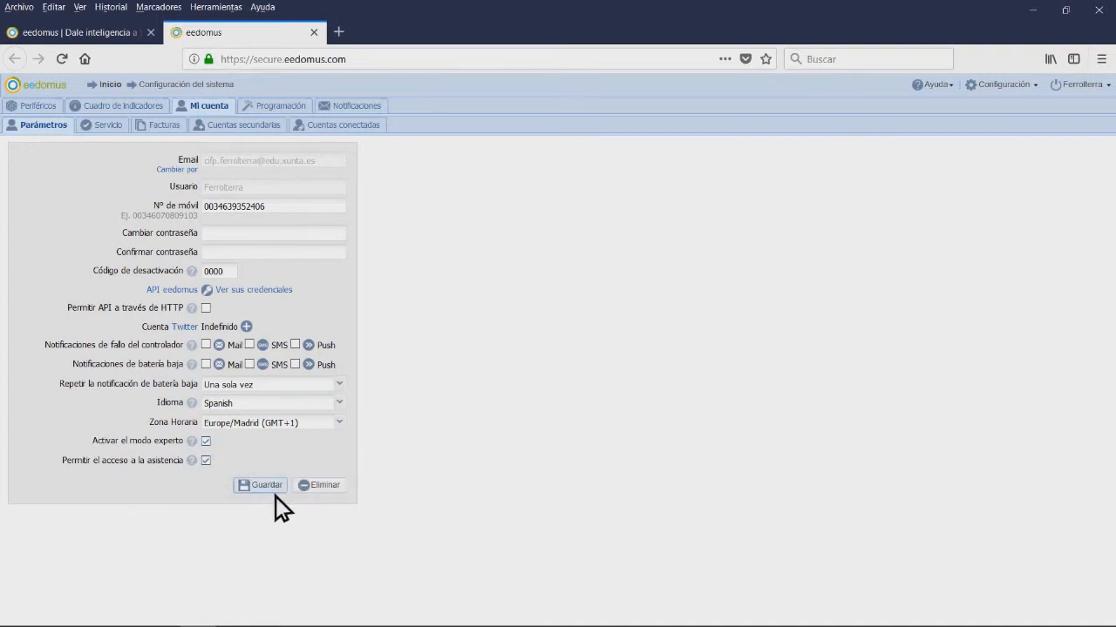
{"action": "mouse_move", "coordinate": [80, 160]}
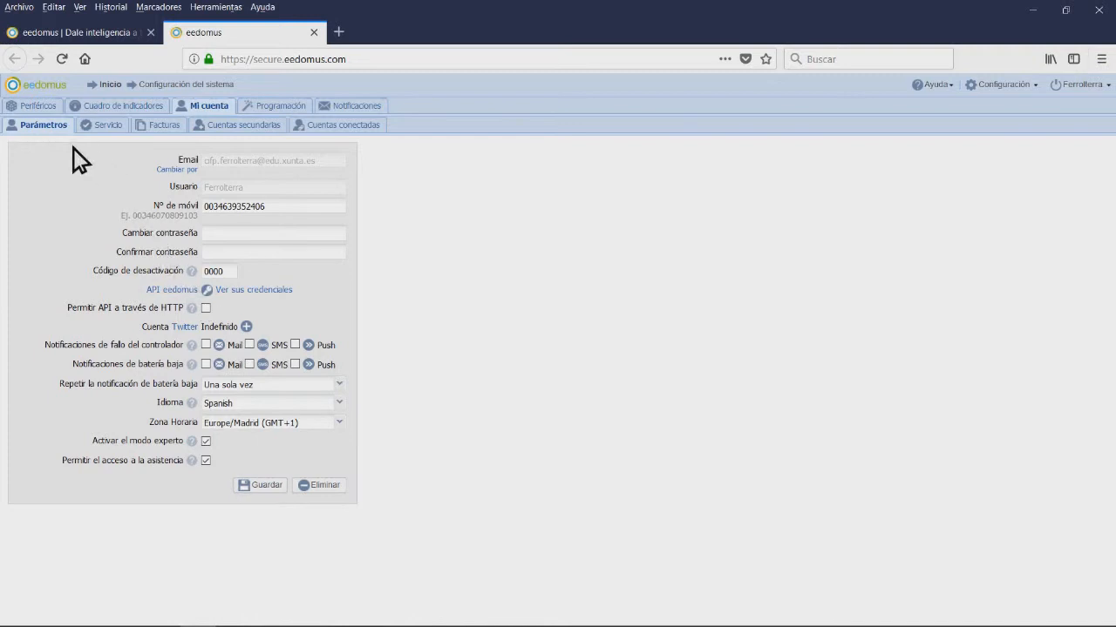
Browse service details, Facturas and Cuentas secundarias, then add a user valid from 19/02/2019
{"action": "left_click", "coordinate": [103, 125]}
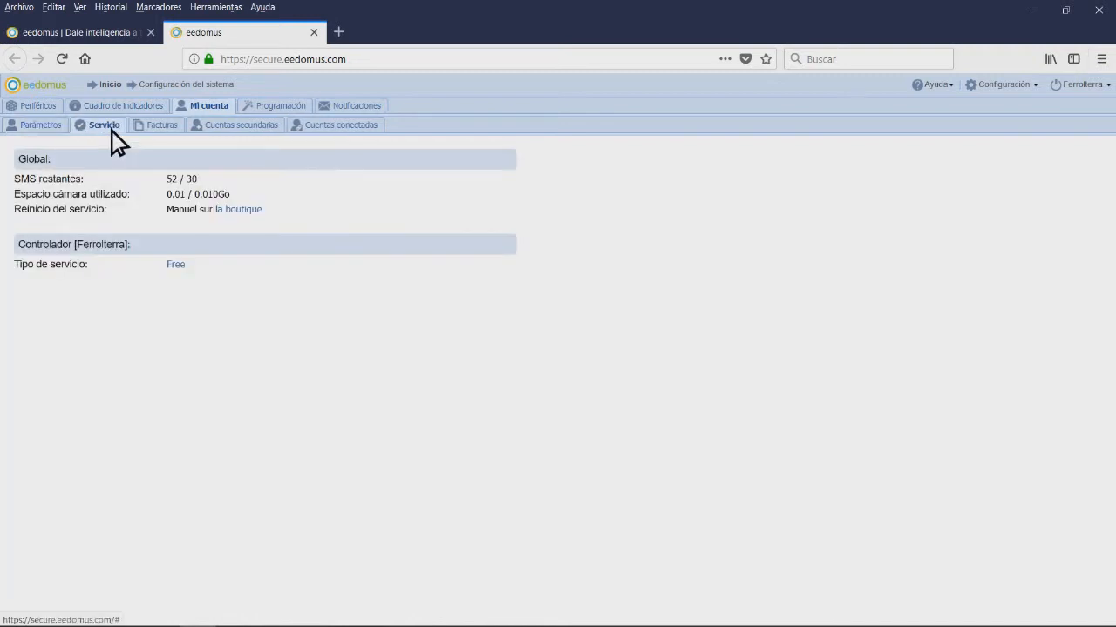
{"action": "left_click", "coordinate": [160, 126]}
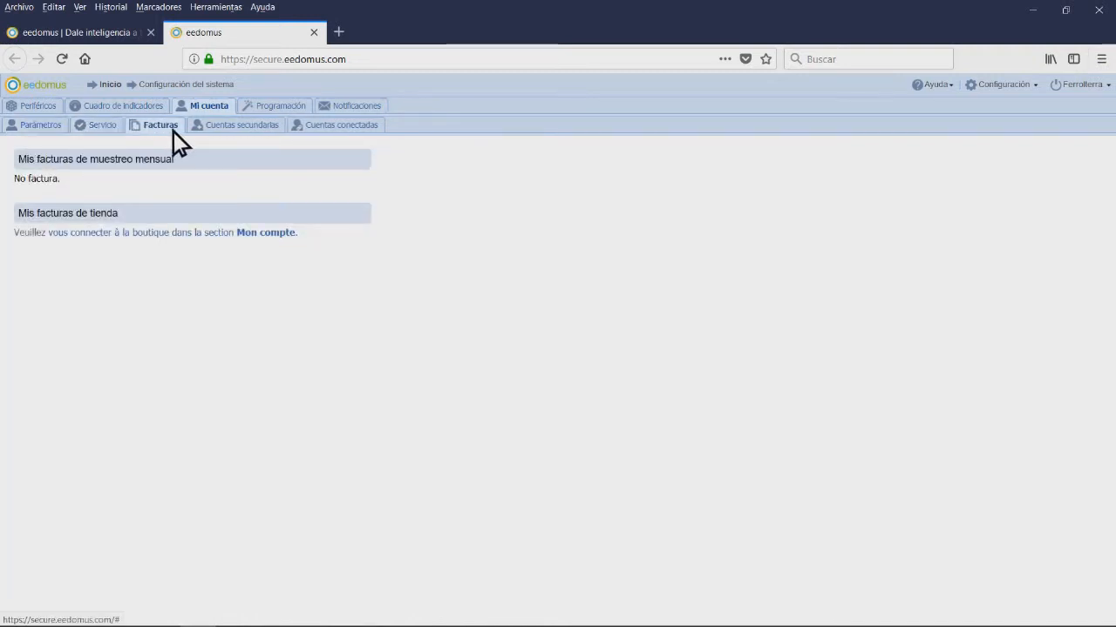
{"action": "left_click", "coordinate": [240, 125]}
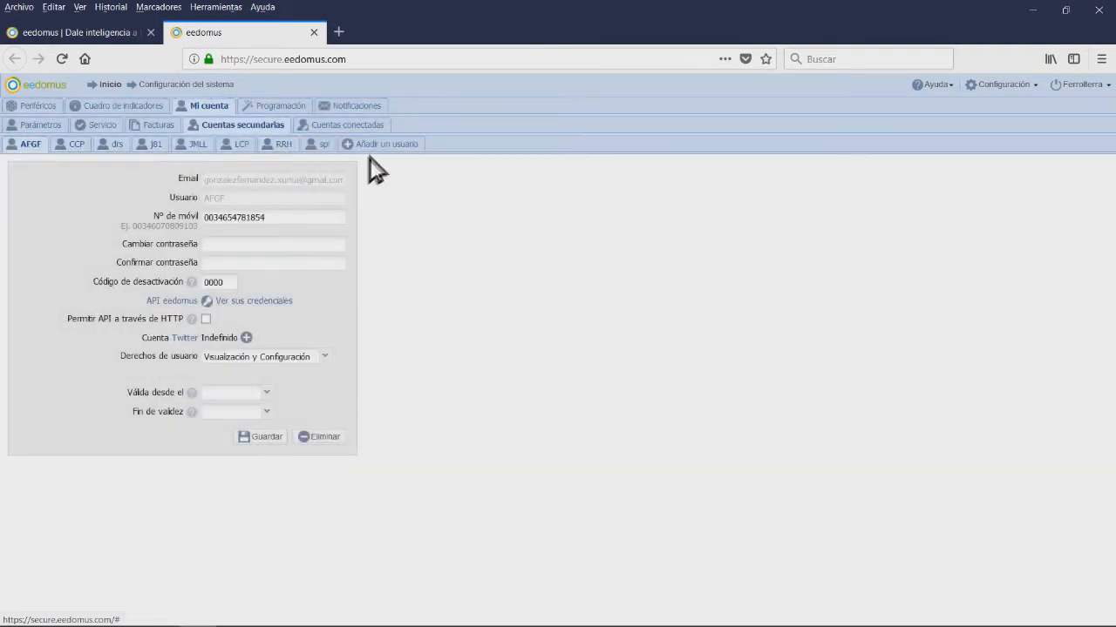
{"action": "left_click", "coordinate": [387, 143]}
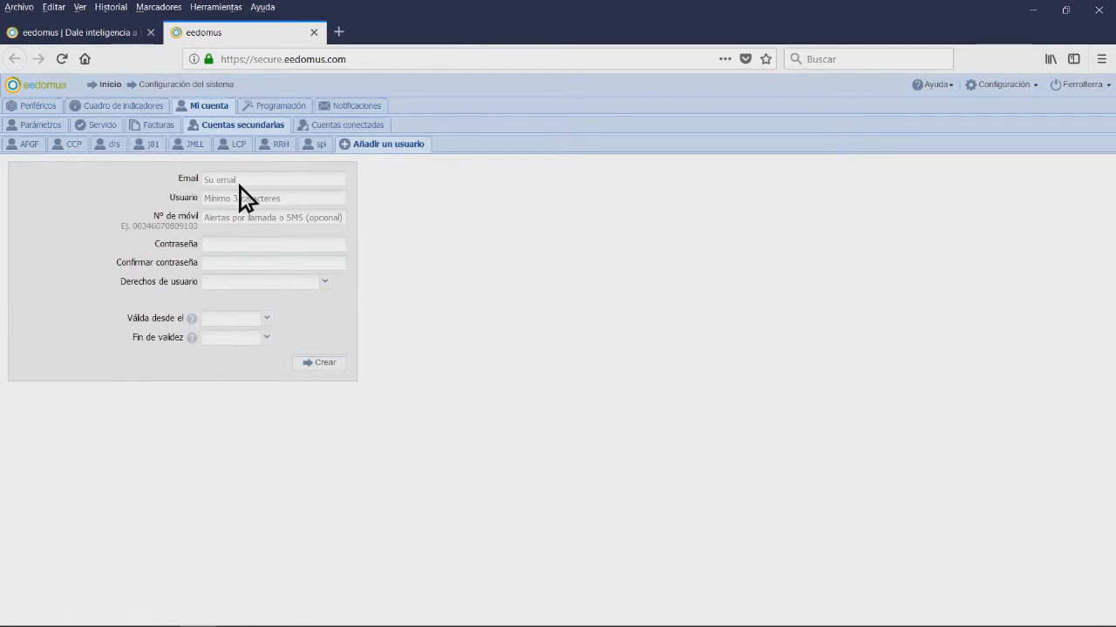
{"action": "mouse_move", "coordinate": [265, 230]}
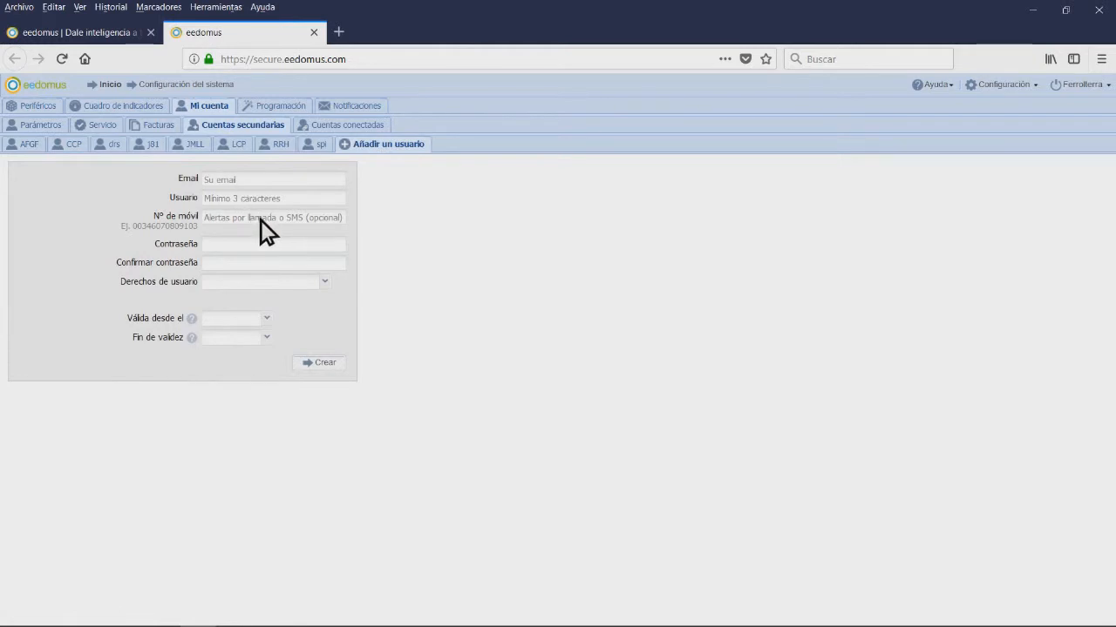
{"action": "mouse_move", "coordinate": [242, 282]}
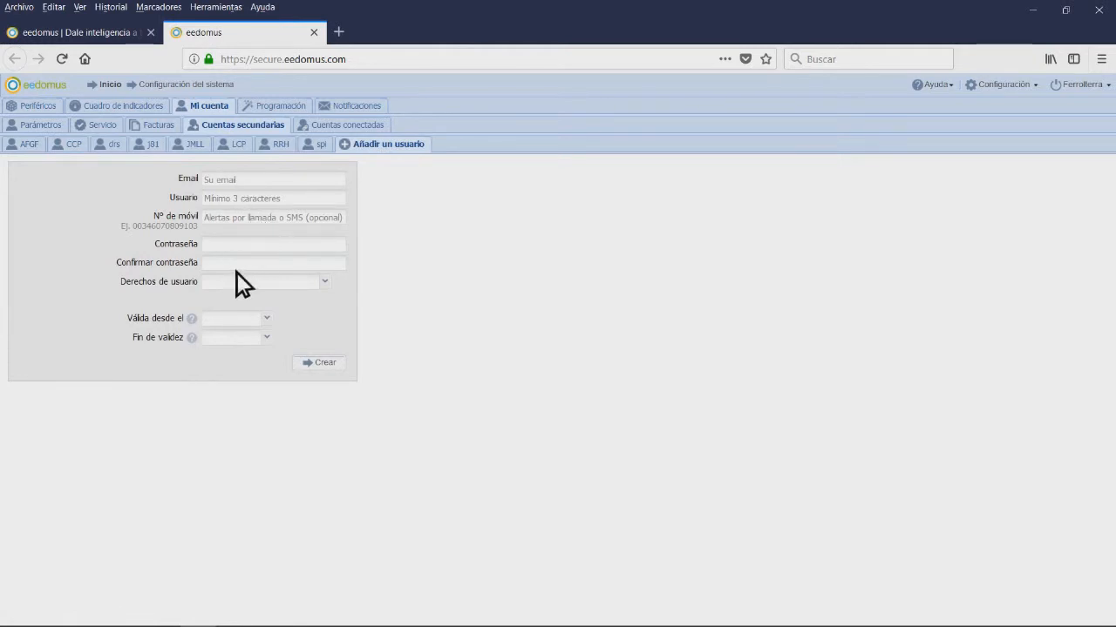
{"action": "mouse_move", "coordinate": [288, 338]}
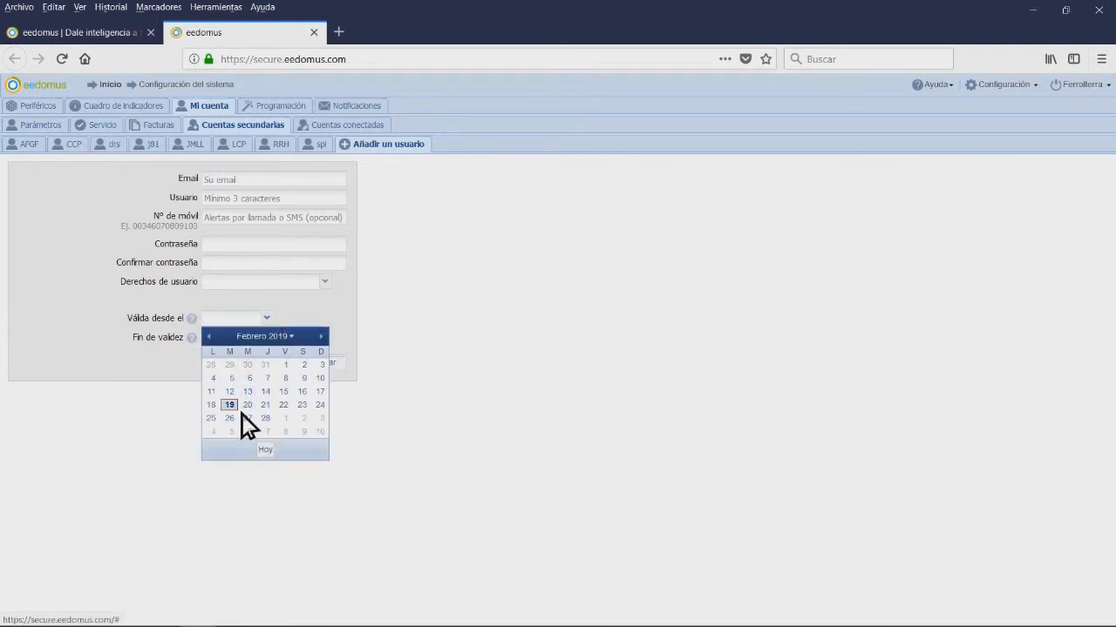
{"action": "left_click", "coordinate": [231, 404]}
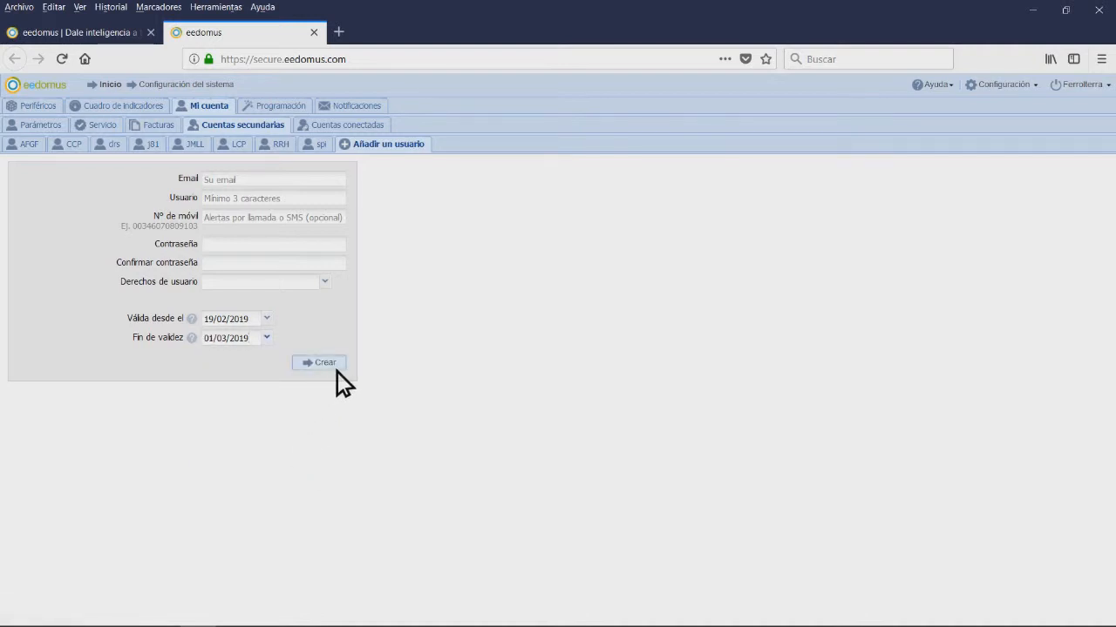
{"action": "mouse_move", "coordinate": [347, 138]}
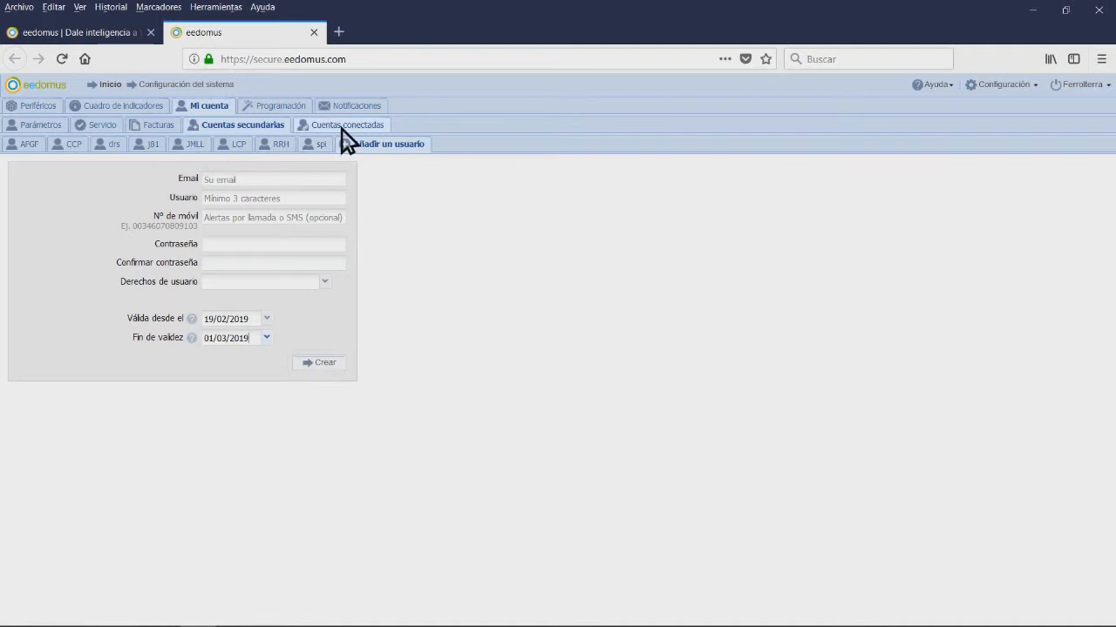
Check Cuentas conectadas, then show the Programación list of schedules
{"action": "left_click", "coordinate": [347, 125]}
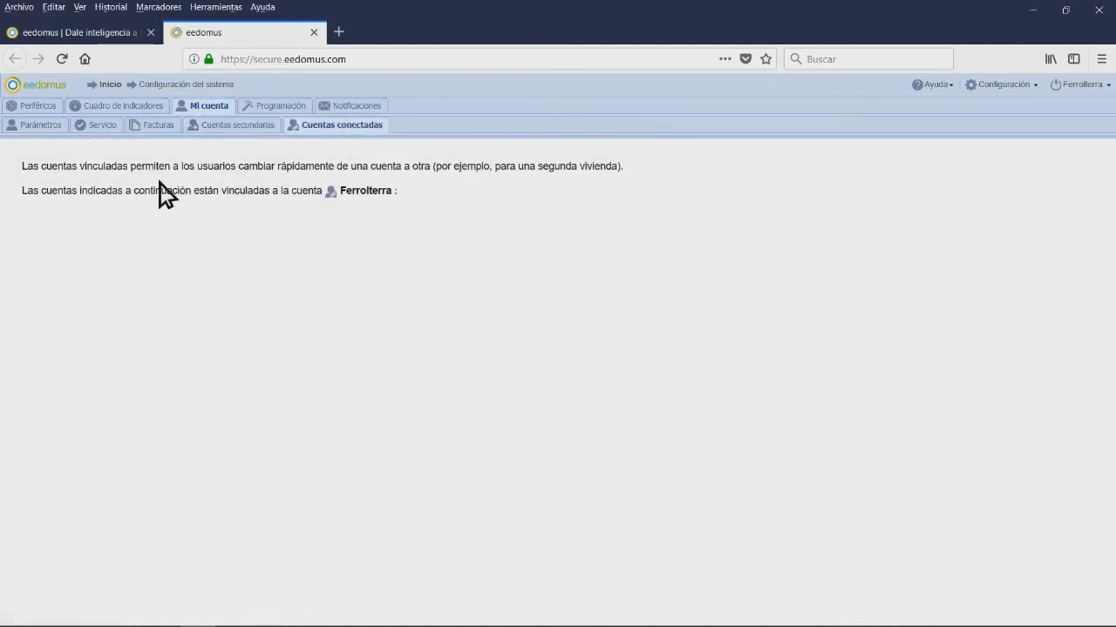
{"action": "mouse_move", "coordinate": [340, 227]}
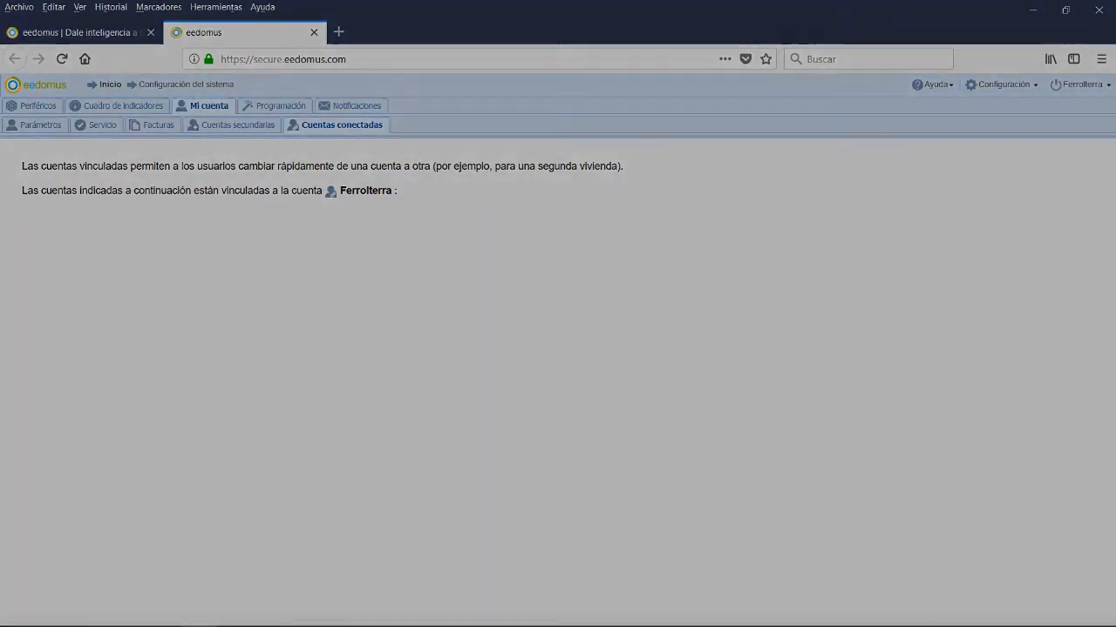
{"action": "left_click", "coordinate": [279, 107]}
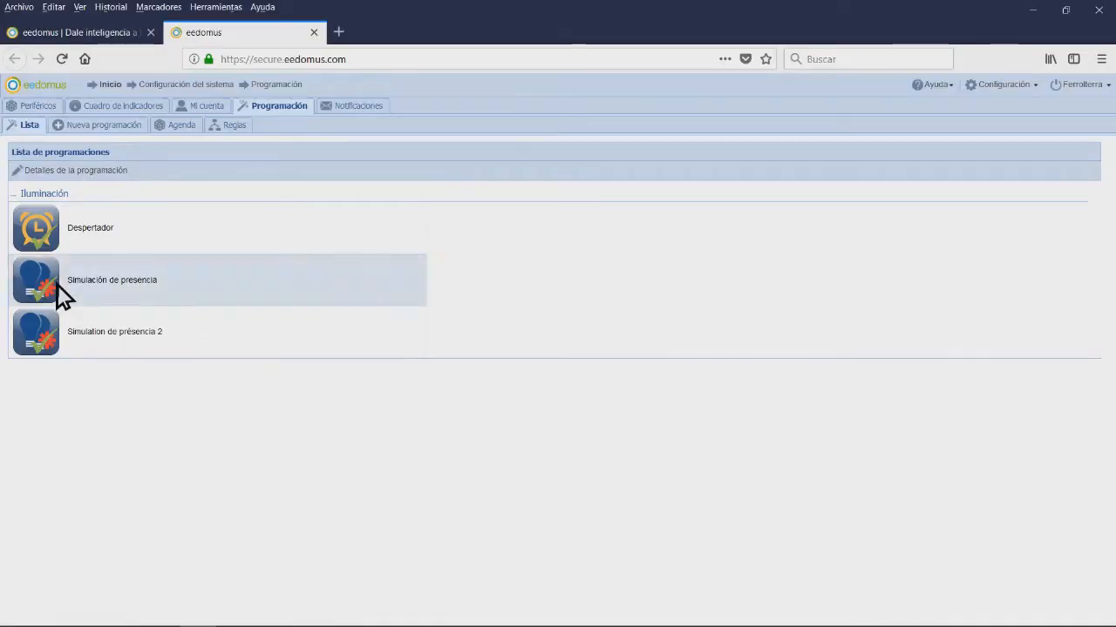
{"action": "left_click", "coordinate": [112, 279]}
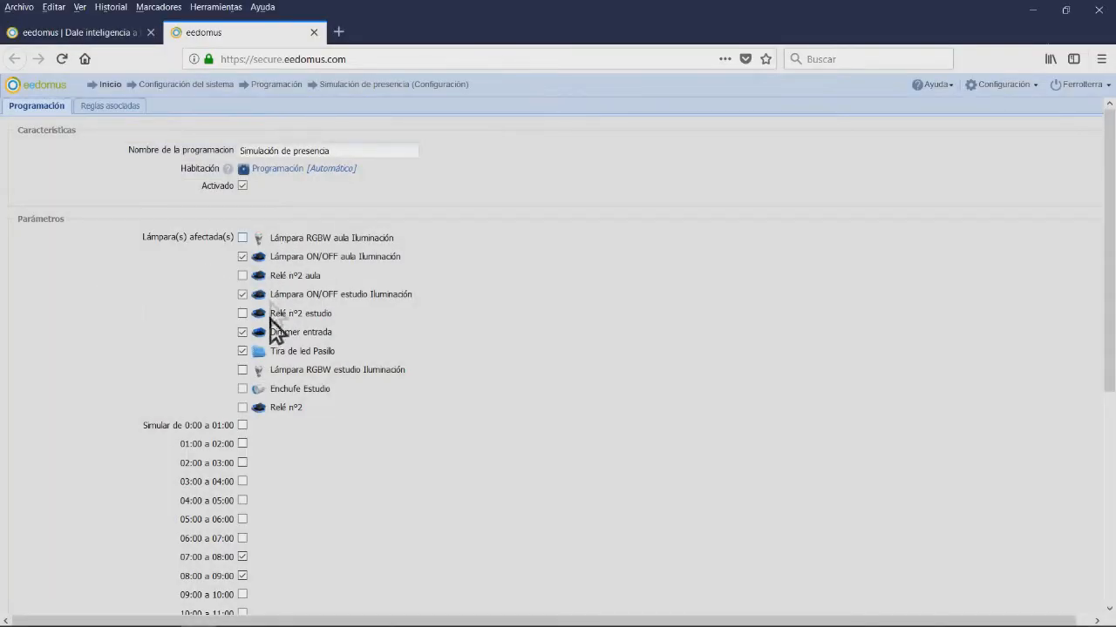
{"action": "mouse_move", "coordinate": [262, 509]}
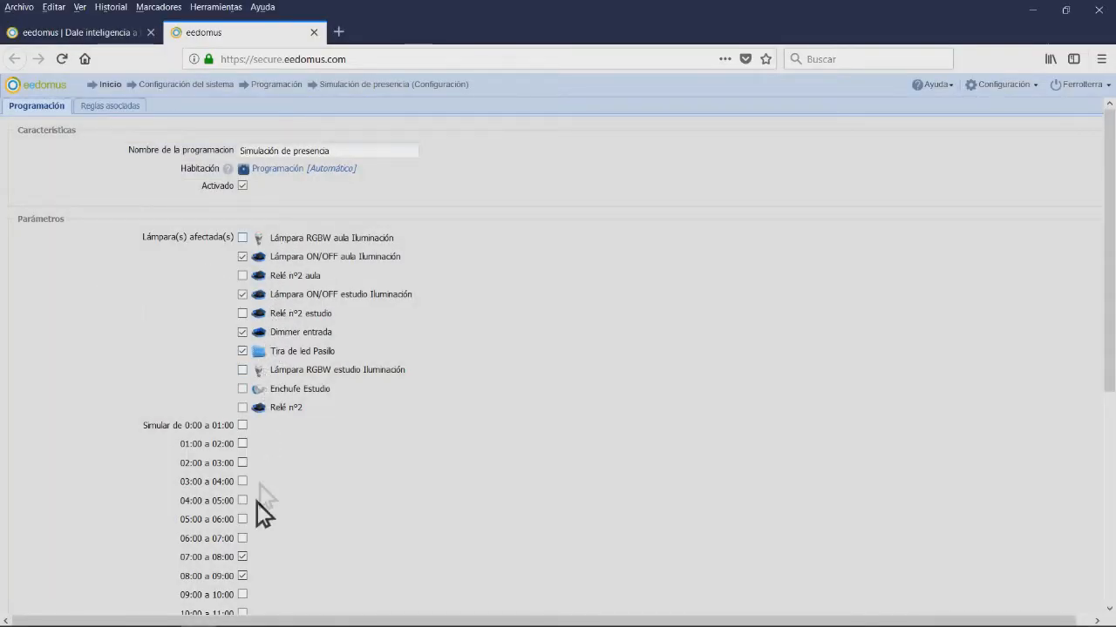
{"action": "scroll", "scroll_direction": "down", "scroll_amount": 3}
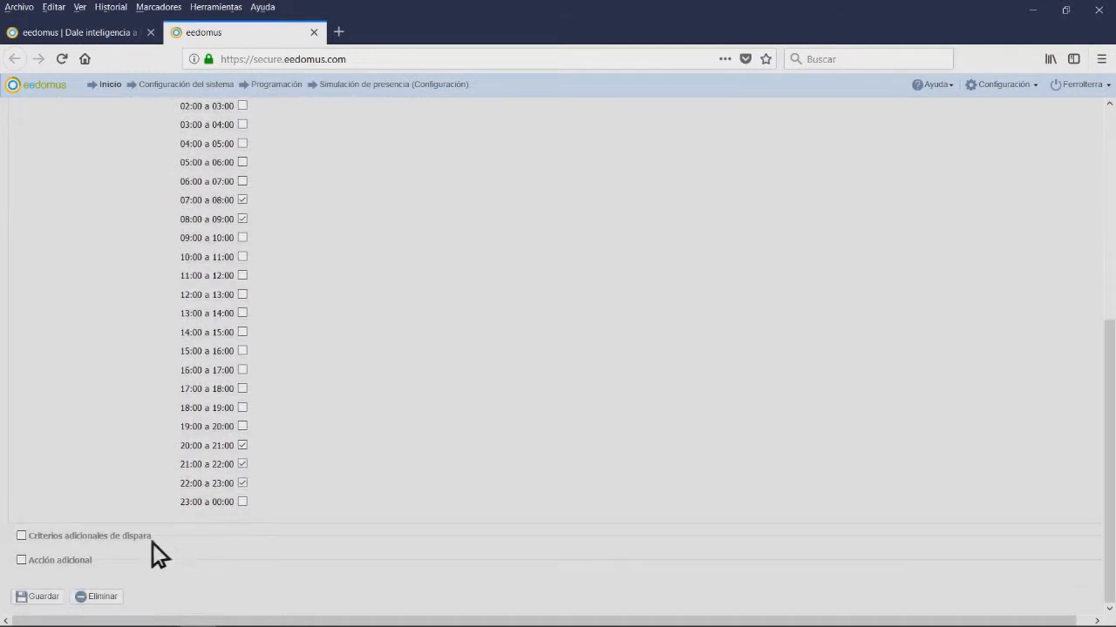
{"action": "mouse_move", "coordinate": [353, 223]}
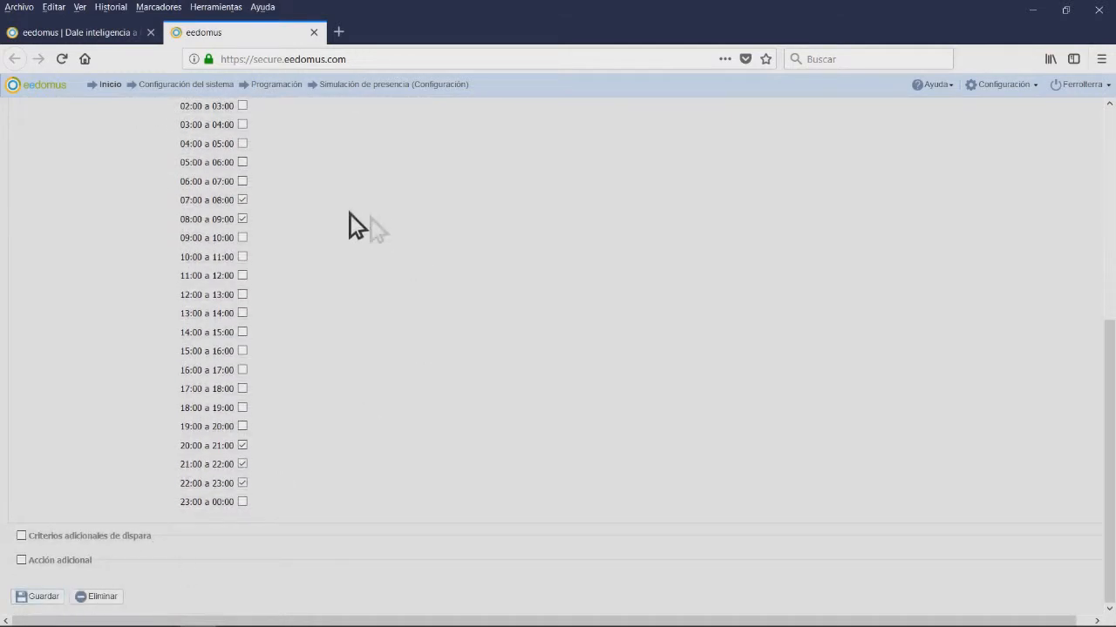
{"action": "scroll", "scroll_direction": "up", "scroll_amount": 3}
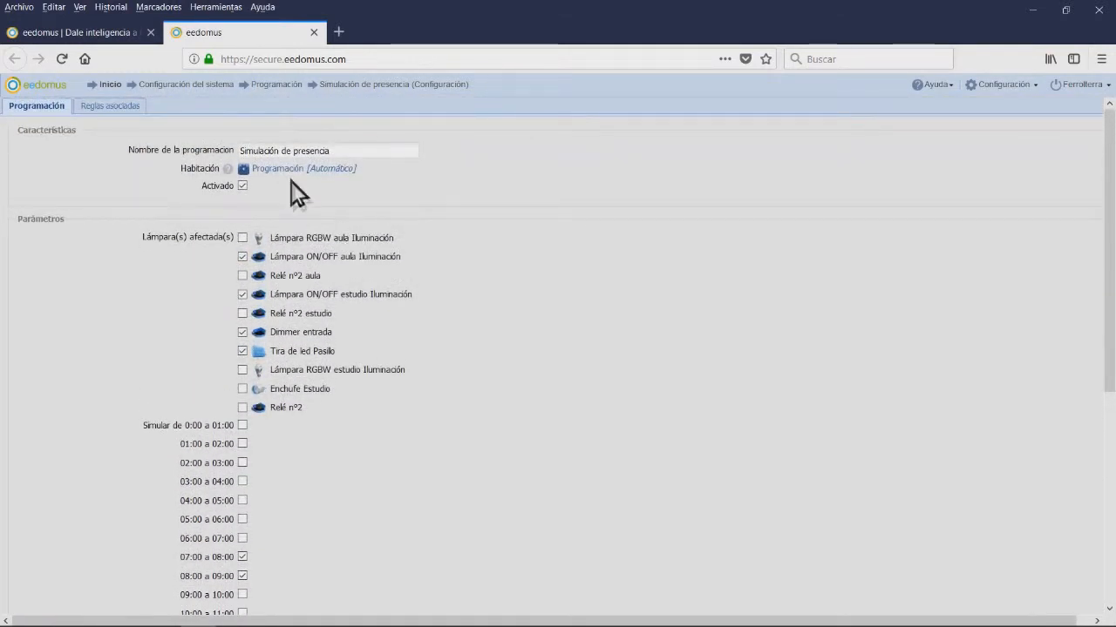
{"action": "mouse_move", "coordinate": [303, 104]}
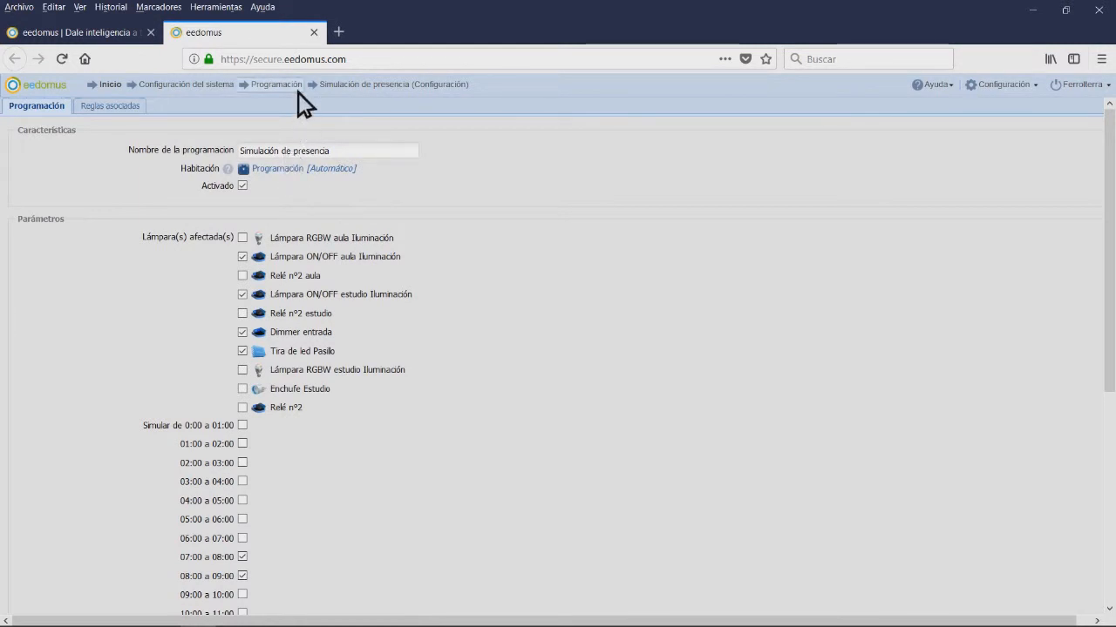
{"action": "left_click", "coordinate": [276, 84]}
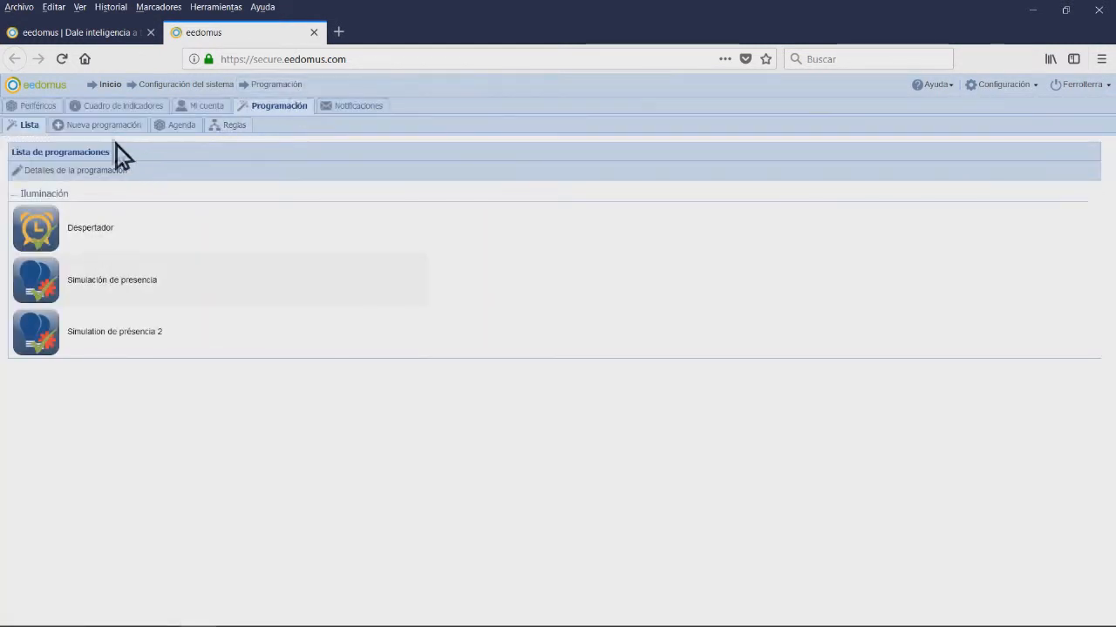
Browse the Nueva programación template catalogue, then show the Agenda of day phases
{"action": "left_click", "coordinate": [105, 125]}
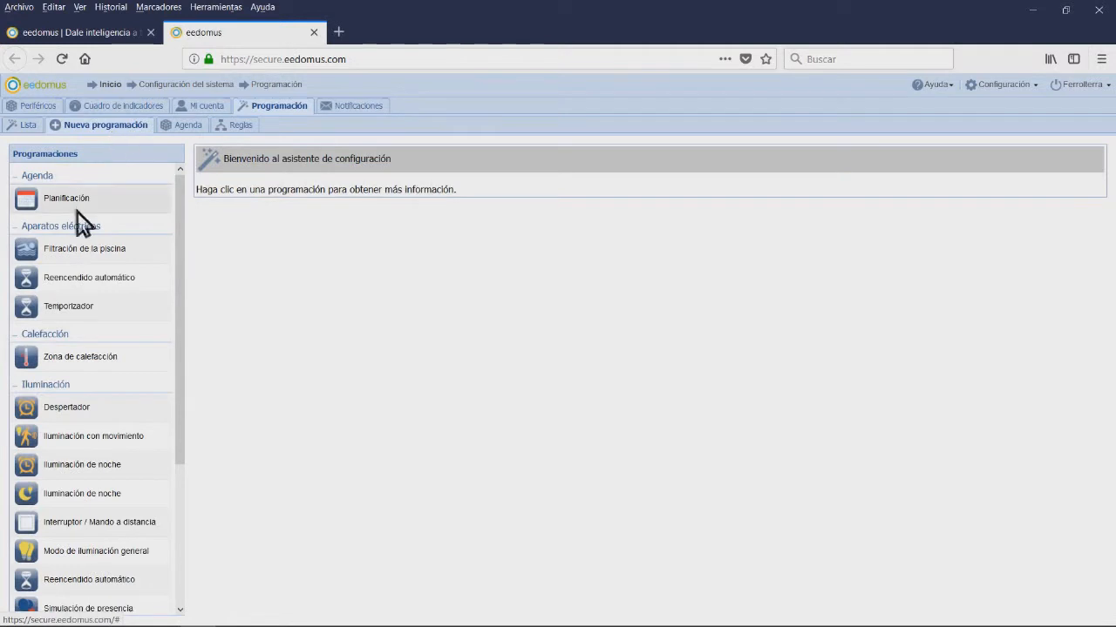
{"action": "scroll", "scroll_direction": "down", "scroll_amount": 3}
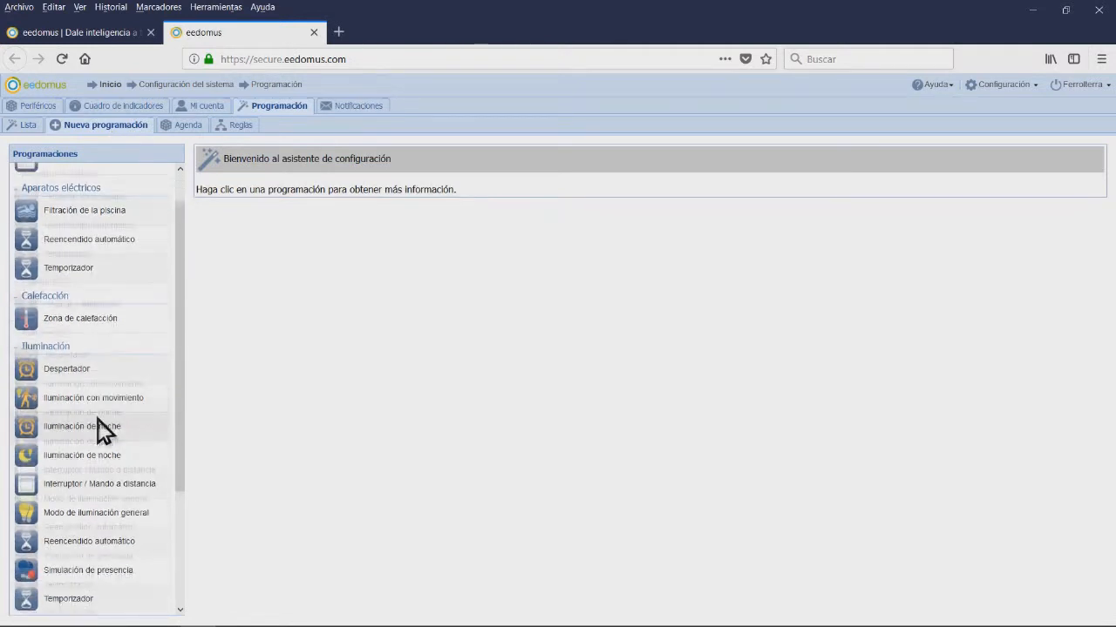
{"action": "scroll", "scroll_direction": "down", "scroll_amount": 3}
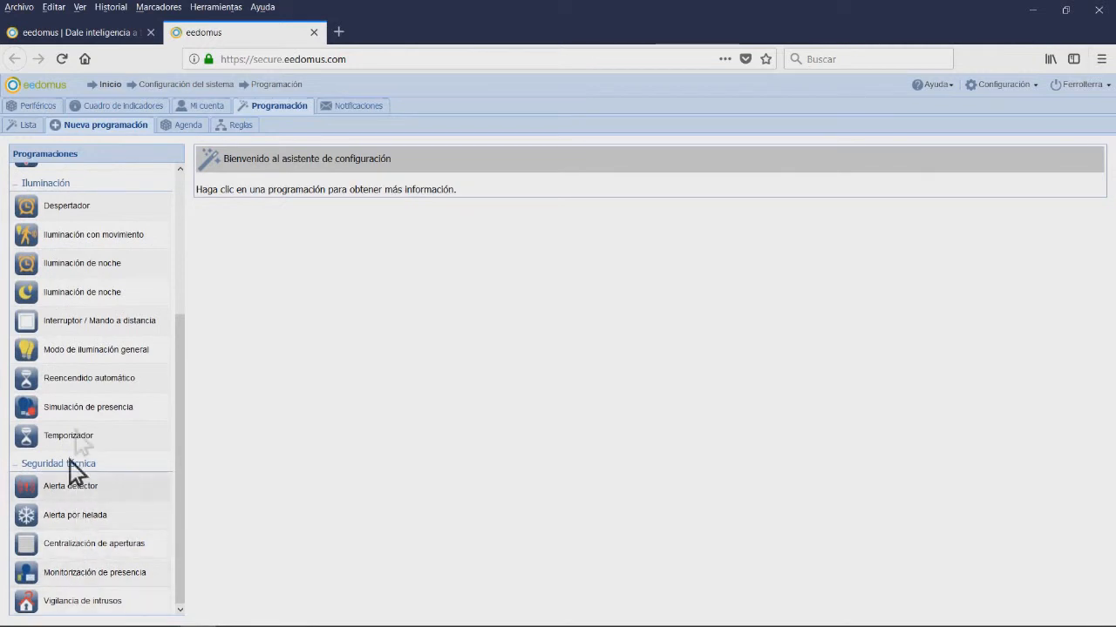
{"action": "scroll", "scroll_direction": "up", "scroll_amount": 3}
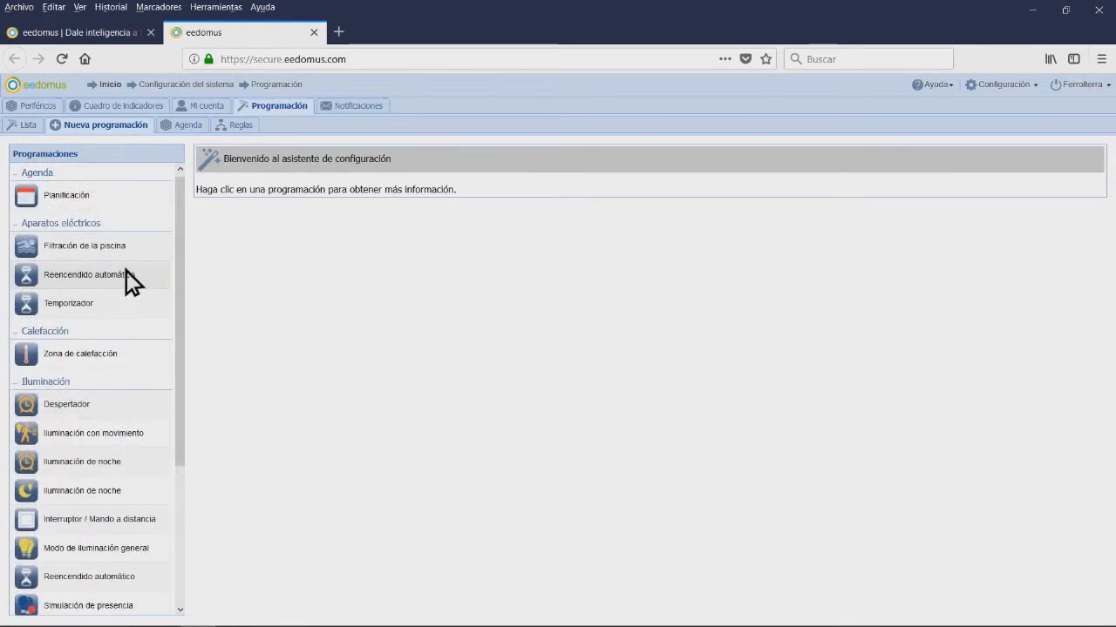
{"action": "left_click", "coordinate": [181, 125]}
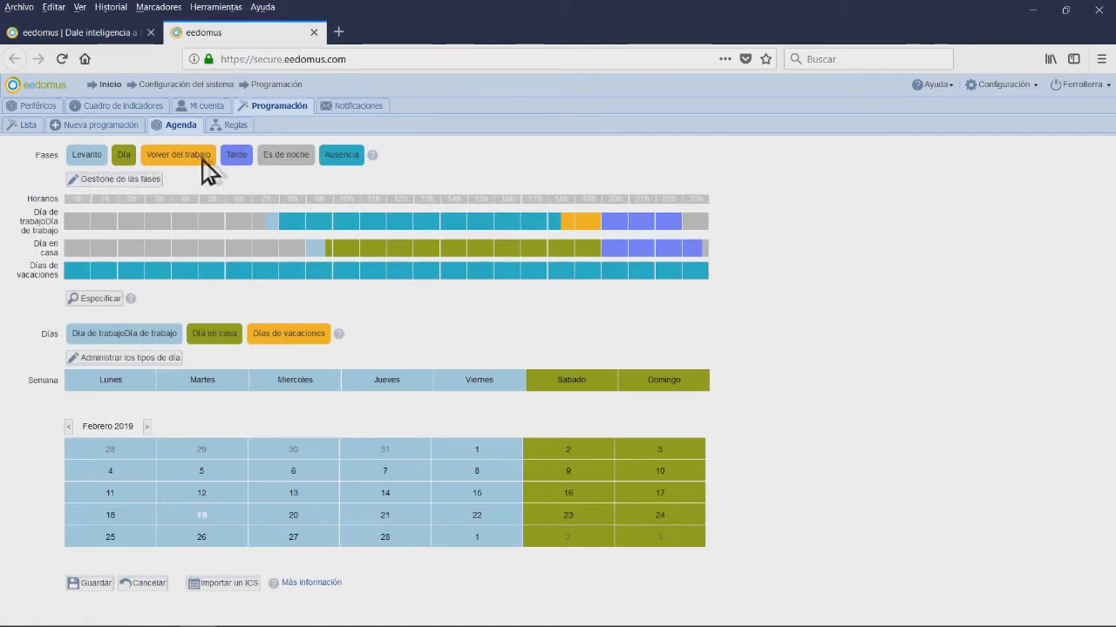
{"action": "mouse_move", "coordinate": [366, 178]}
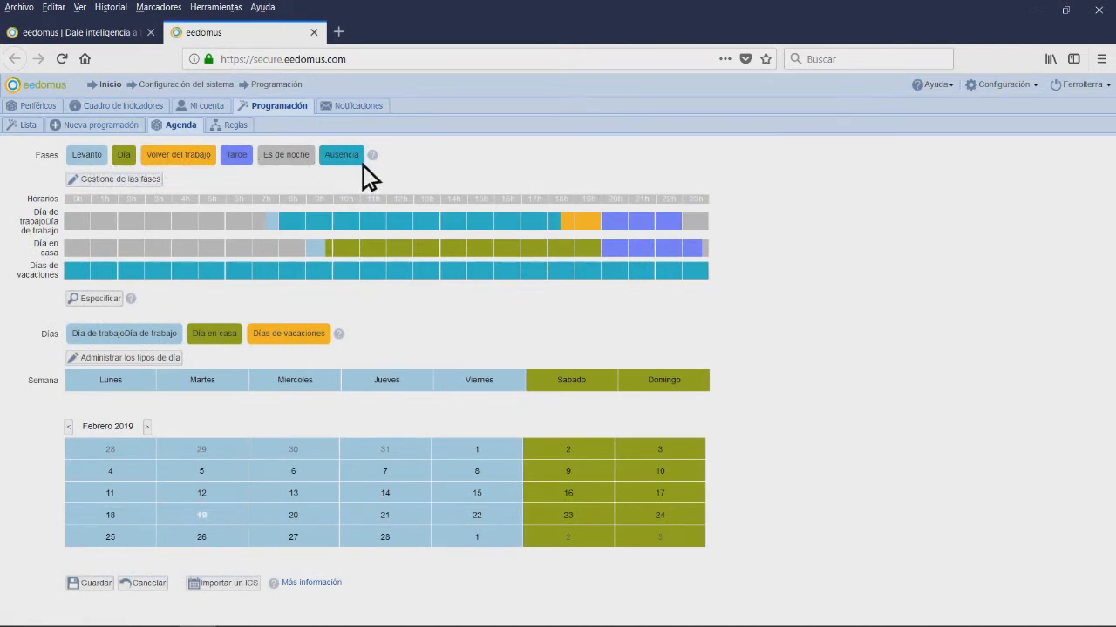
{"action": "mouse_move", "coordinate": [207, 307]}
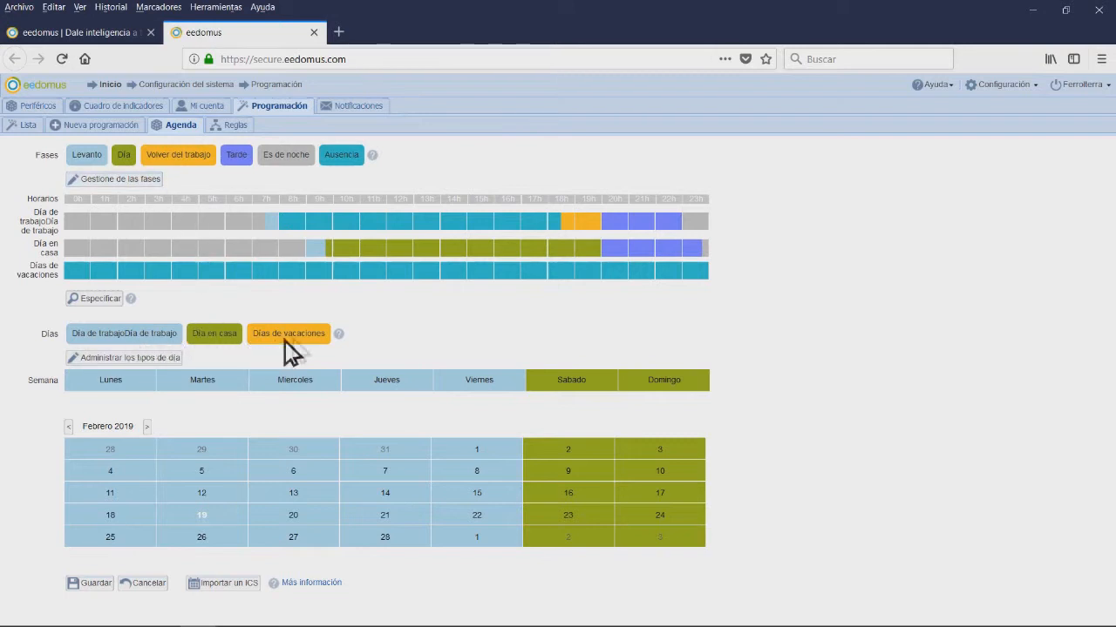
{"action": "mouse_move", "coordinate": [347, 536]}
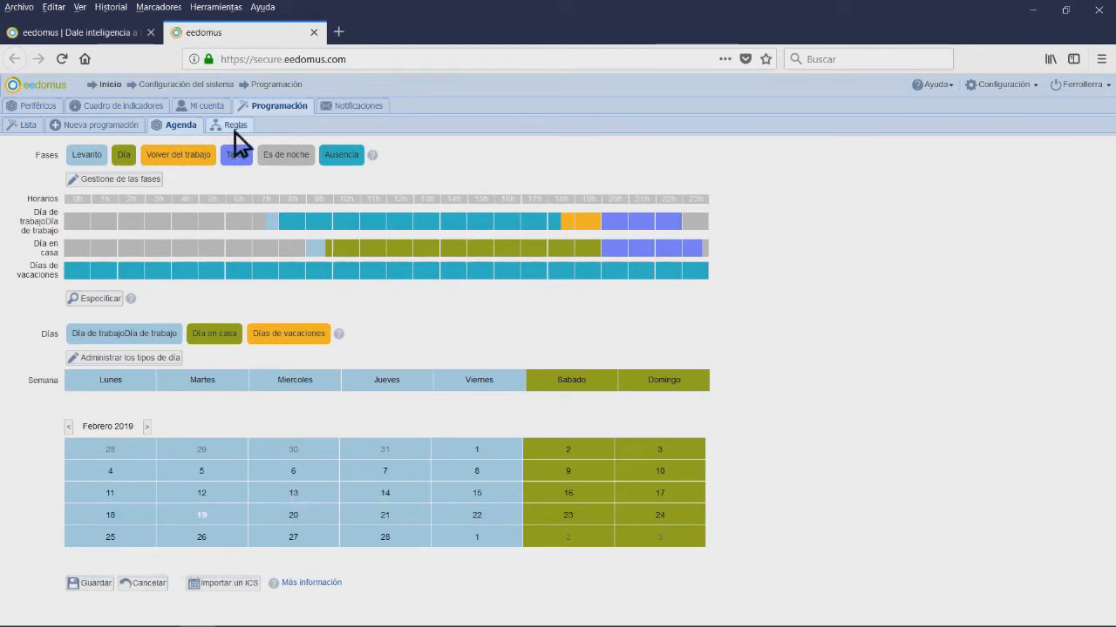
Review the Aviso de acostarse rule's weekday times, workday criterion and lamp actions
{"action": "left_click", "coordinate": [234, 126]}
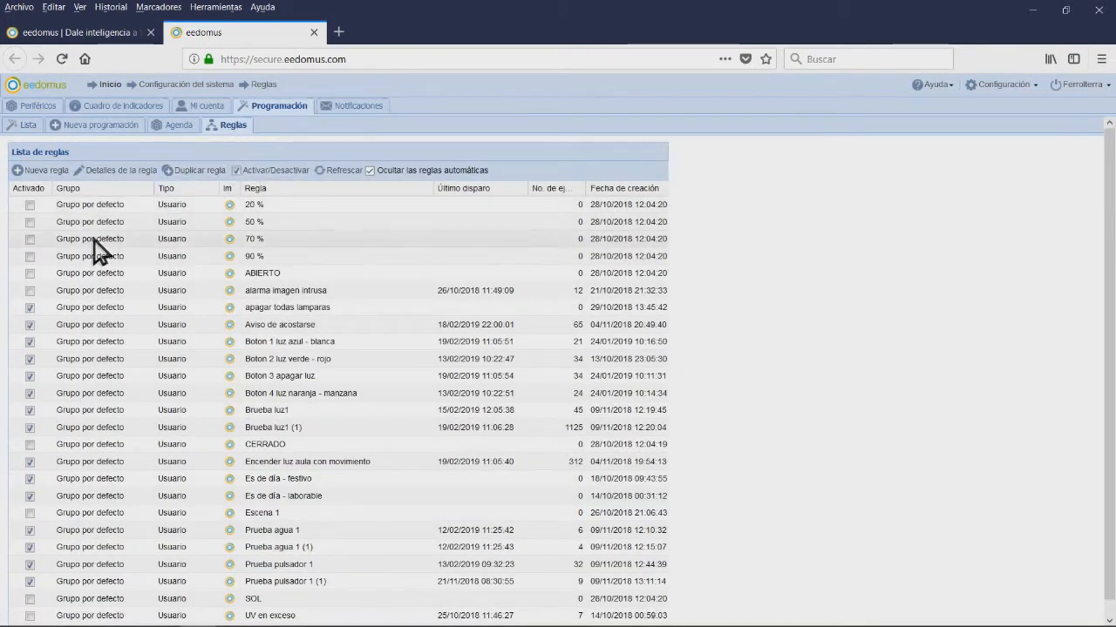
{"action": "mouse_move", "coordinate": [235, 195]}
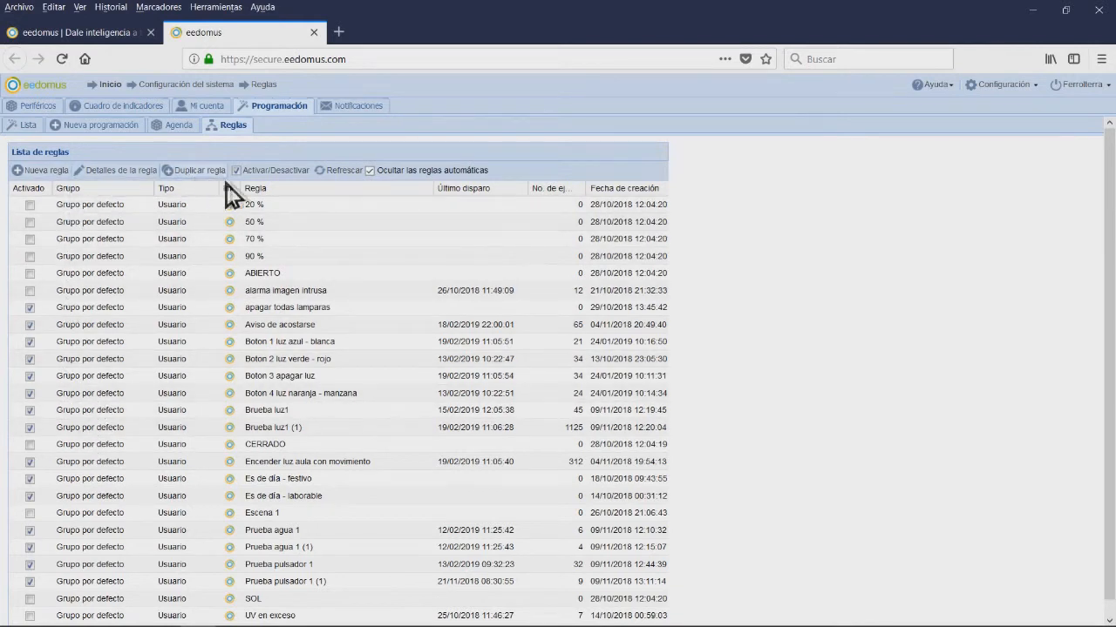
{"action": "mouse_move", "coordinate": [427, 253]}
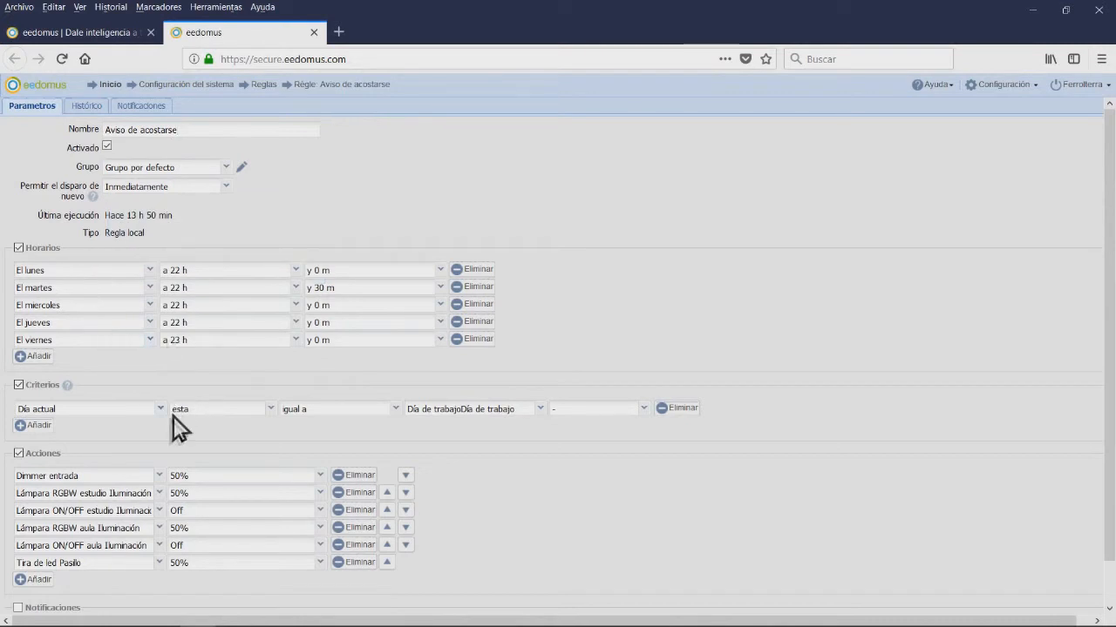
{"action": "scroll", "scroll_direction": "down", "scroll_amount": 3}
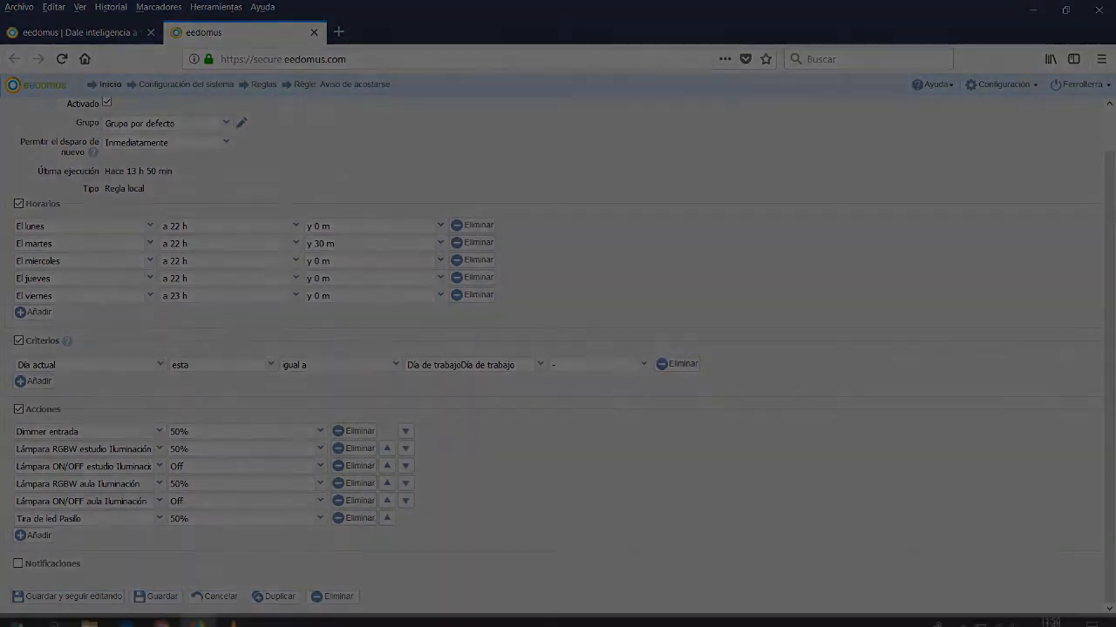
{"action": "left_click", "coordinate": [110, 84]}
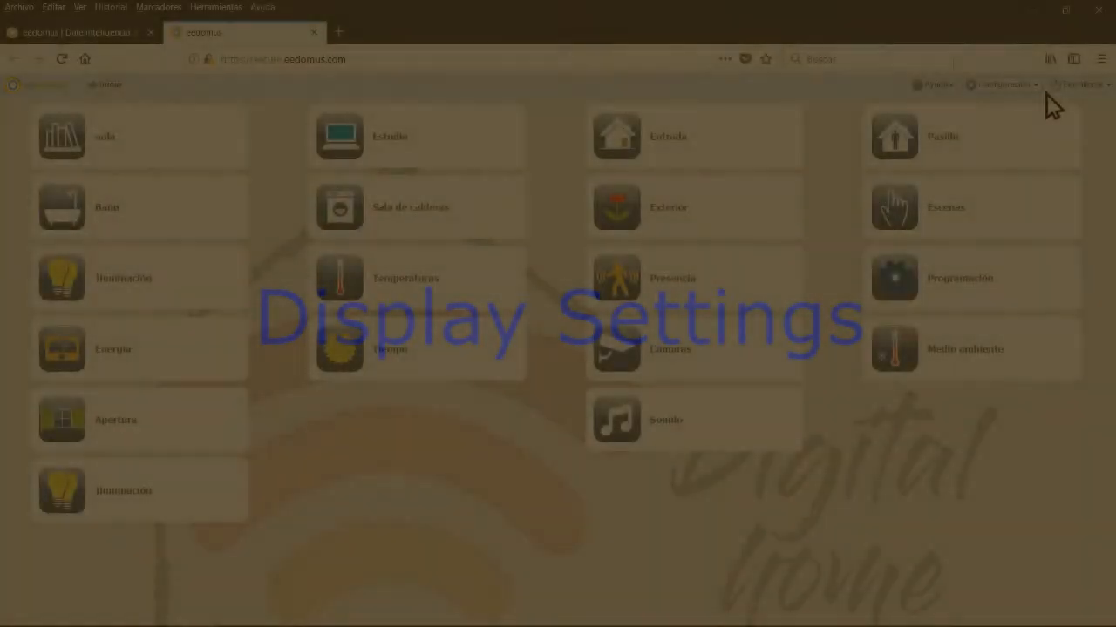
{"action": "left_click", "coordinate": [1003, 84]}
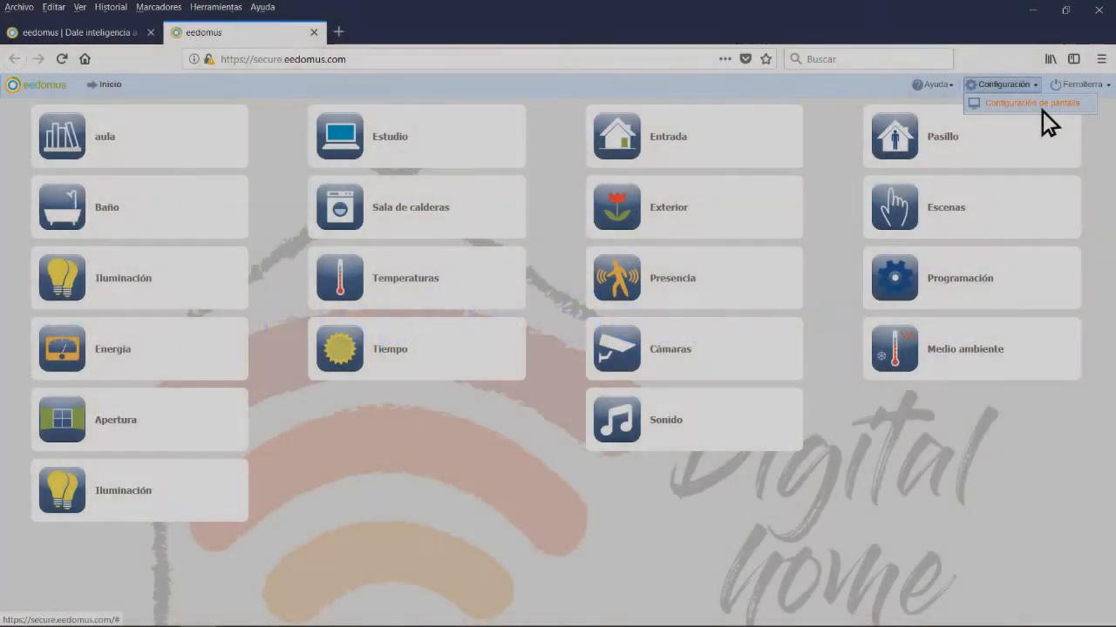
{"action": "left_click", "coordinate": [1032, 102]}
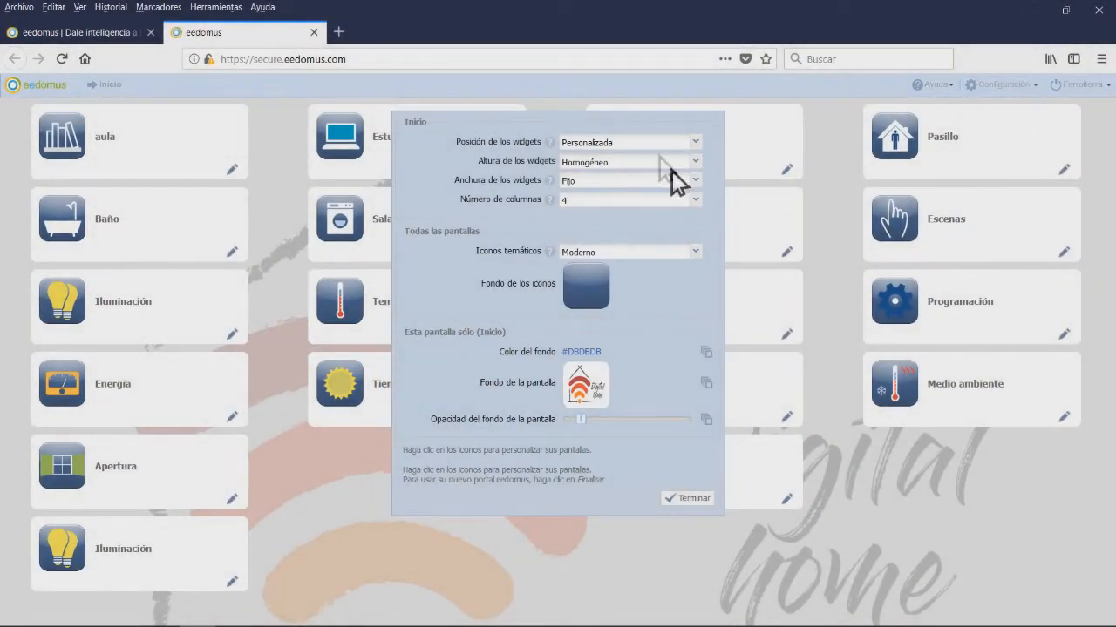
{"action": "mouse_move", "coordinate": [593, 171]}
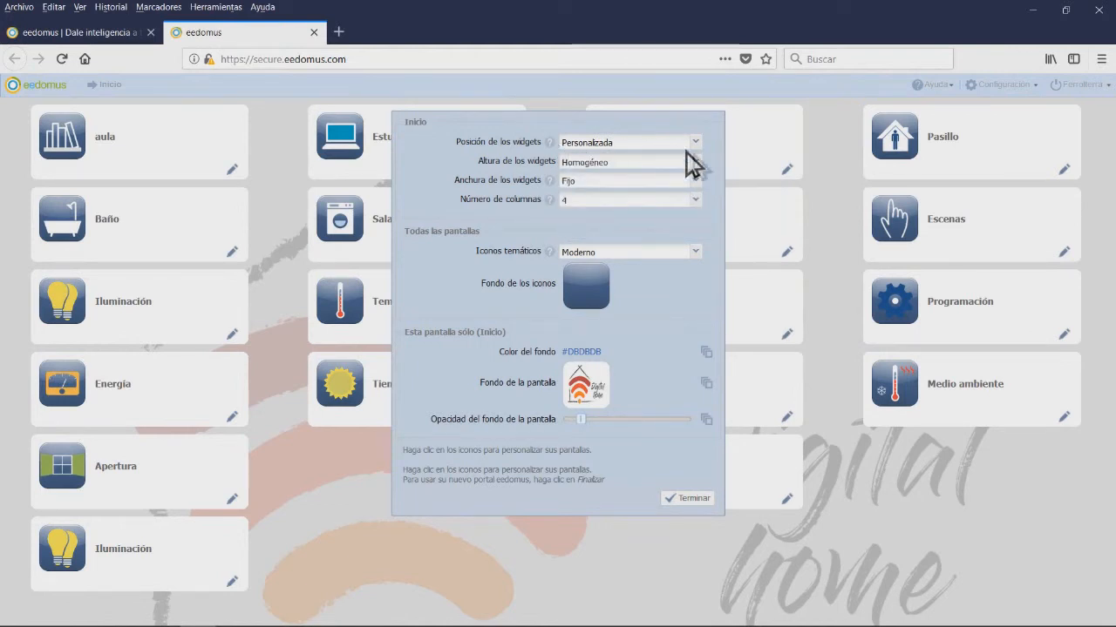
{"action": "left_click", "coordinate": [693, 141]}
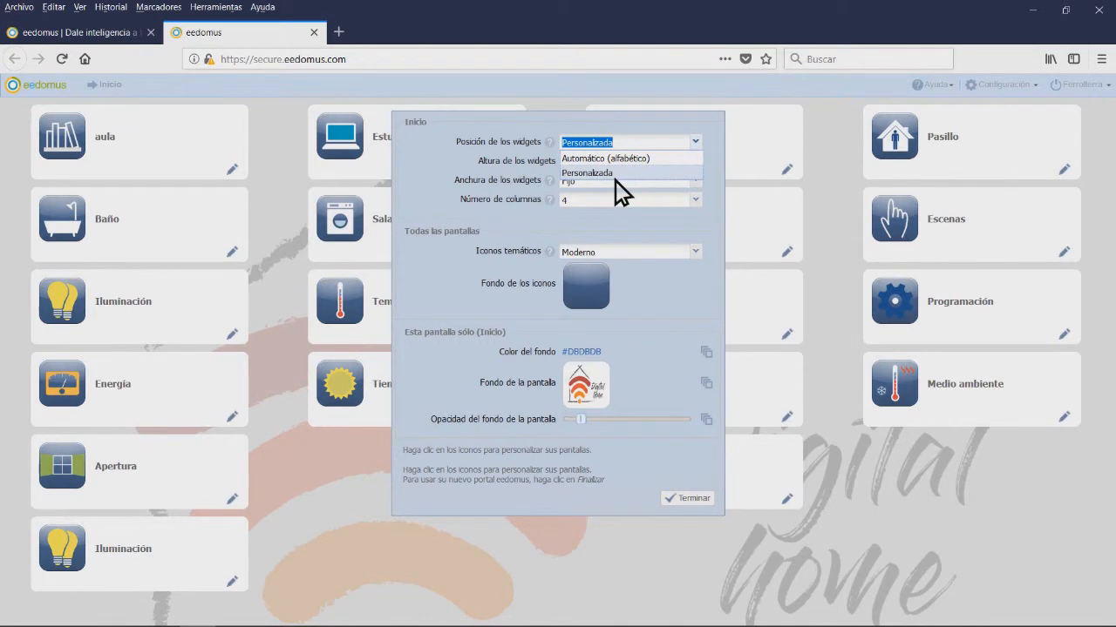
{"action": "left_click", "coordinate": [603, 160]}
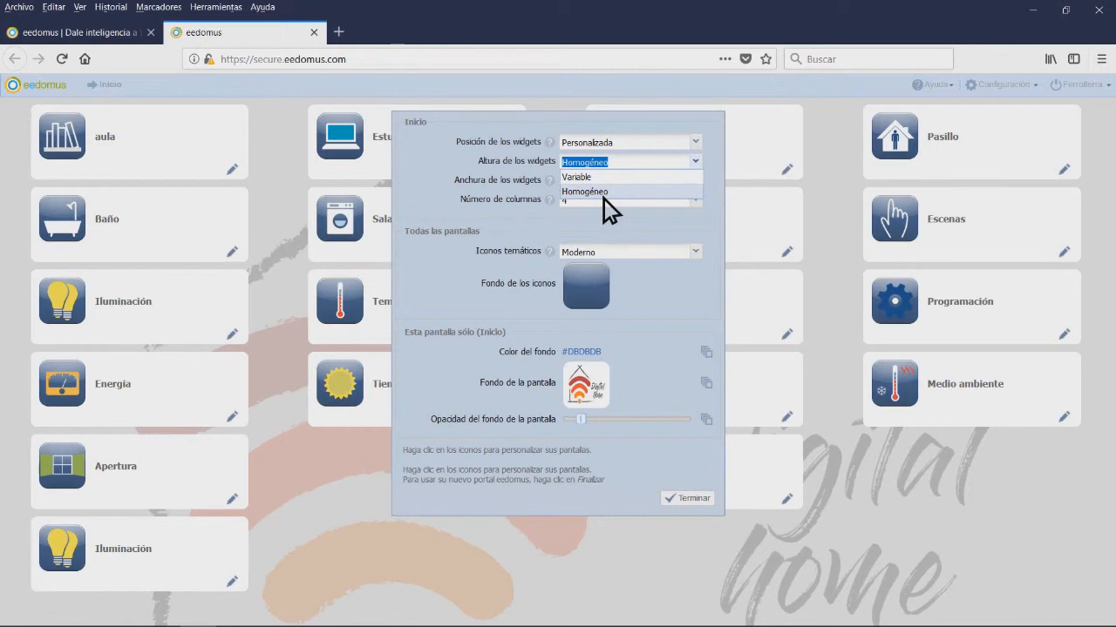
{"action": "left_click", "coordinate": [585, 190]}
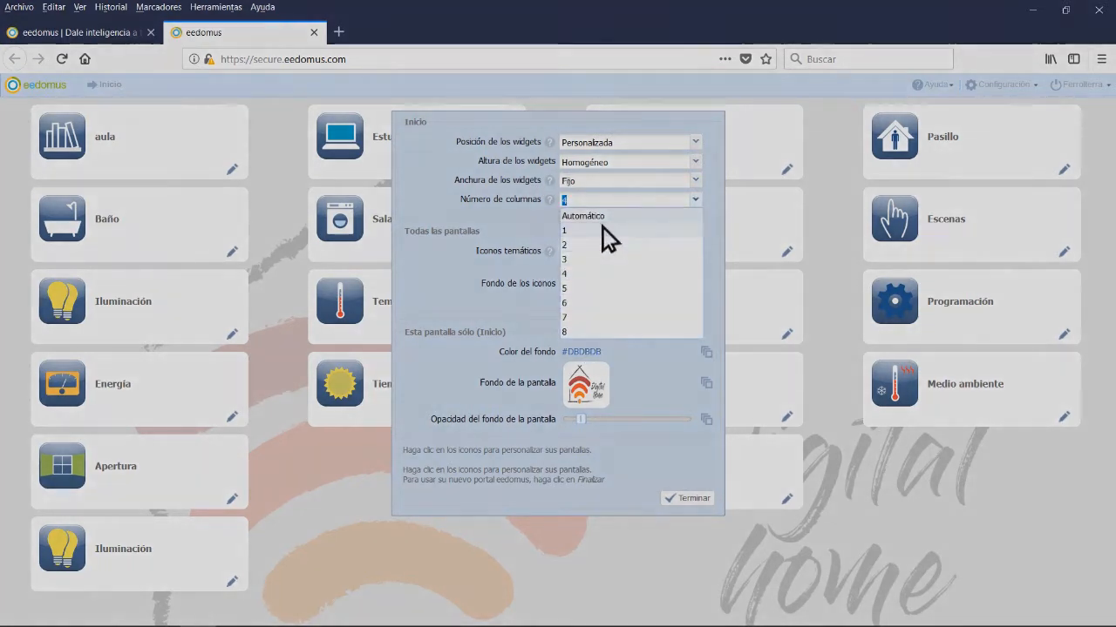
{"action": "left_click", "coordinate": [687, 498]}
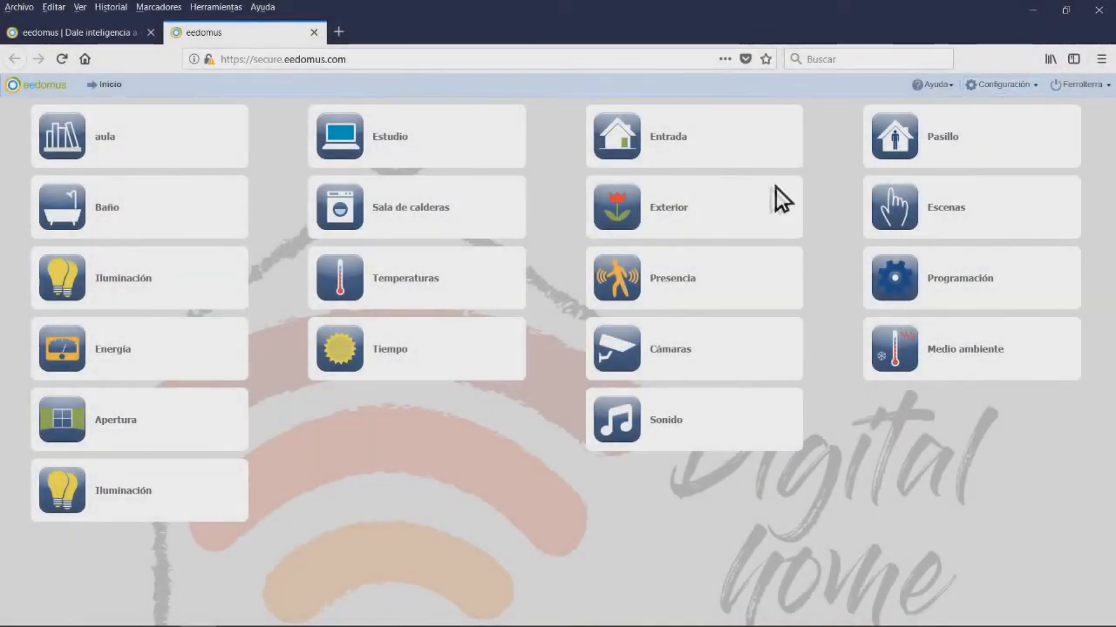
Try Automático alphabetical and usage positions for Tiempo widgets, then revert to Personalizada with 4 columns
{"action": "left_click", "coordinate": [391, 348]}
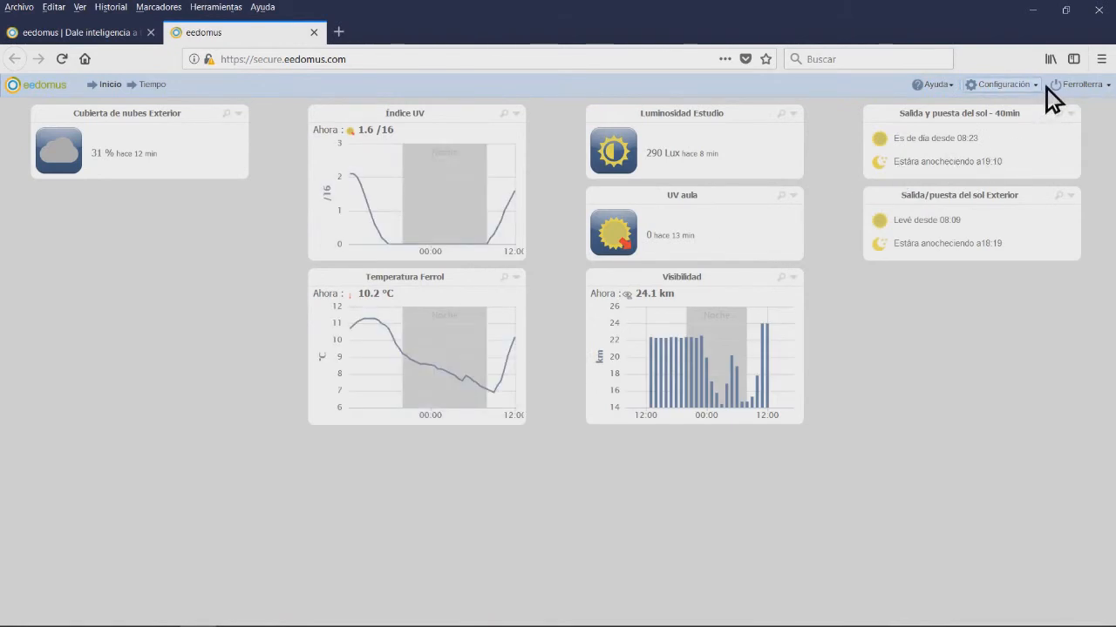
{"action": "left_click", "coordinate": [1004, 84]}
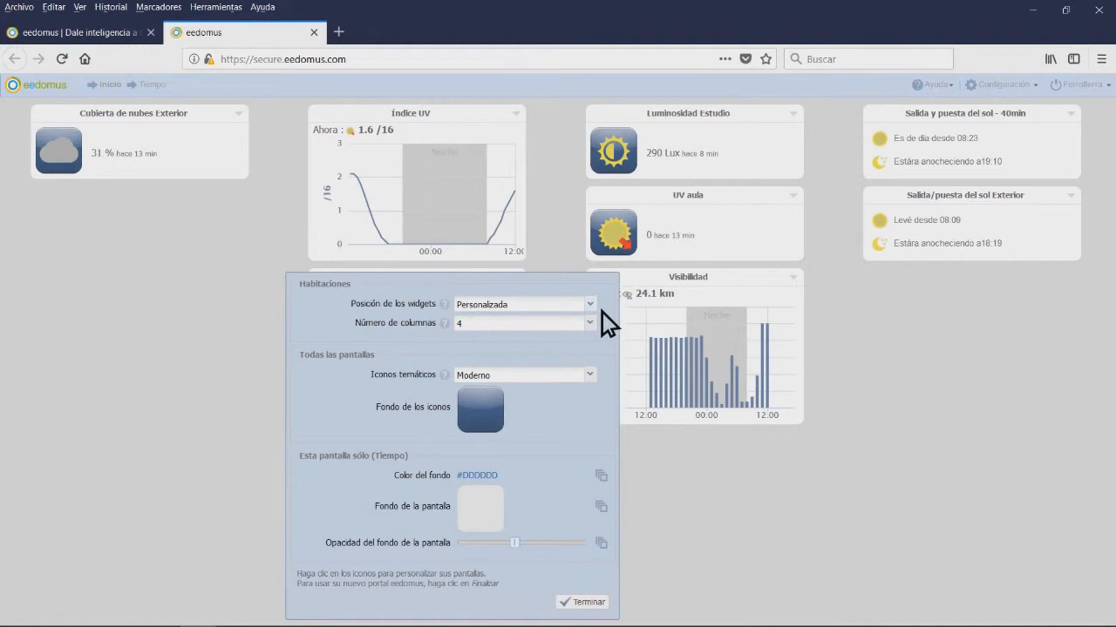
{"action": "left_click", "coordinate": [523, 303]}
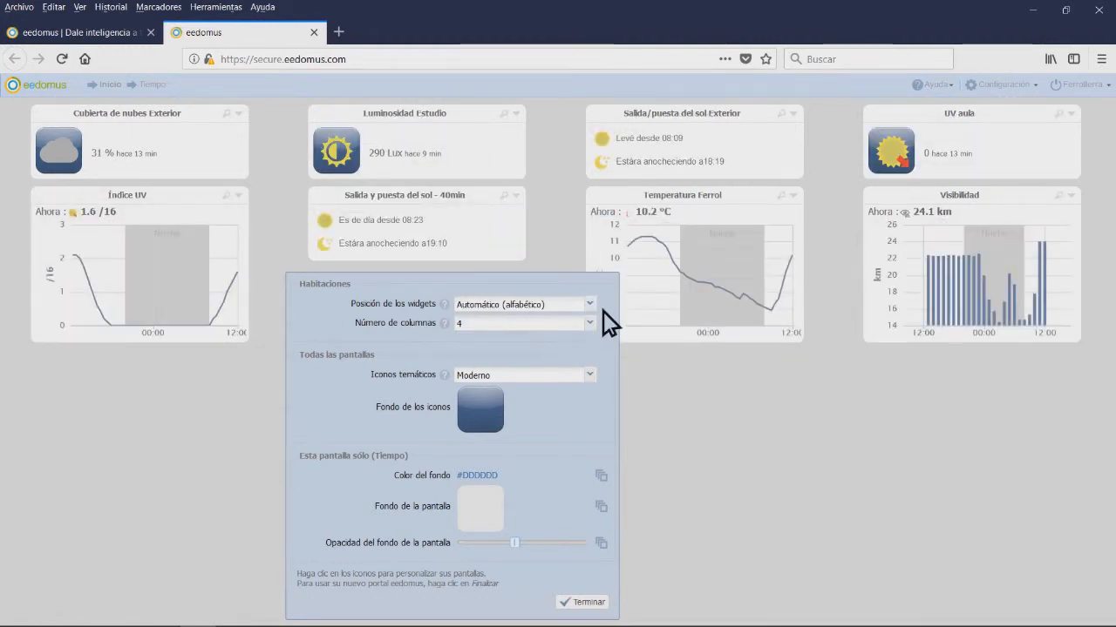
{"action": "left_click", "coordinate": [589, 304]}
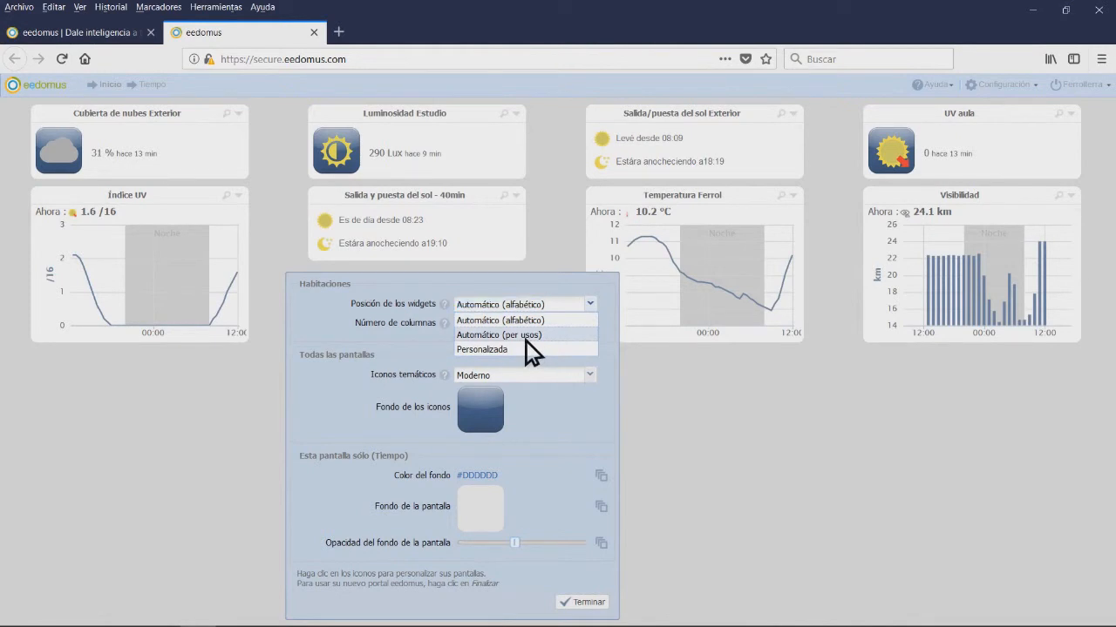
{"action": "left_click", "coordinate": [498, 334]}
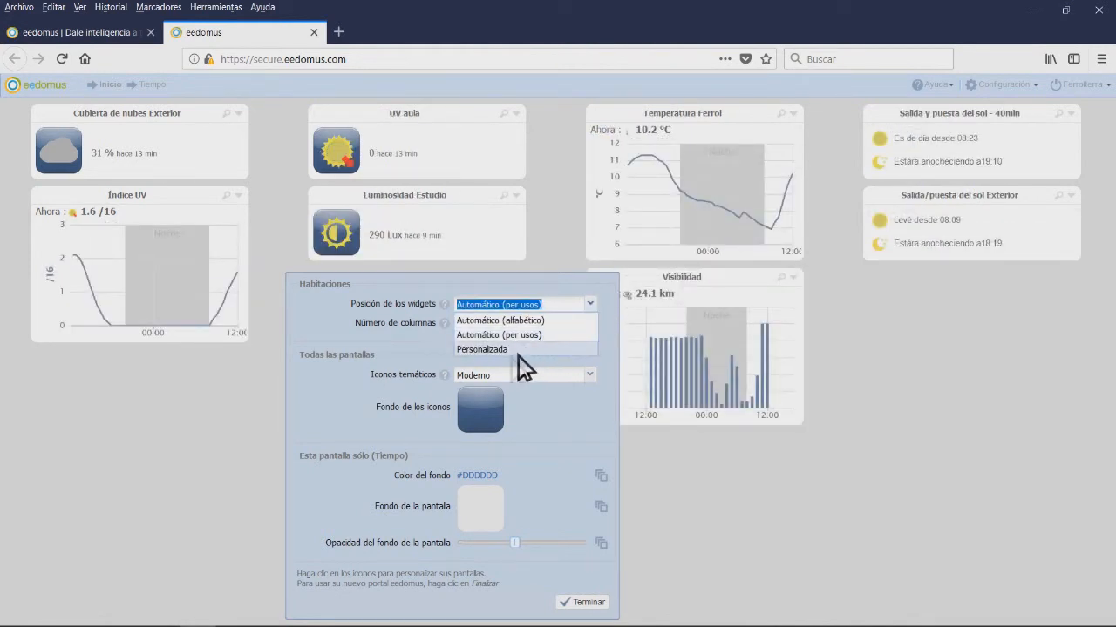
{"action": "left_click", "coordinate": [481, 348]}
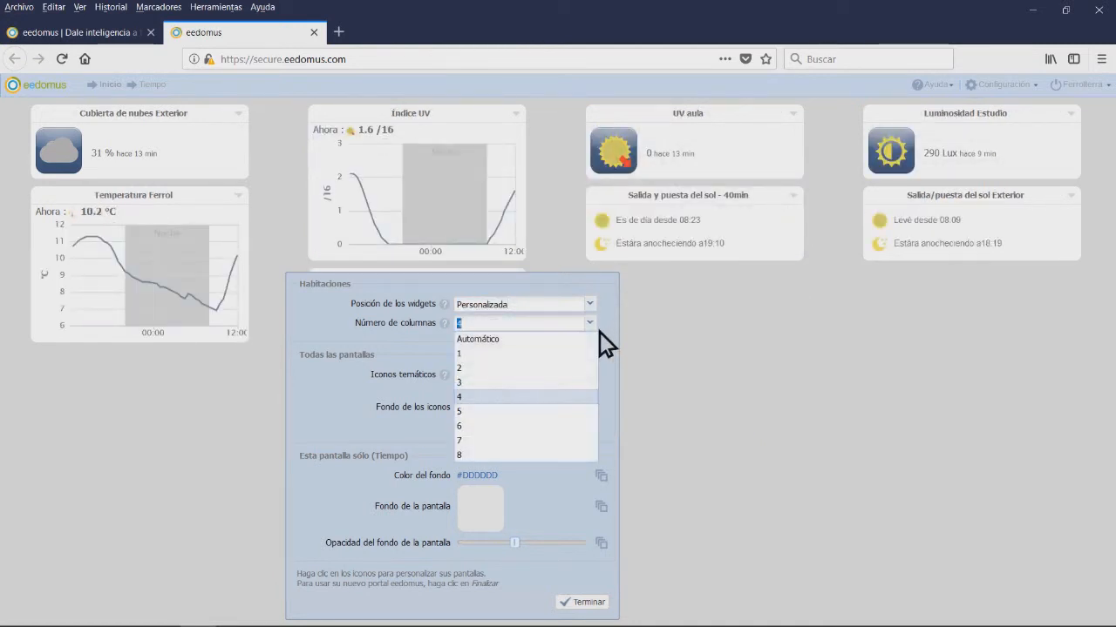
{"action": "mouse_move", "coordinate": [478, 383]}
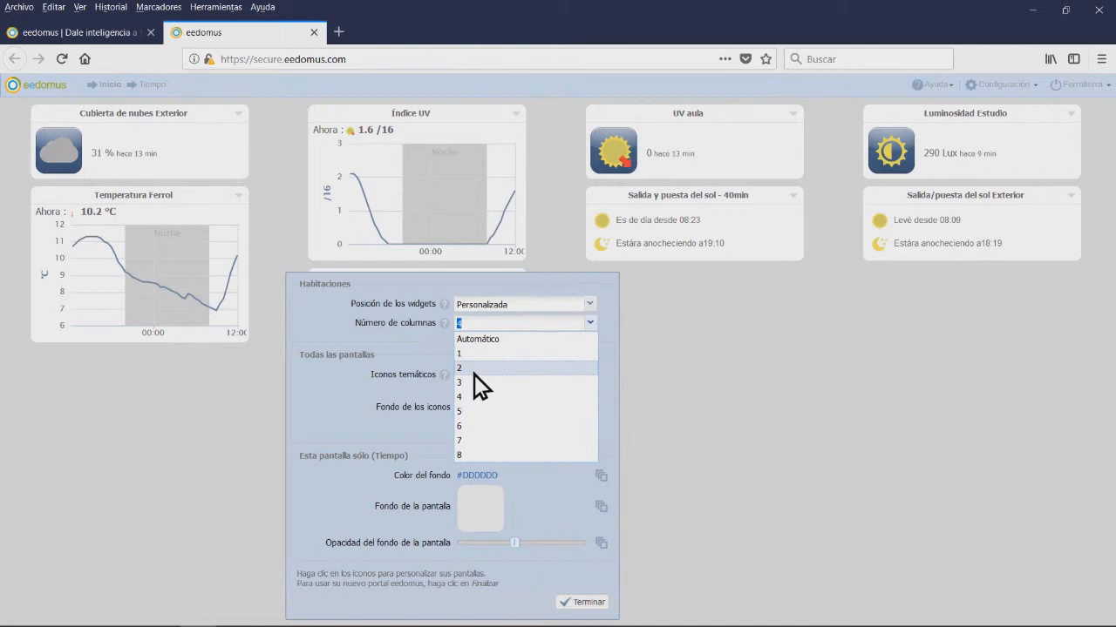
{"action": "left_click", "coordinate": [460, 368]}
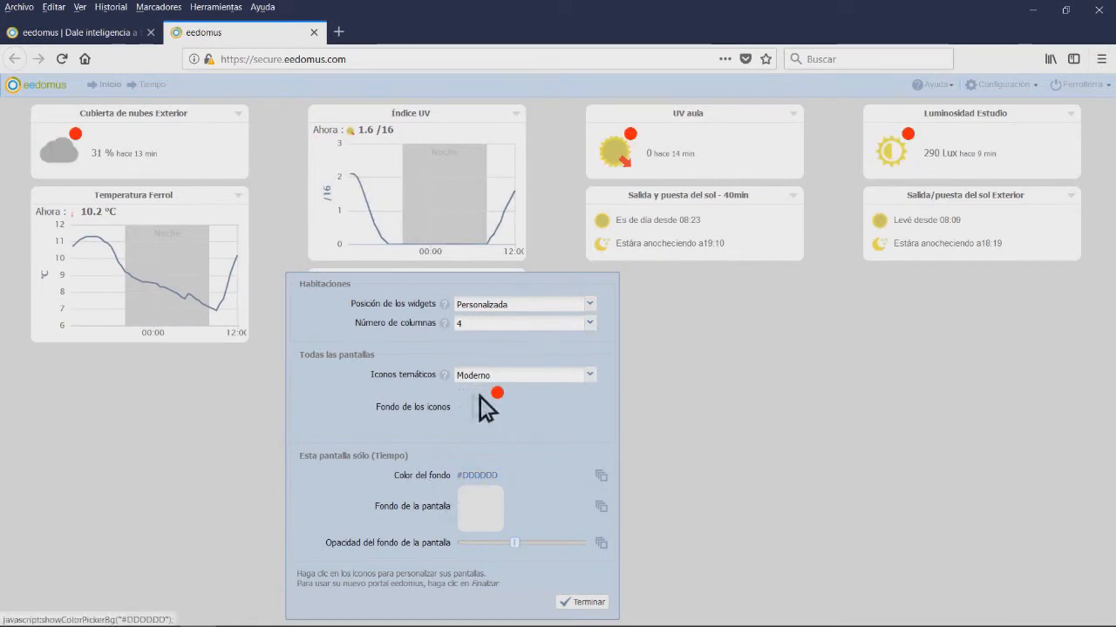
Skip an icon background image and set Fondo de la pantalla to the Digital home image
{"action": "left_click", "coordinate": [480, 408]}
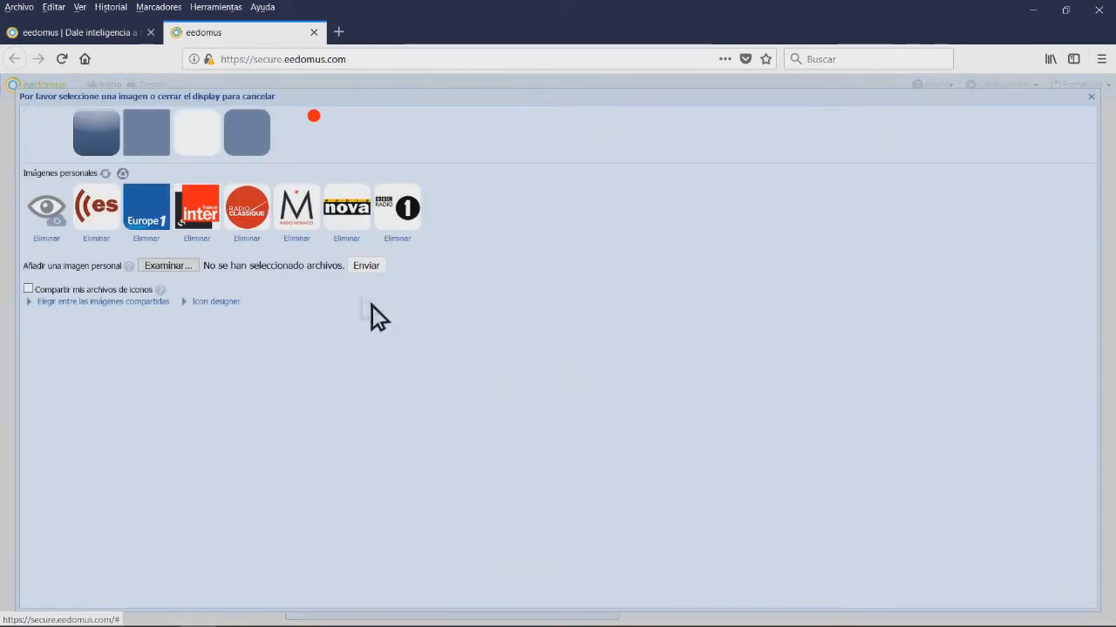
{"action": "left_click", "coordinate": [1091, 97]}
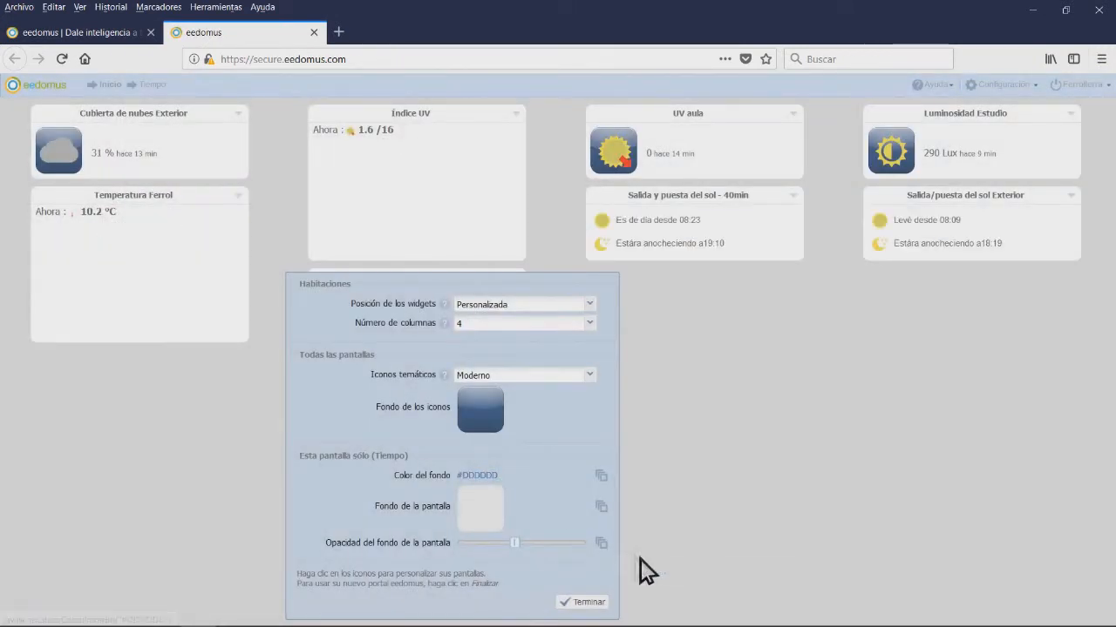
{"action": "mouse_move", "coordinate": [478, 474]}
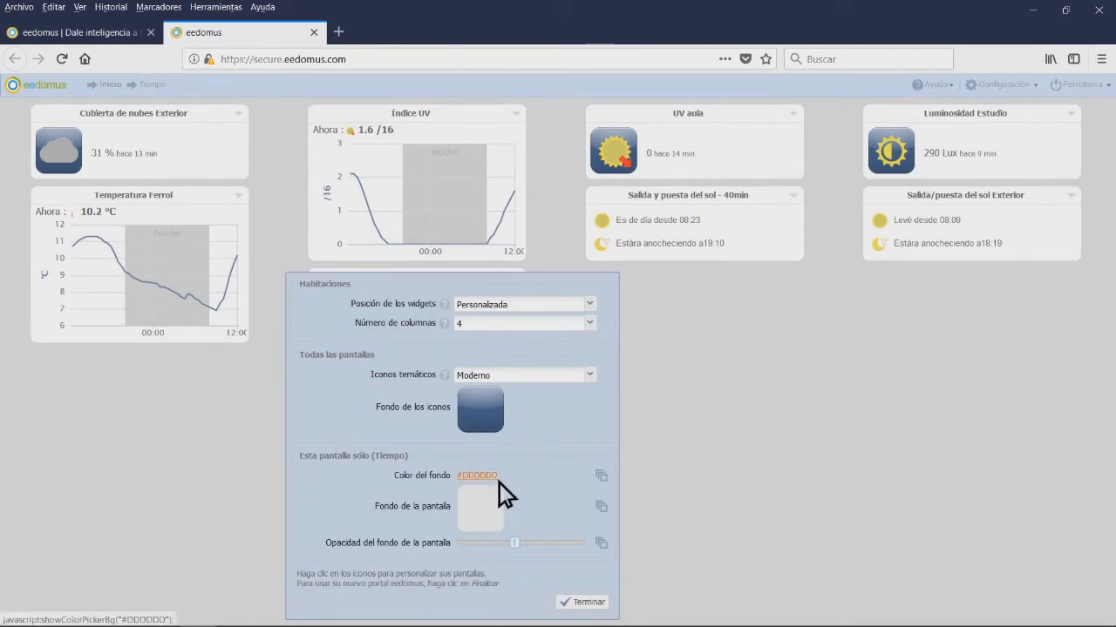
{"action": "left_click", "coordinate": [477, 474]}
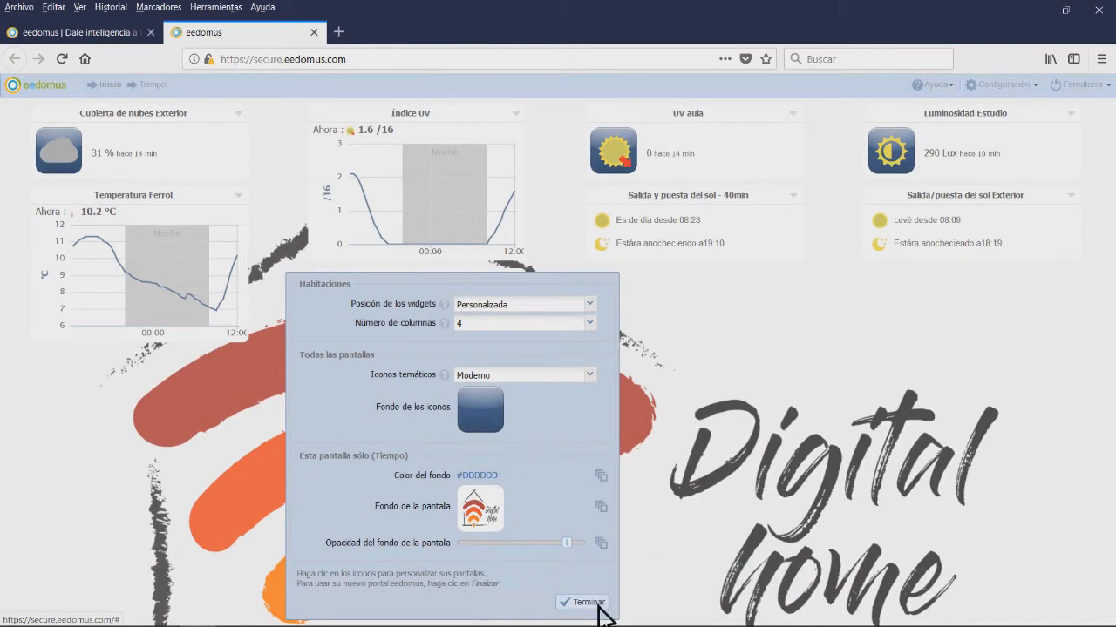
Finish the settings and show Luminosidad Estudio as Curva, Histograma and Medidor circular
{"action": "left_click", "coordinate": [582, 603]}
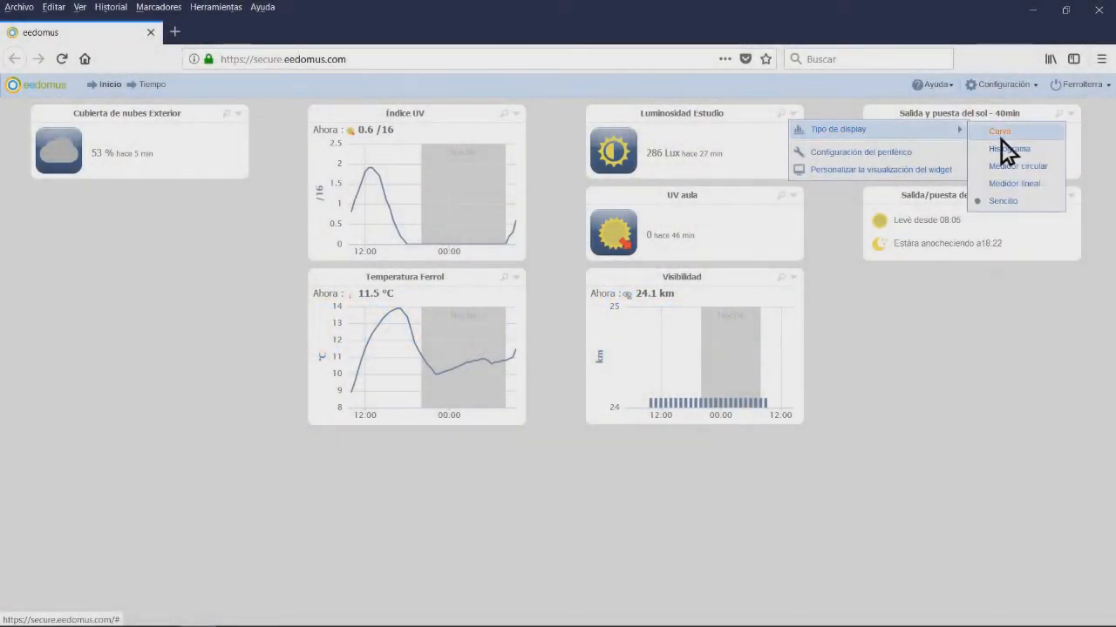
{"action": "left_click", "coordinate": [998, 131]}
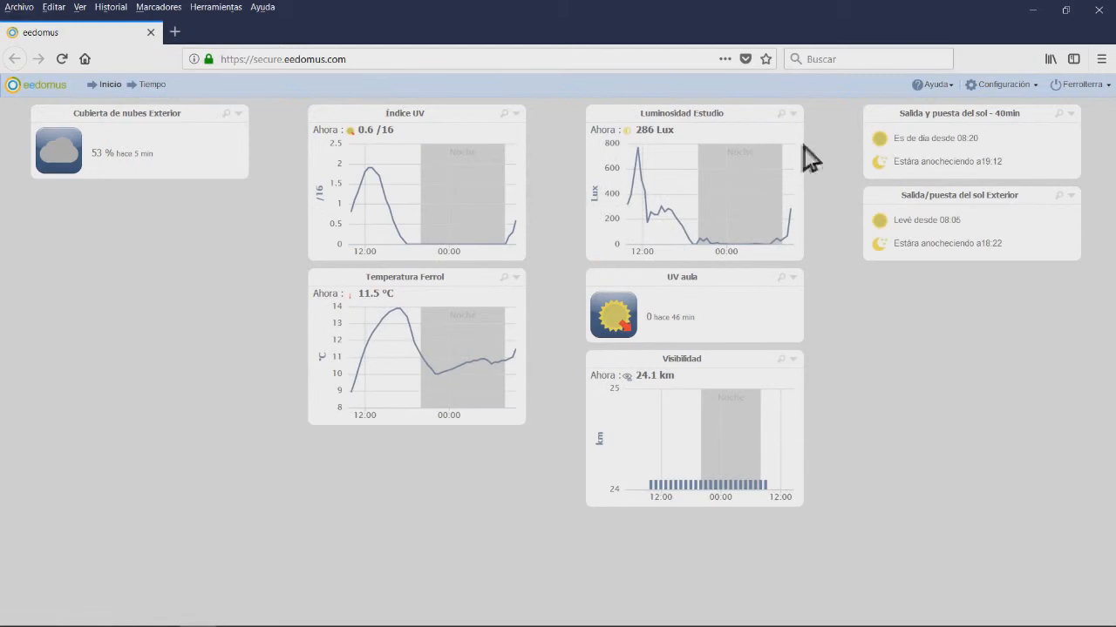
{"action": "left_click", "coordinate": [792, 114]}
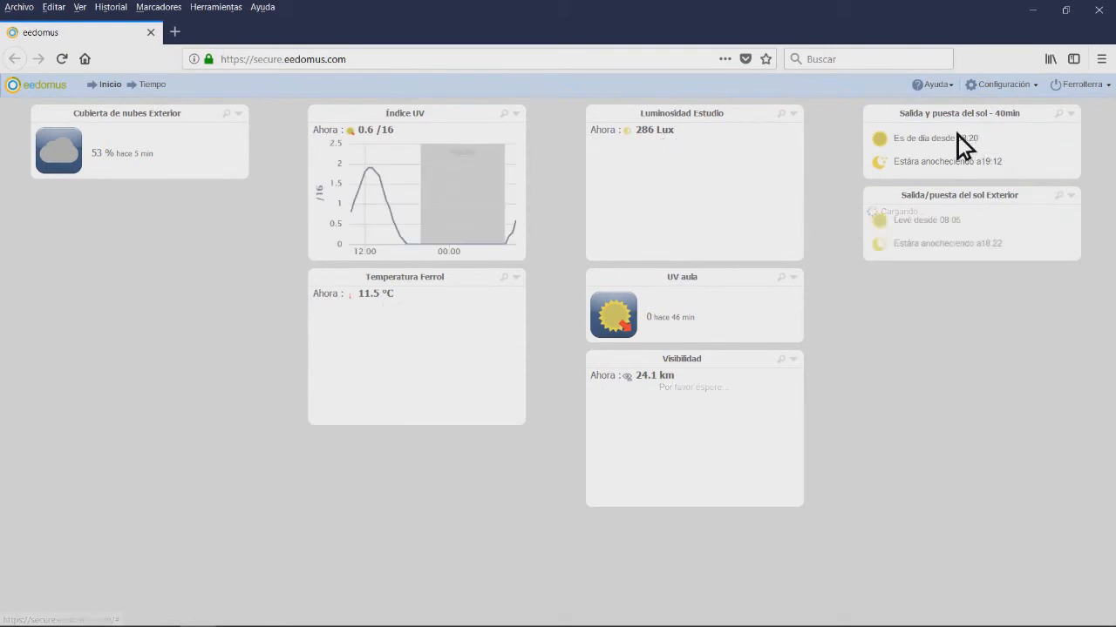
{"action": "left_click", "coordinate": [791, 113]}
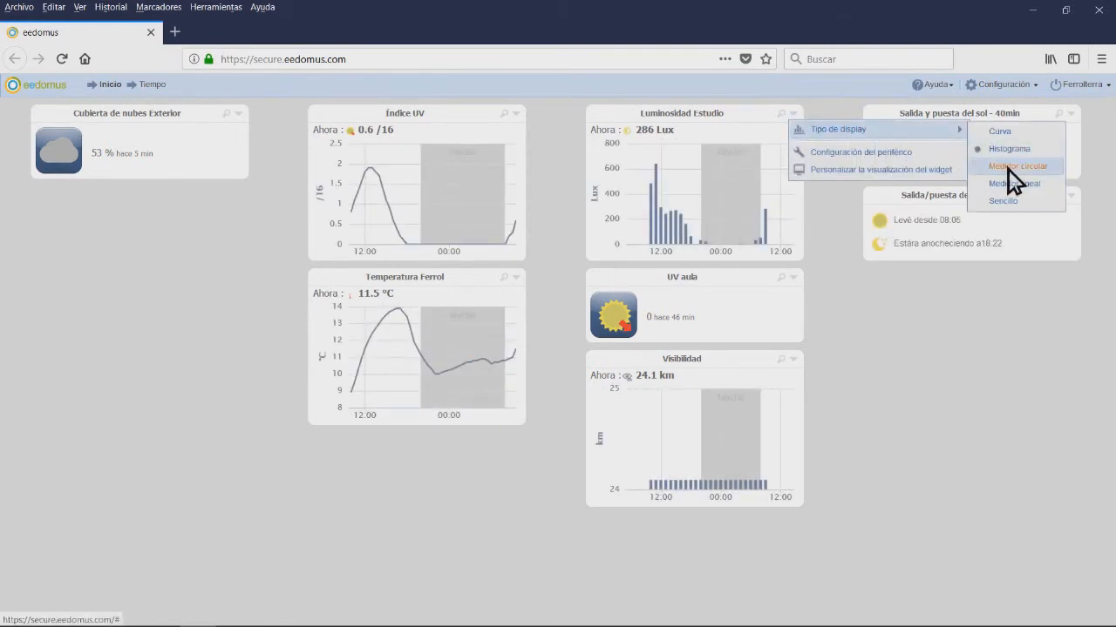
{"action": "left_click", "coordinate": [1018, 167]}
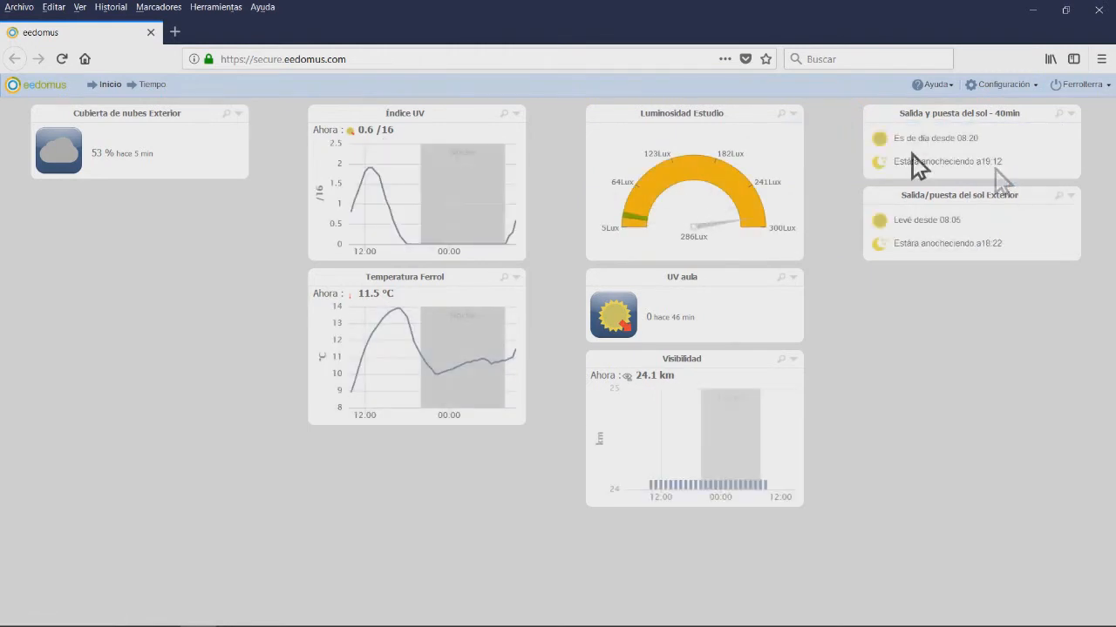
Show Luminosidad Estudio as Medidor lineal, then return it to Sencillo display
{"action": "left_click", "coordinate": [791, 113]}
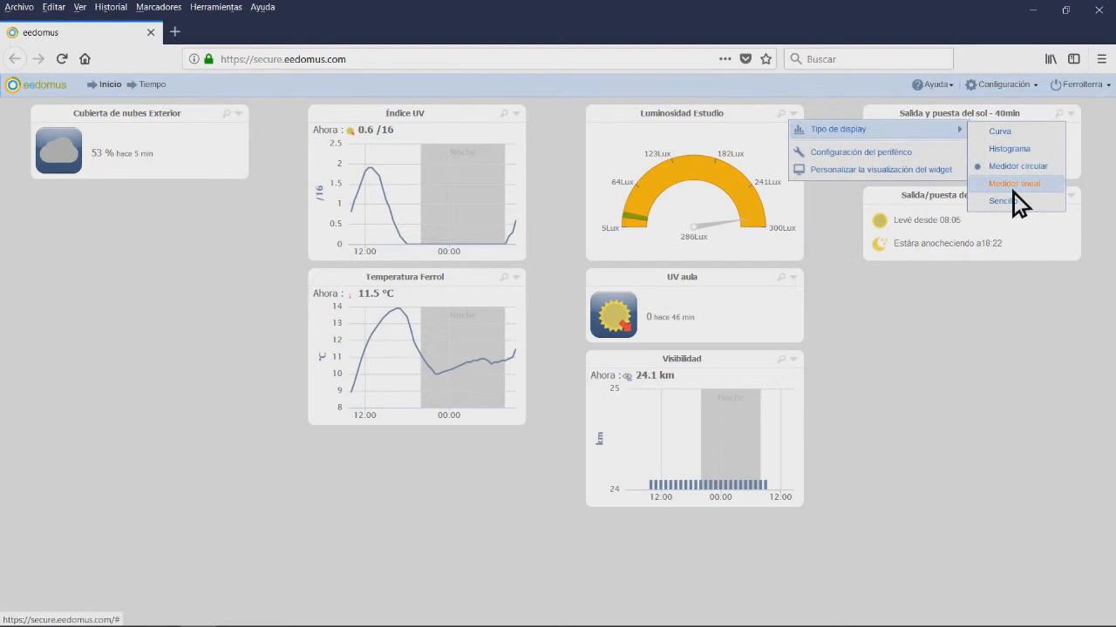
{"action": "left_click", "coordinate": [1014, 183]}
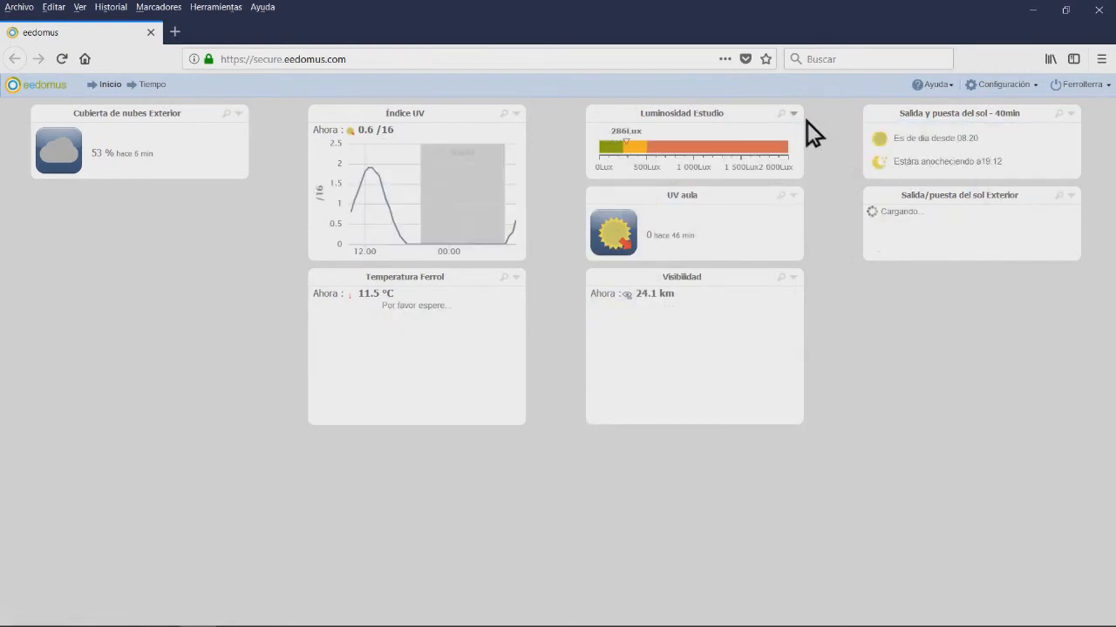
{"action": "left_click", "coordinate": [791, 112]}
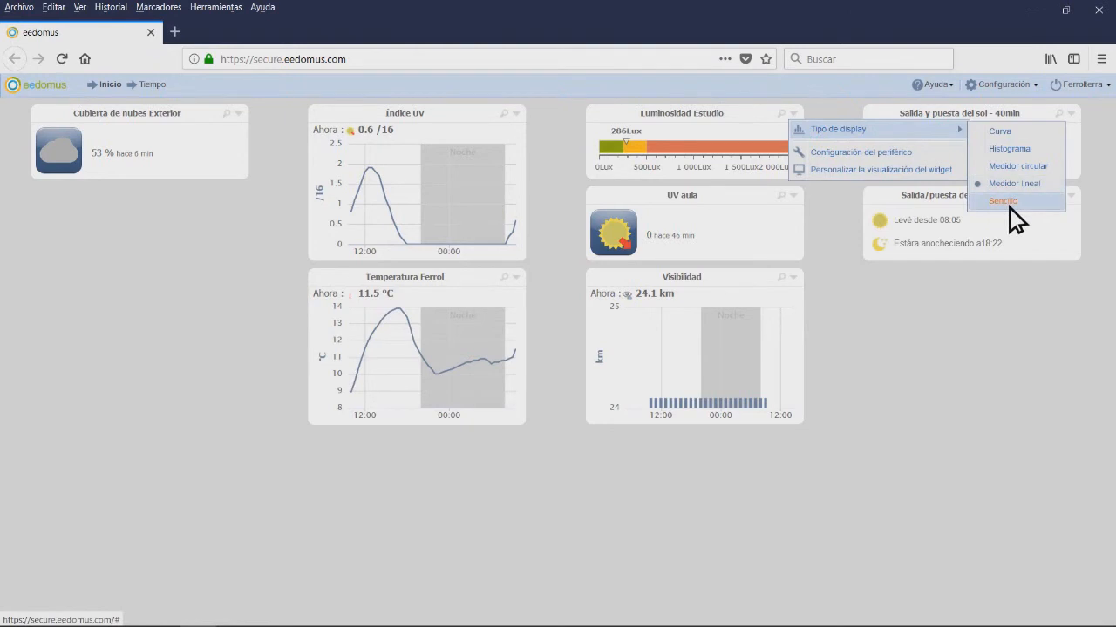
{"action": "left_click", "coordinate": [1003, 200]}
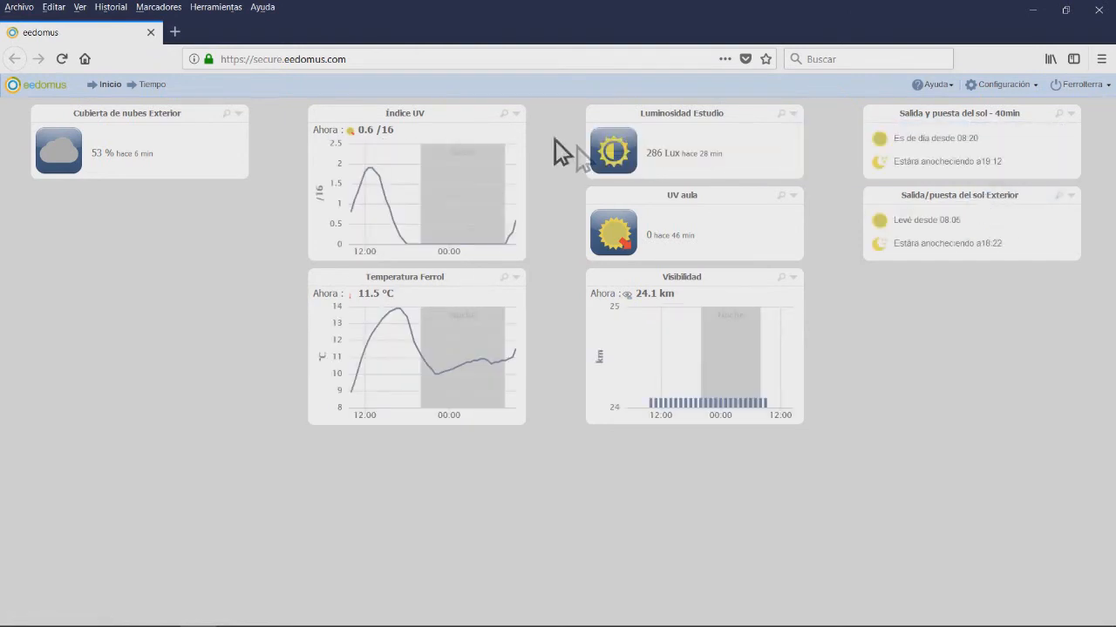
{"action": "left_click", "coordinate": [516, 114]}
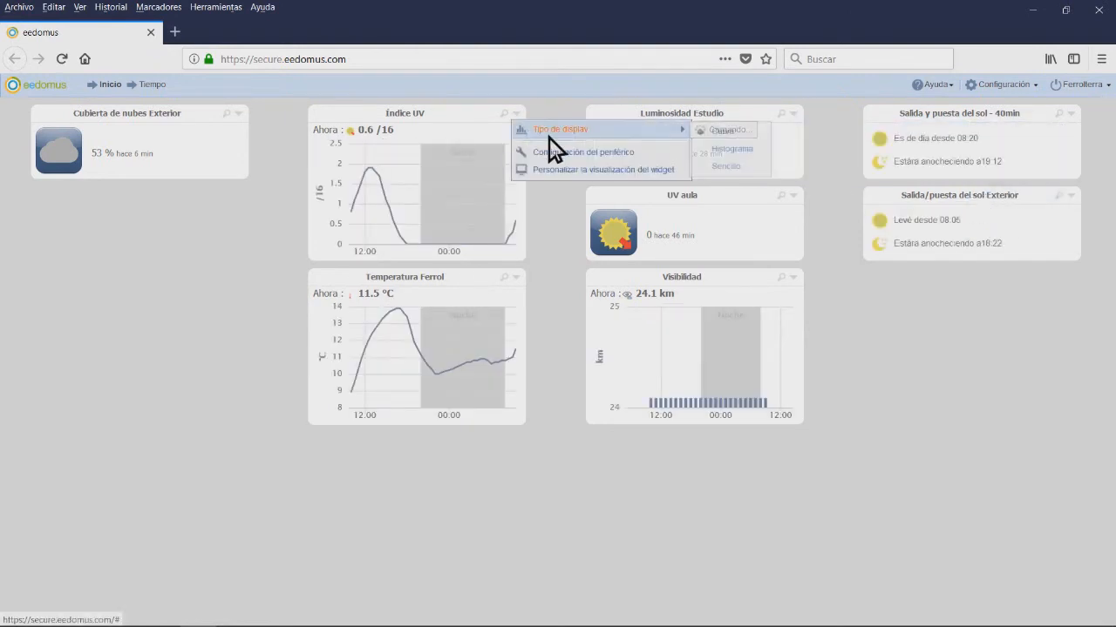
{"action": "mouse_move", "coordinate": [731, 171]}
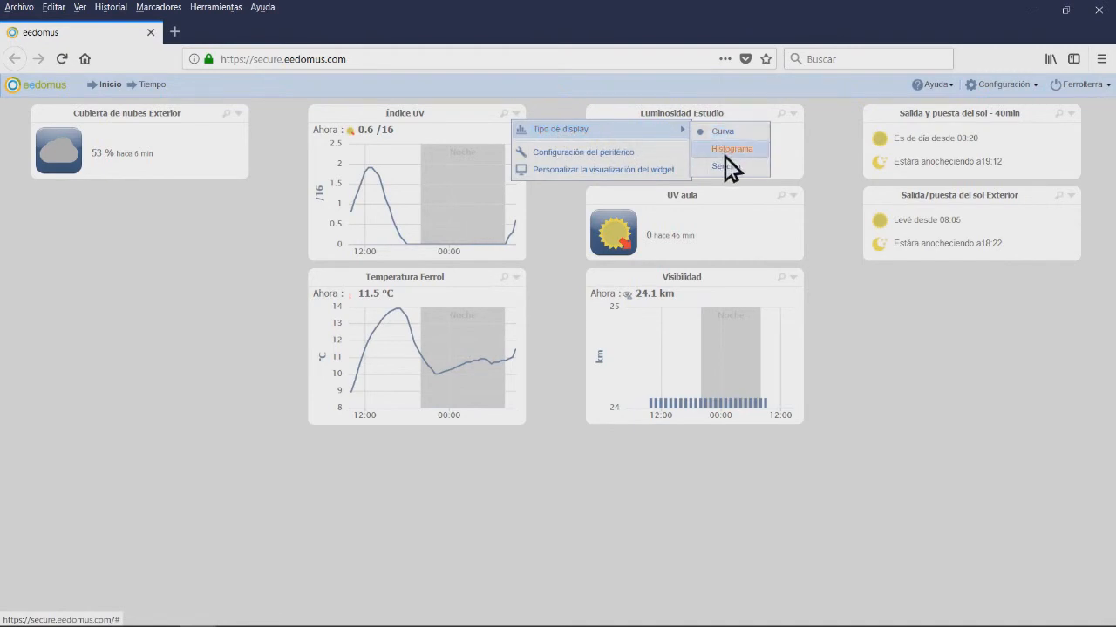